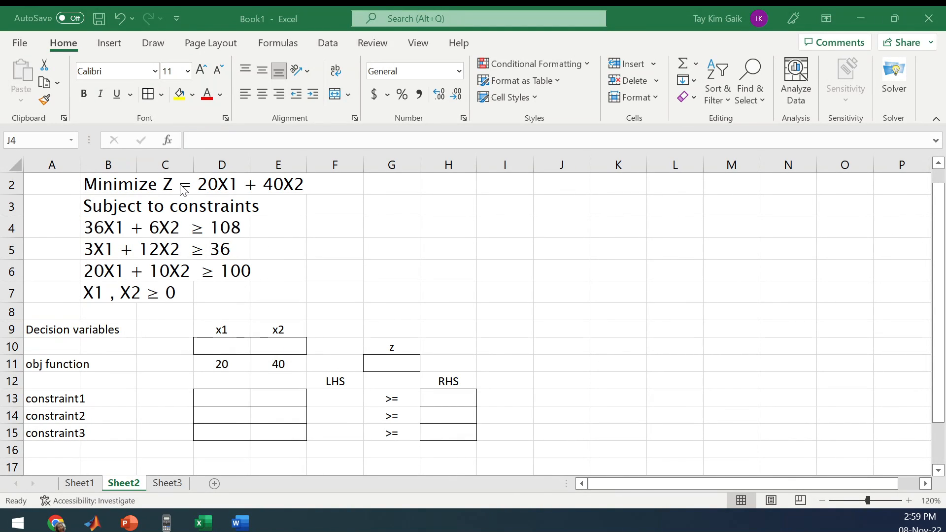
mouse_move(175, 193)
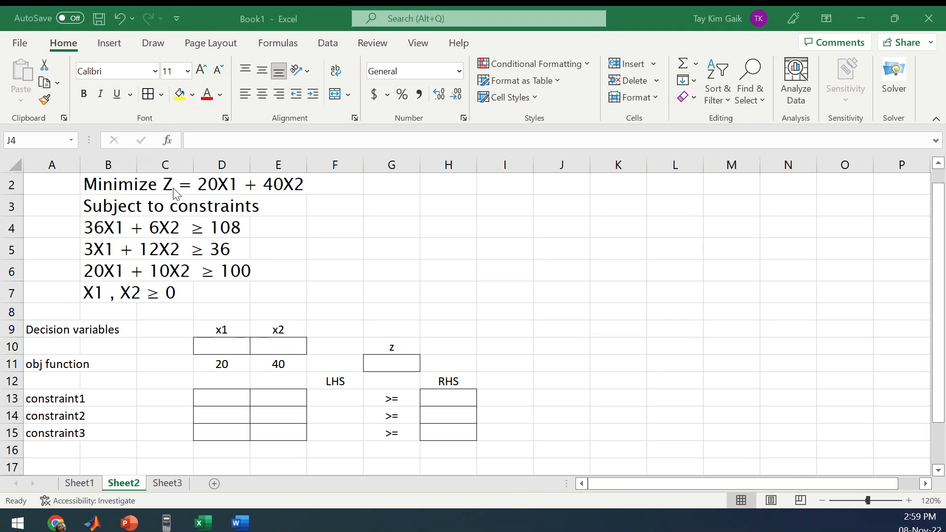
mouse_move(181, 201)
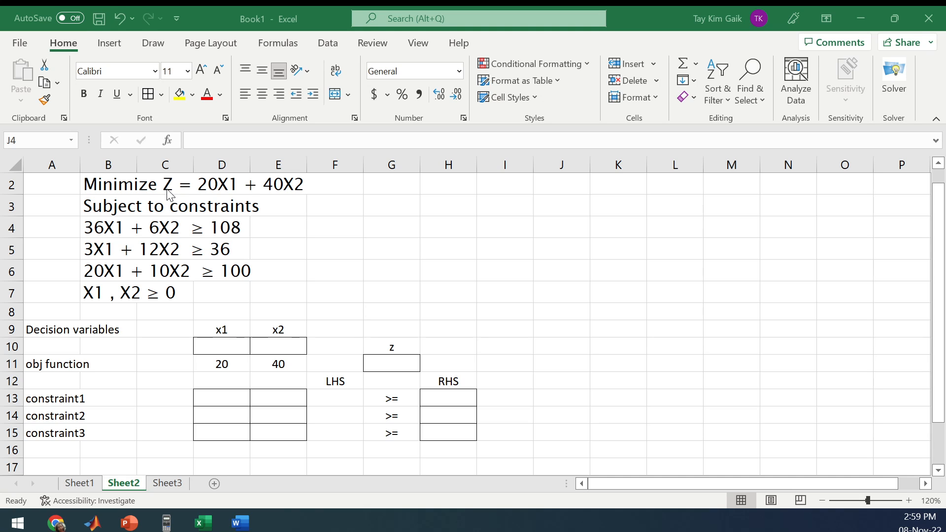
mouse_move(223, 204)
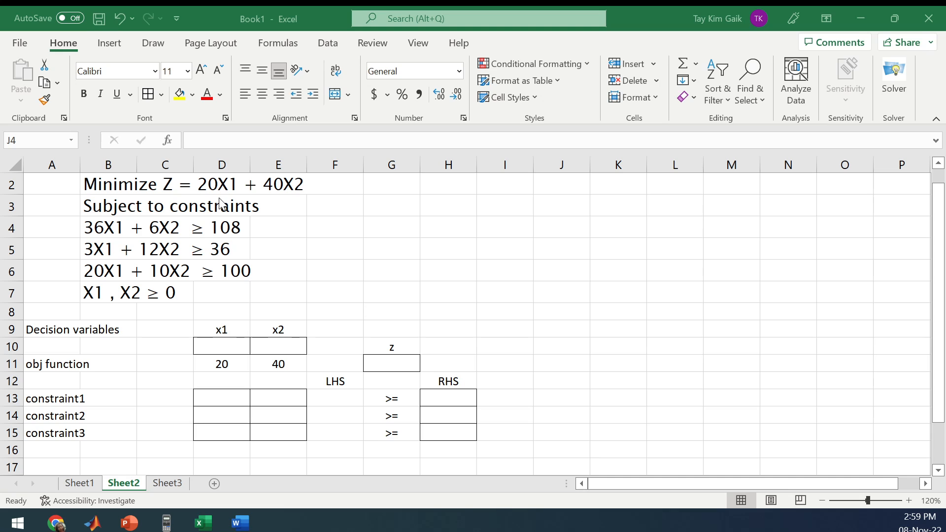
mouse_move(83, 221)
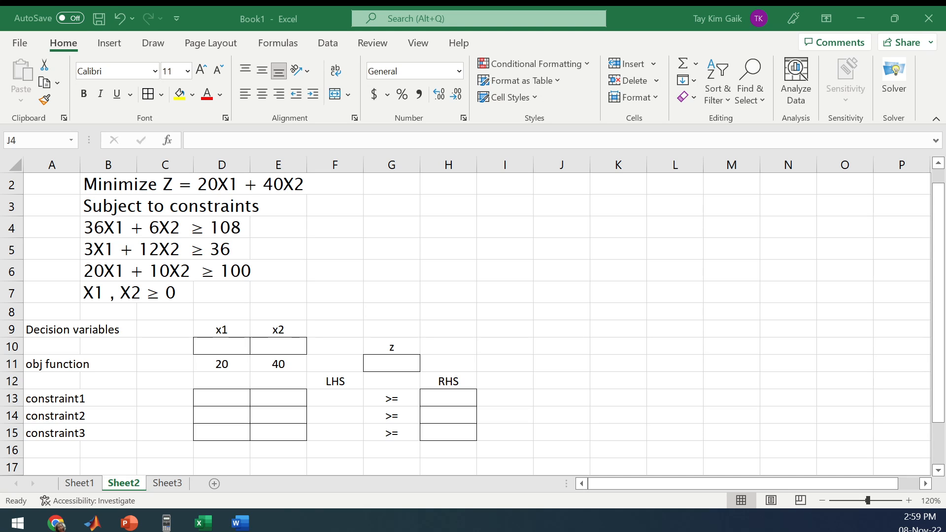
mouse_move(389, 359)
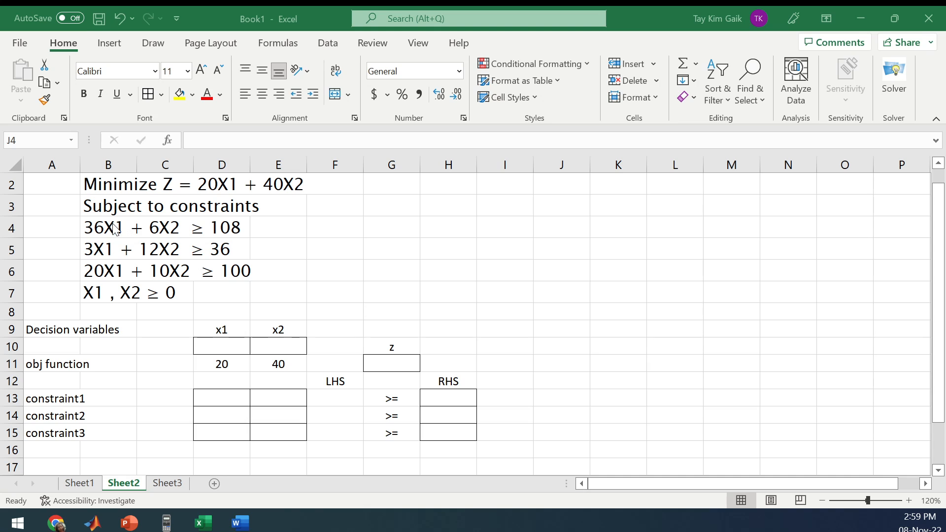
mouse_move(206, 240)
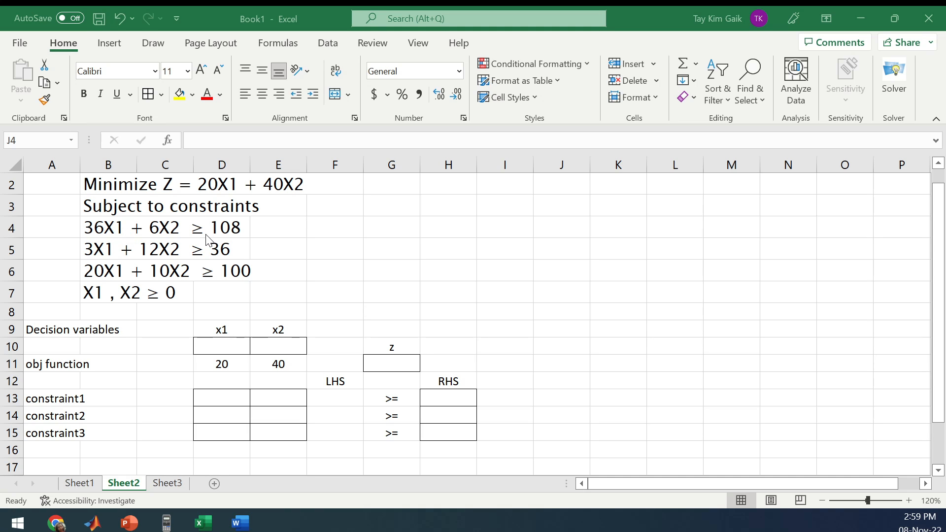
mouse_move(102, 232)
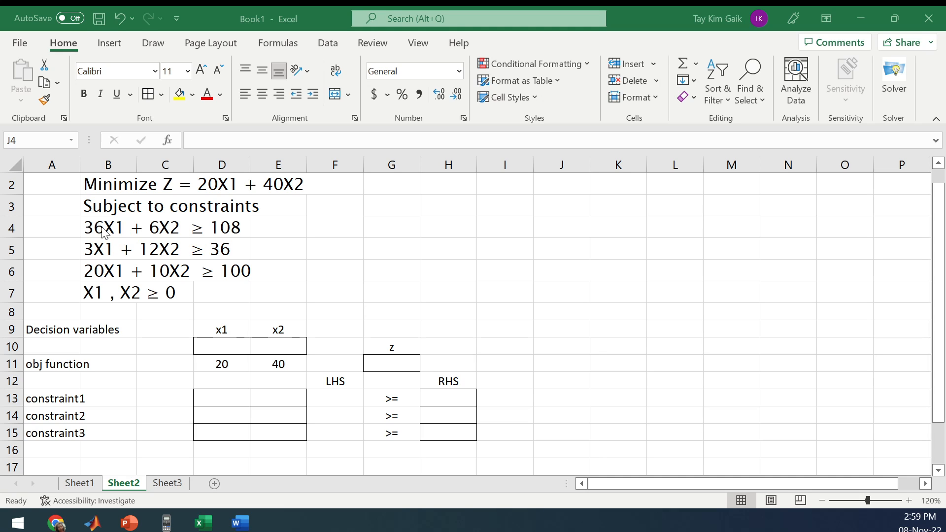
mouse_move(171, 259)
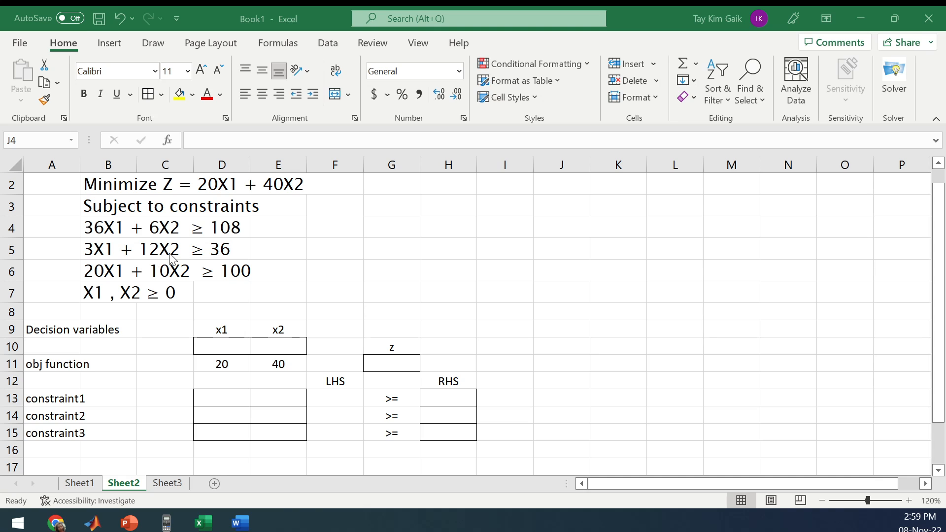
mouse_move(224, 258)
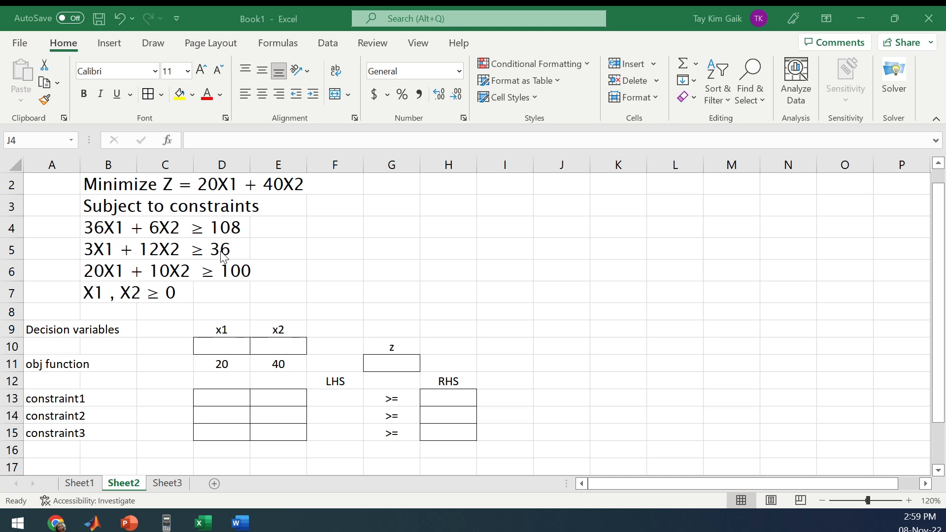
mouse_move(109, 281)
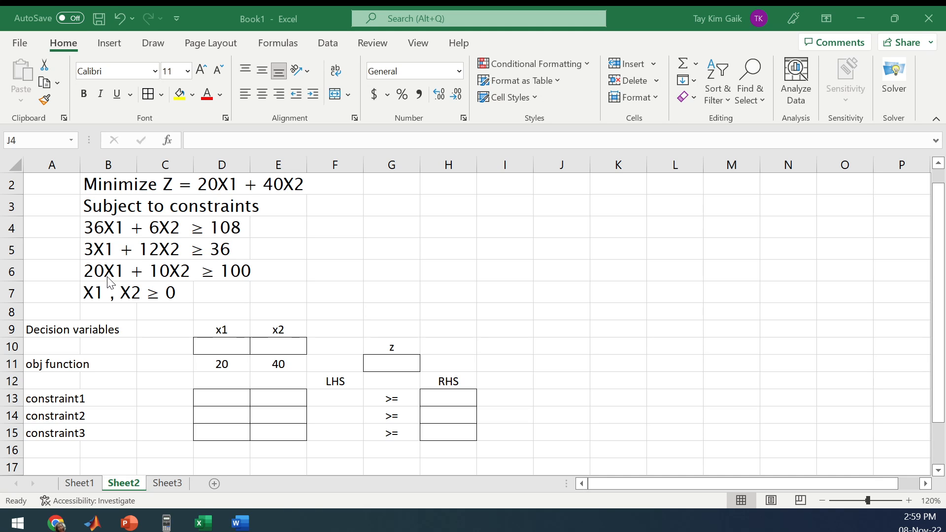
mouse_move(203, 282)
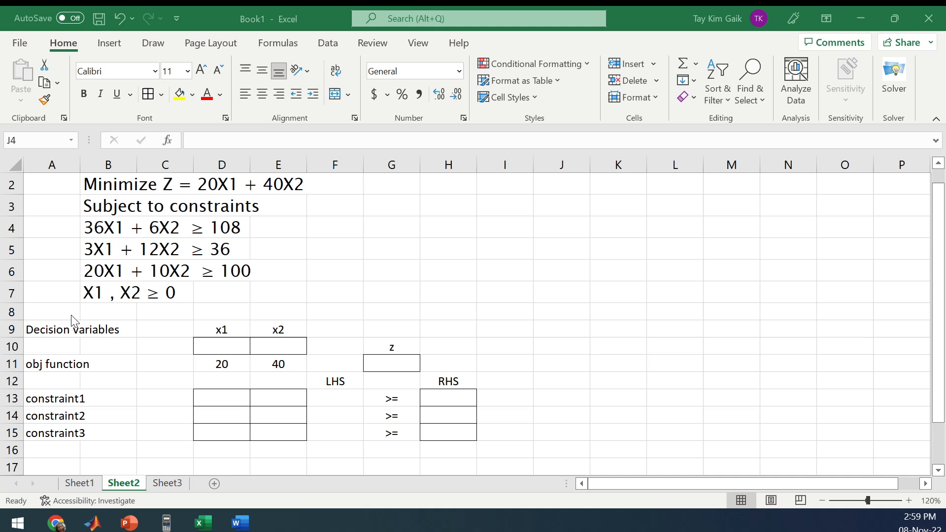
mouse_move(69, 344)
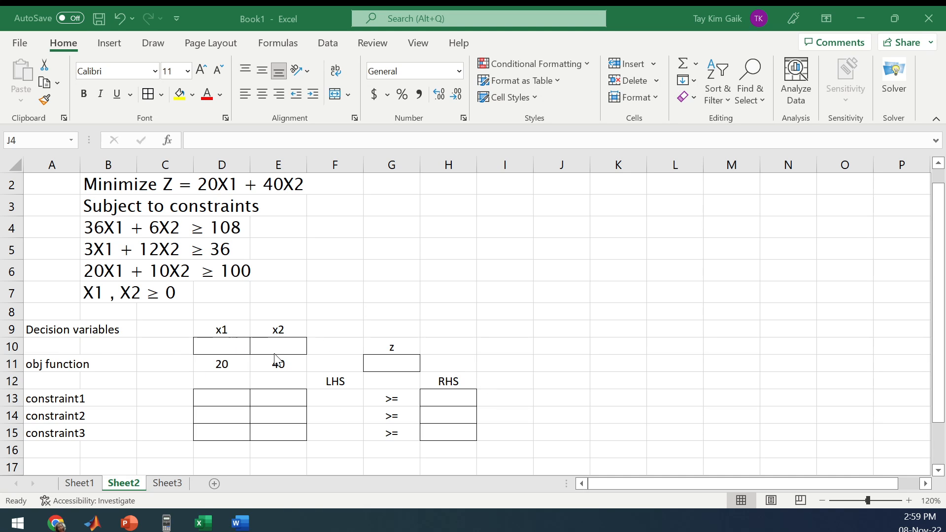
- Enter the objective formula =D11*D10+E11*E10 in G11, showing 0
drag(220, 363, 278, 363)
text(=)
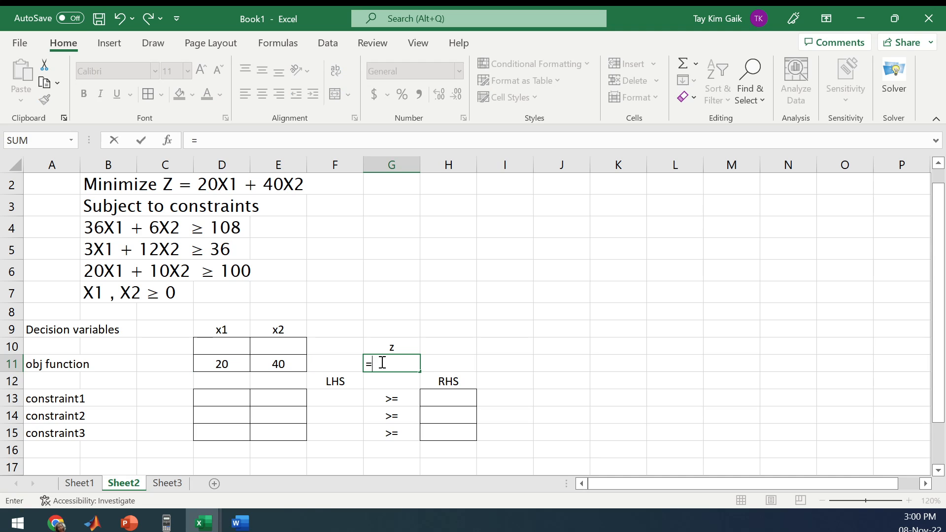
click(221, 364)
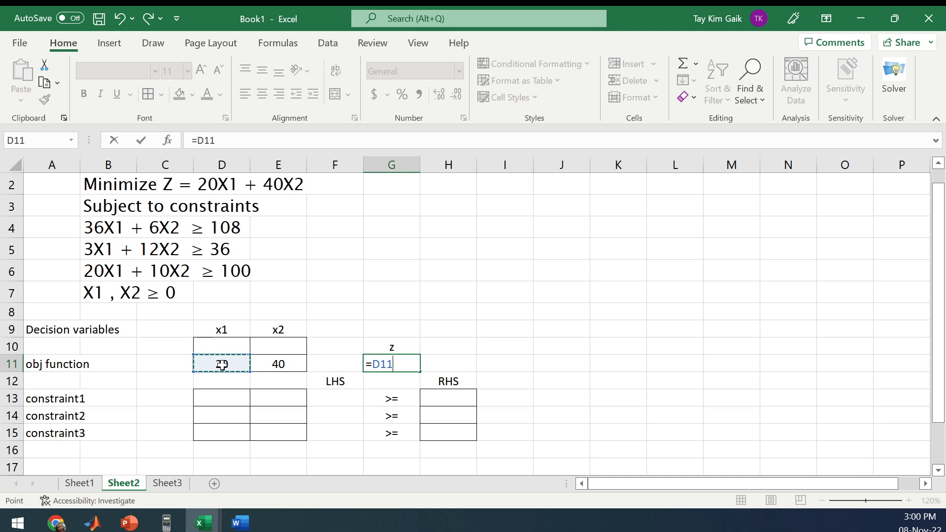
click(221, 355)
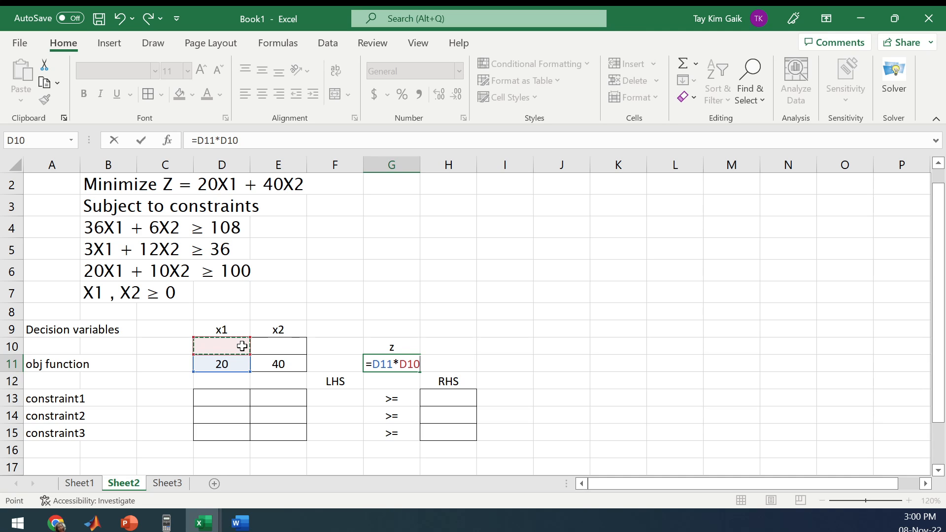
click(277, 363)
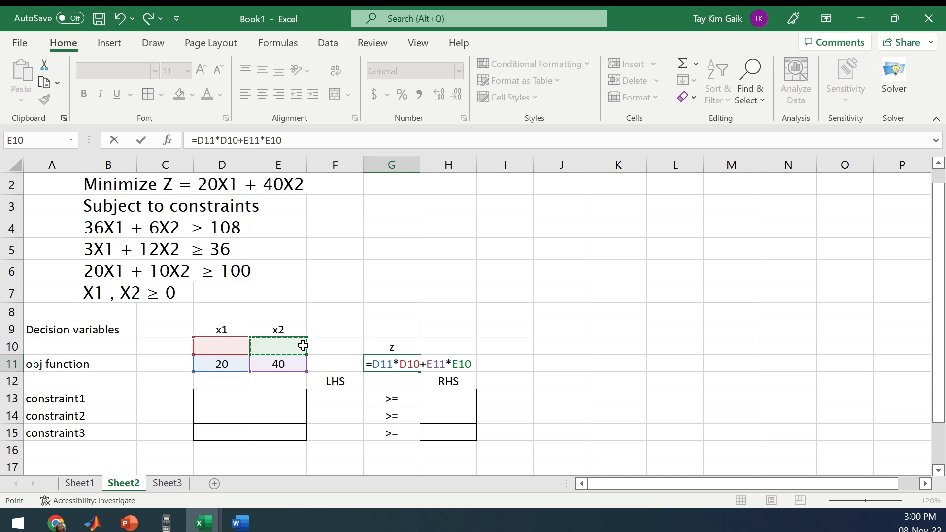
key(Enter)
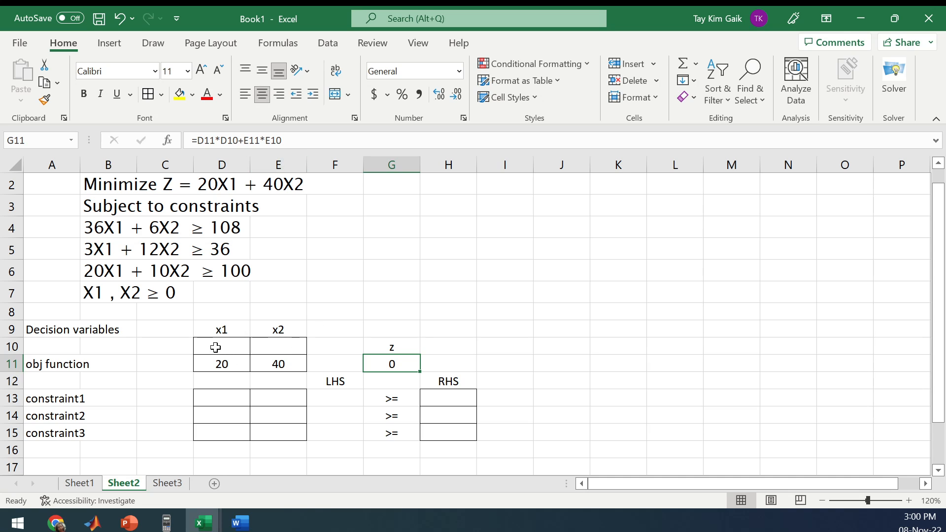
mouse_move(58, 369)
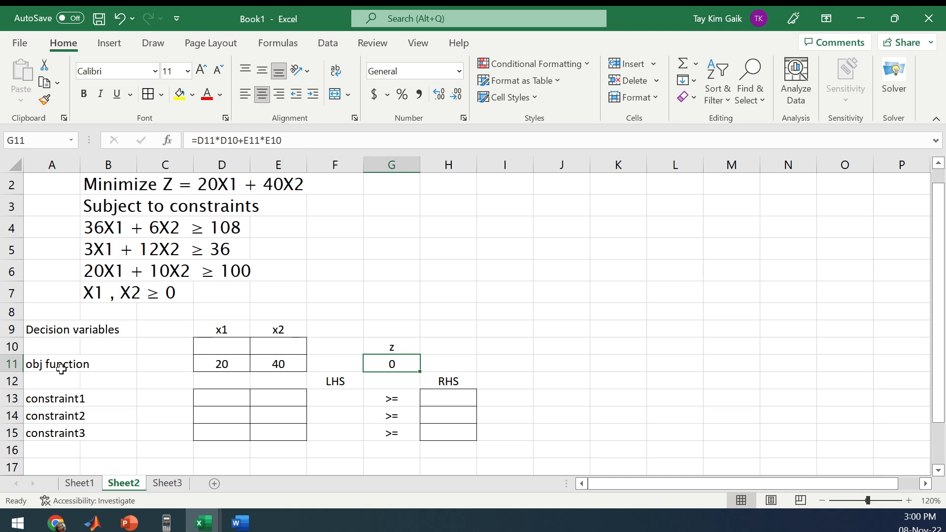
click(56, 364)
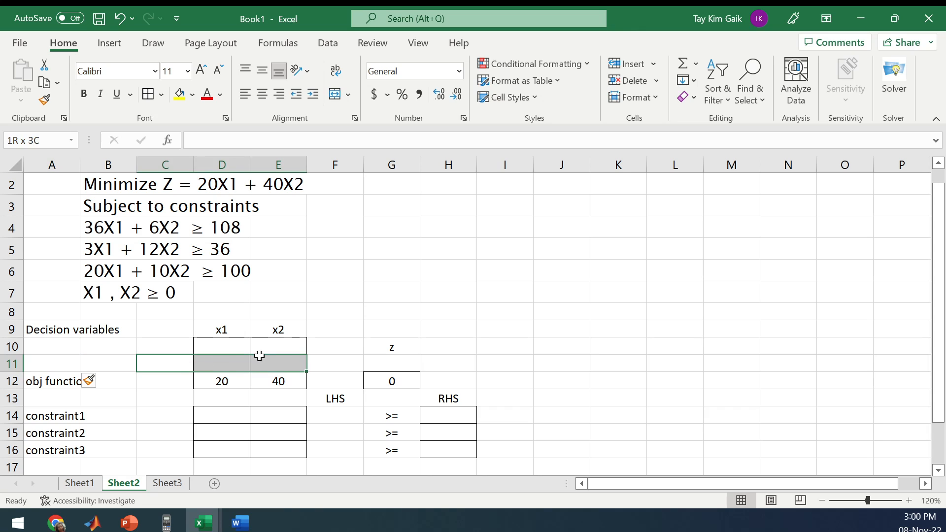
- Apply No Border to the inserted blank row above the obj function row
click(162, 94)
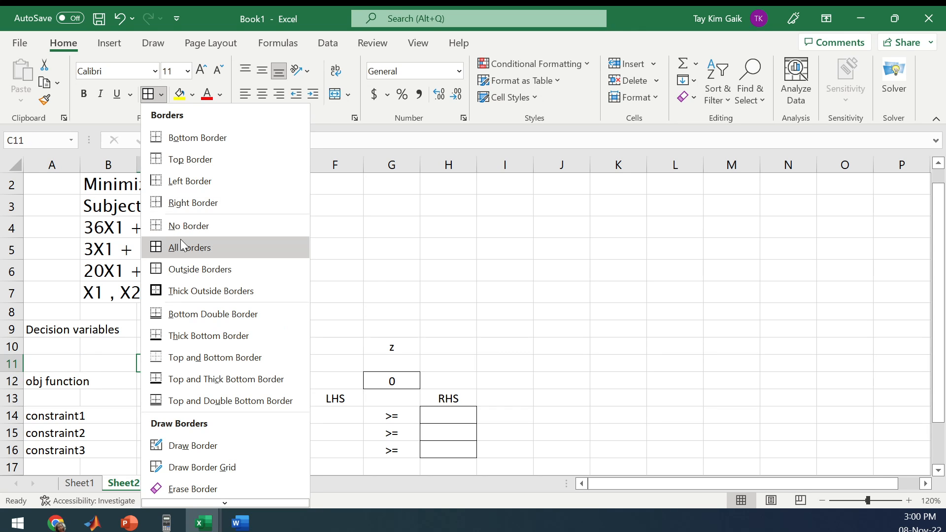
click(189, 247)
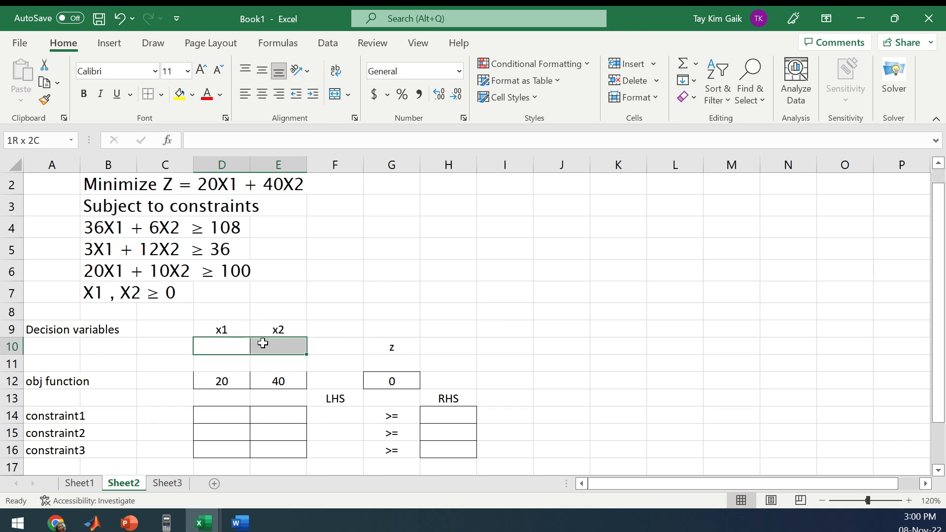
click(148, 94)
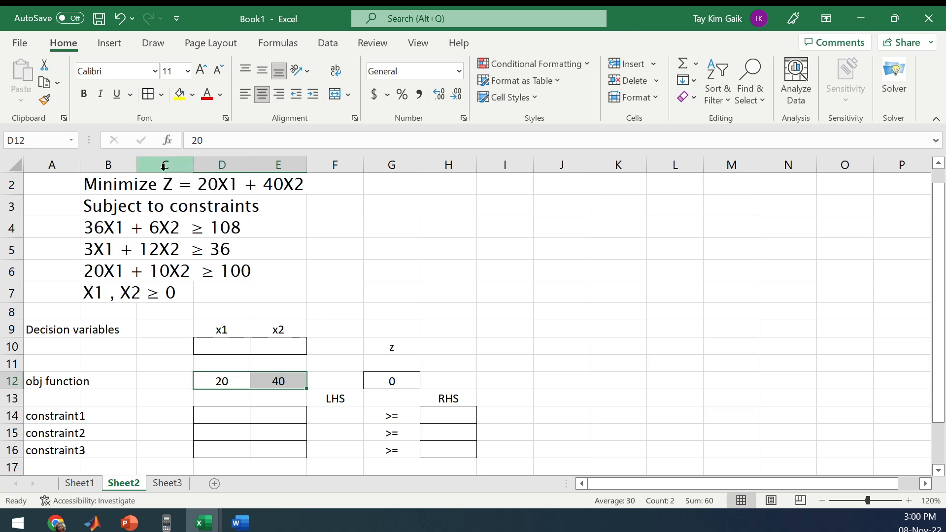
scroll(down, 3)
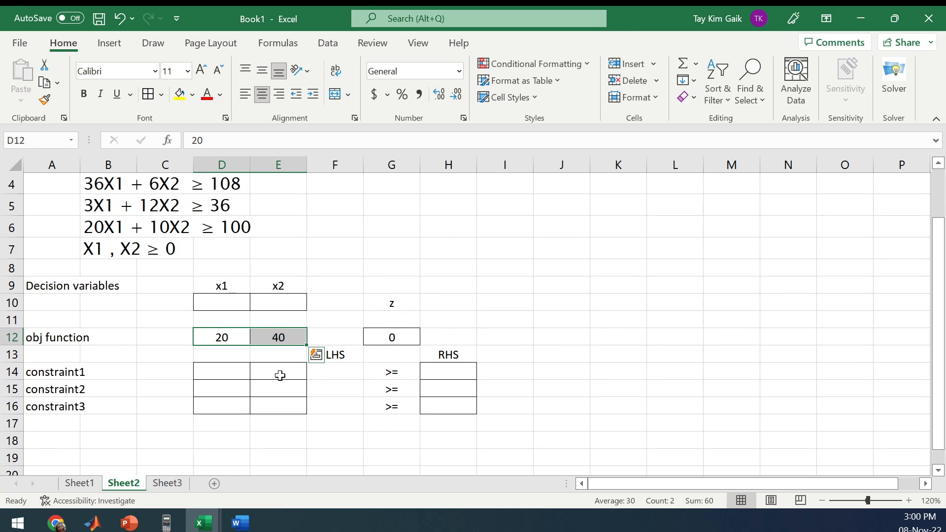
- Enter constraint1's values with right-hand side 108
text(3)
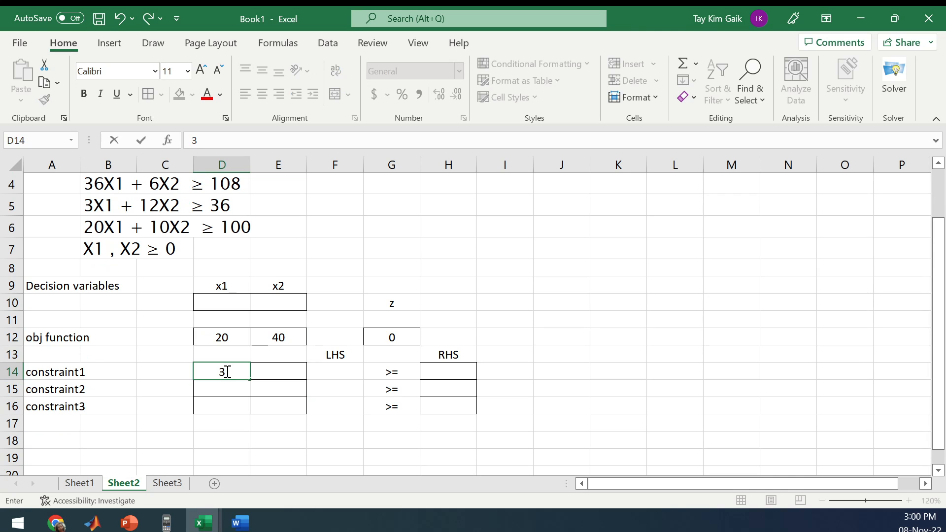
text(6)
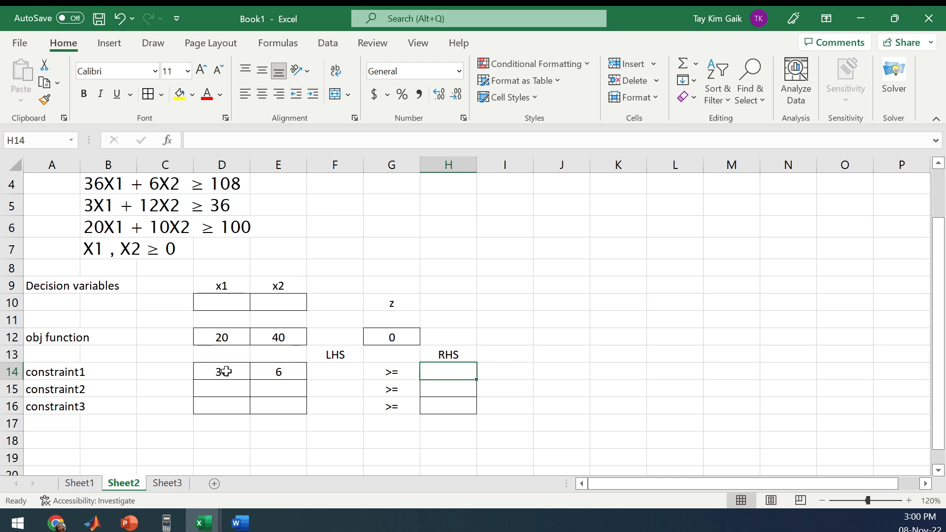
text(108)
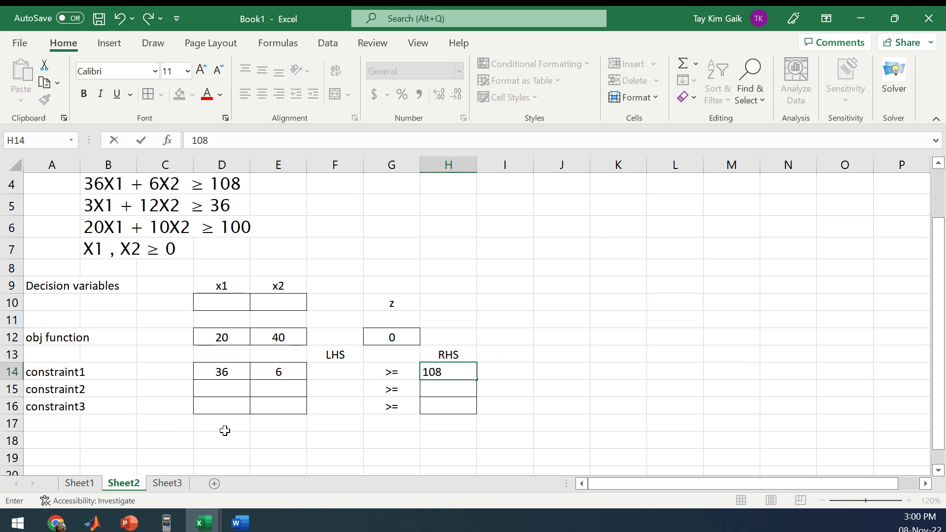
click(221, 389)
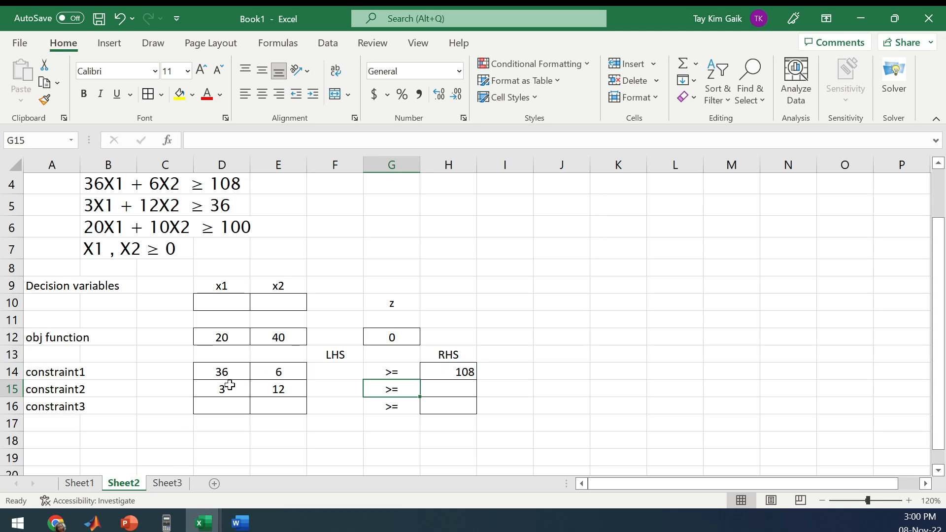
- Enter RHS 36, constraint3's 20, 10 and RHS 100, and centre H14:H16
text(36)
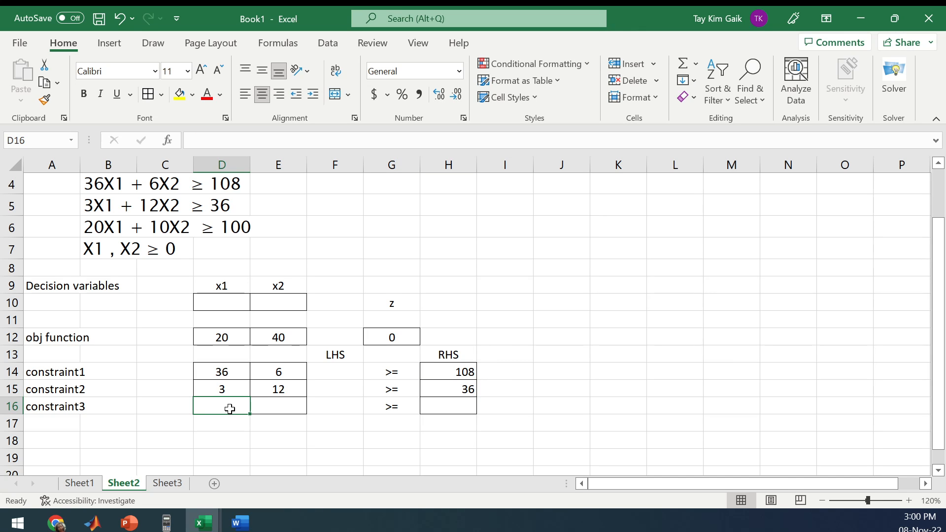
text(20)
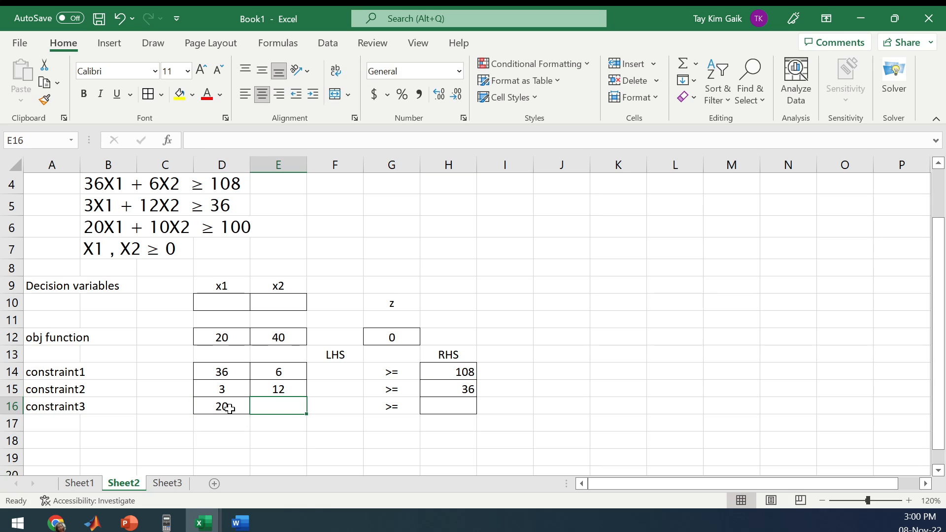
text(10)
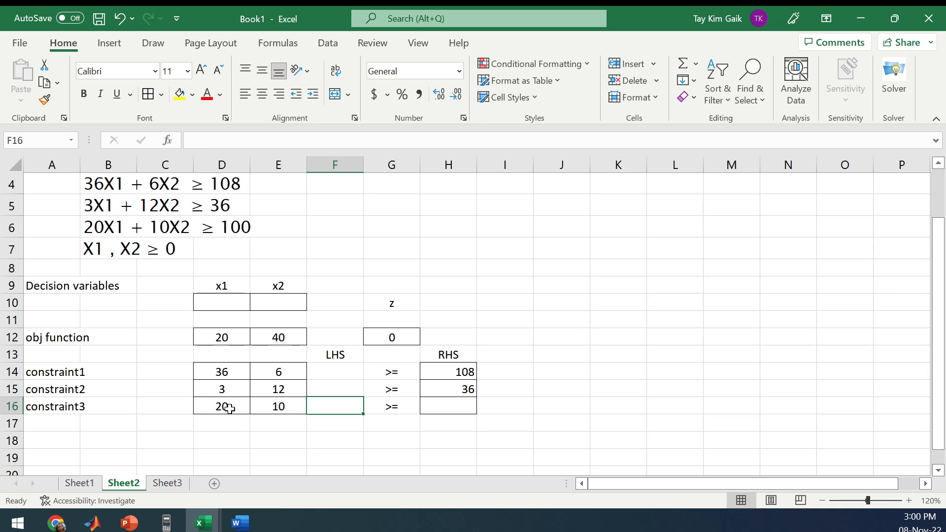
click(448, 406)
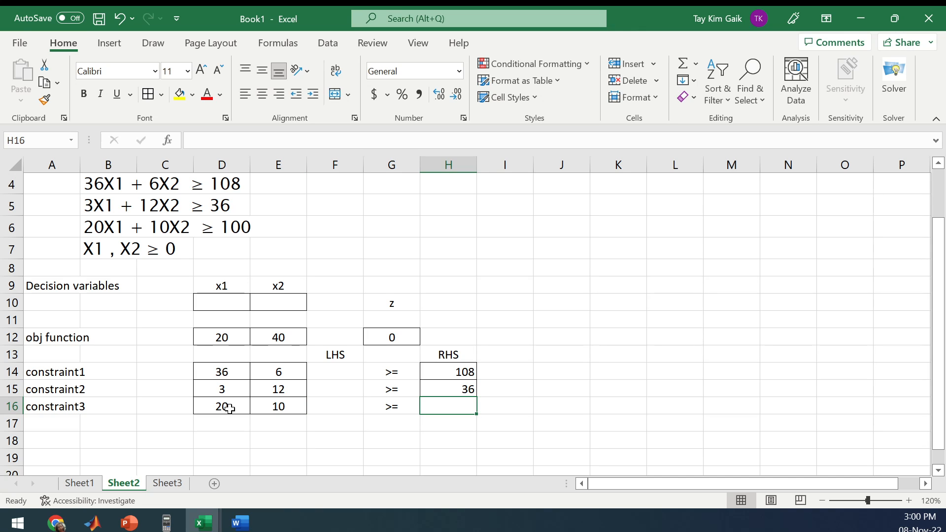
text(100)
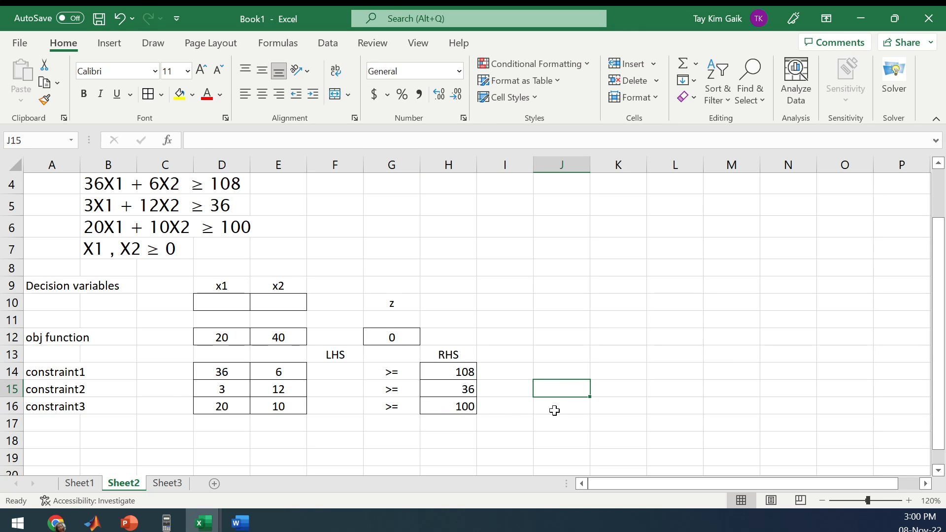
drag(448, 371, 447, 406)
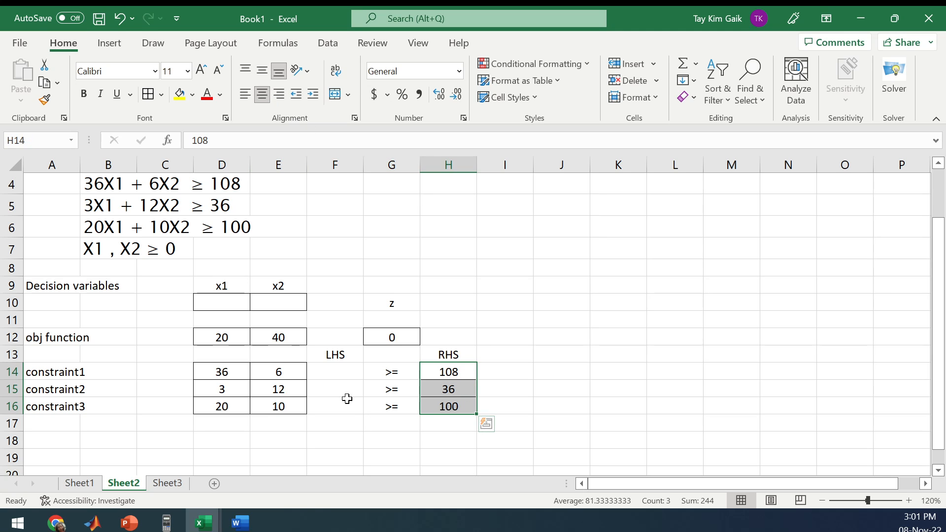
click(335, 371)
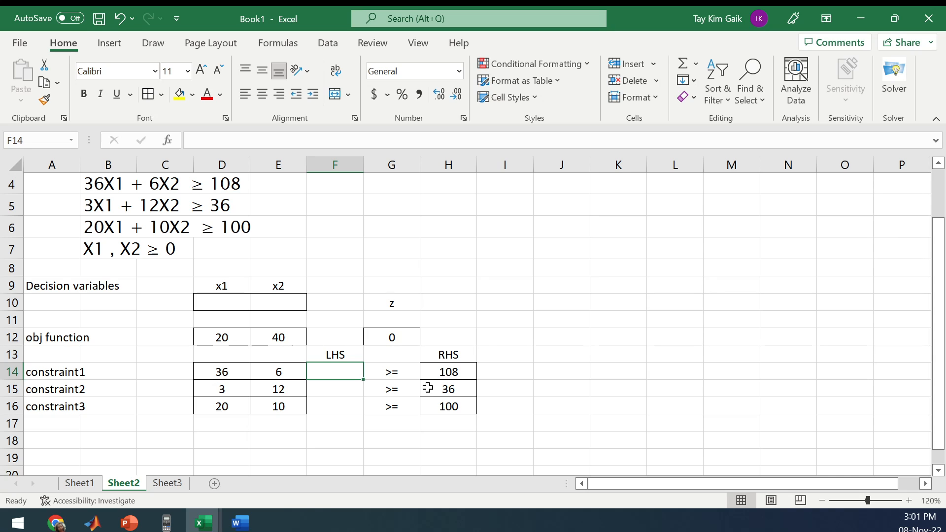
- Build constraint1's LHS formula =D14*D10+E14*E10 in F14
text(=)
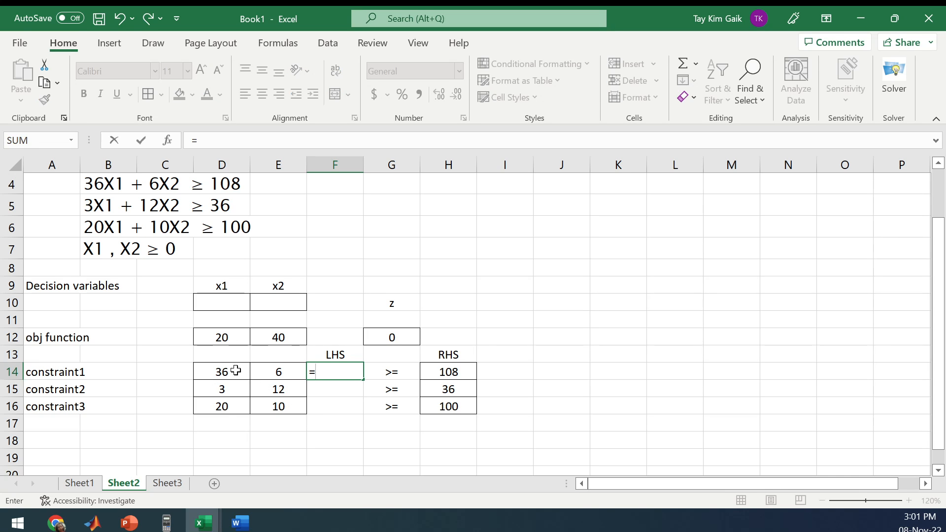
click(221, 372)
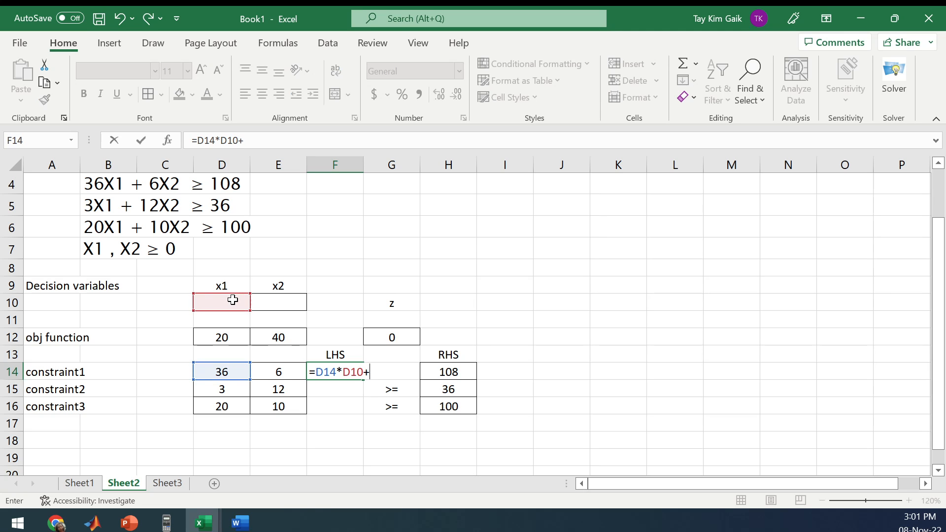
click(277, 371)
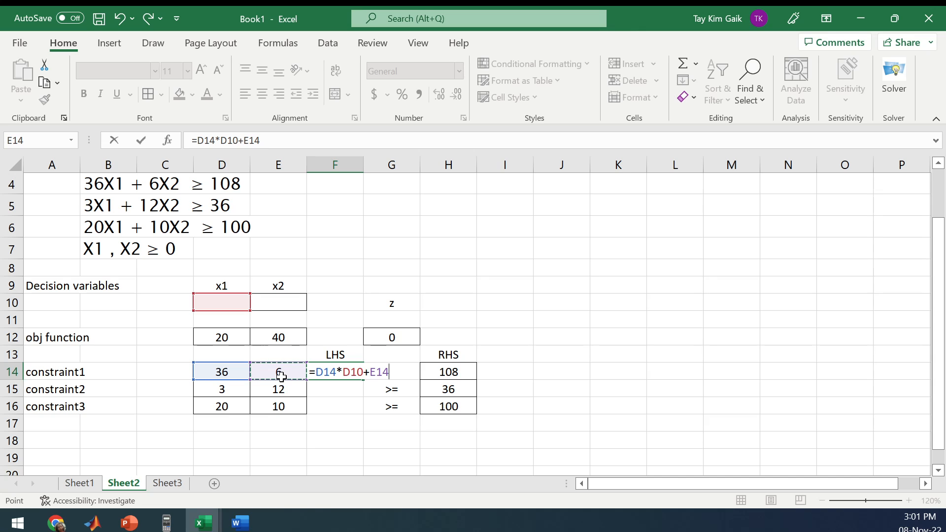
click(278, 302)
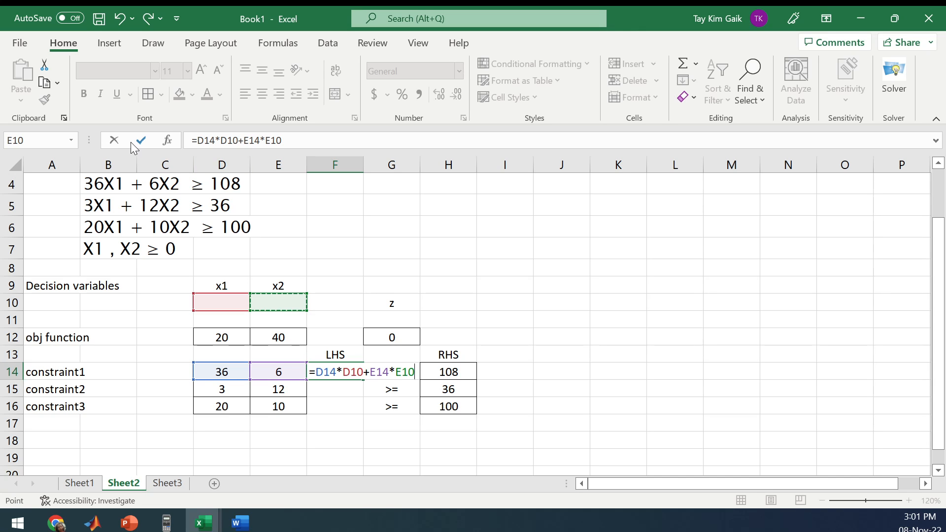
key(Enter)
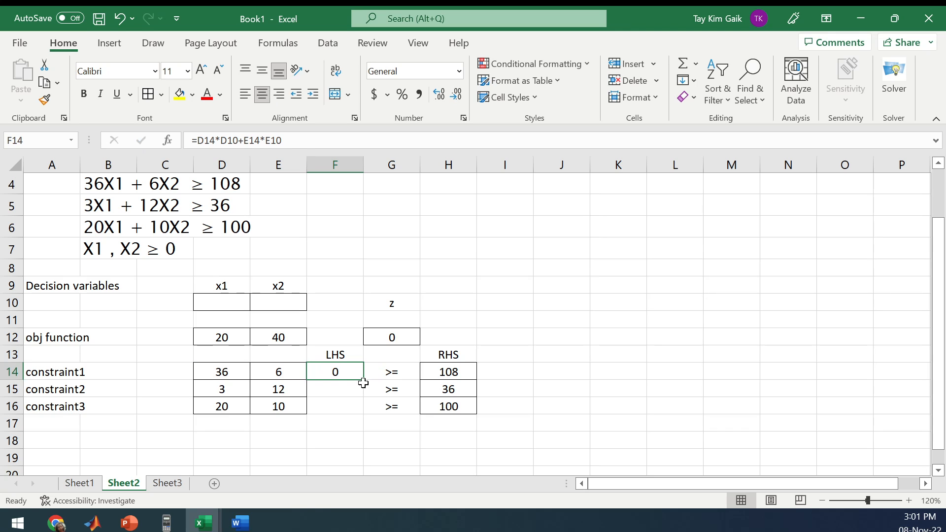
click(335, 388)
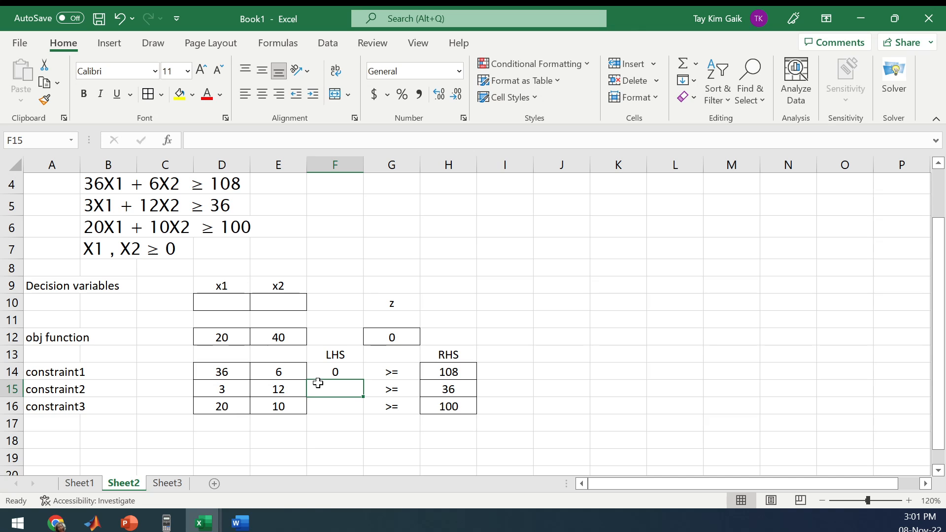
- Make F14's decision-cell references row-absolute with F4
click(335, 371)
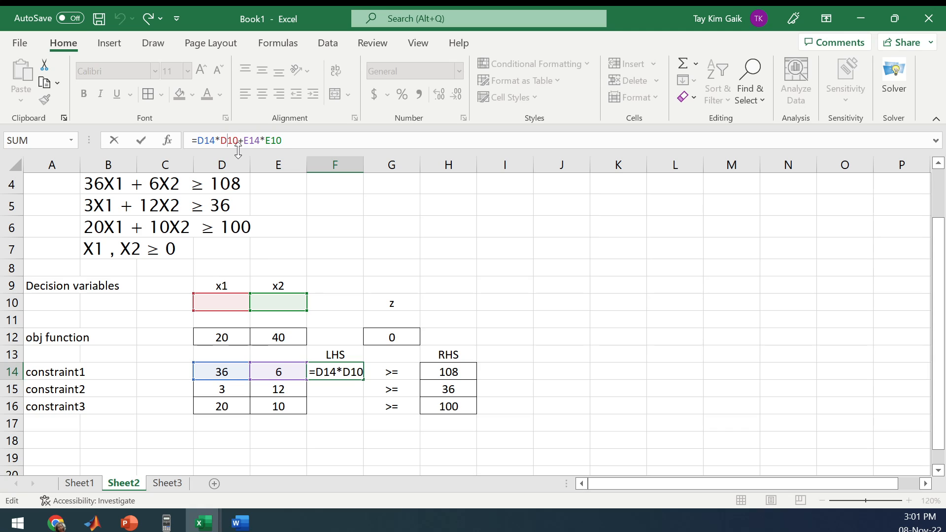
key(f4)
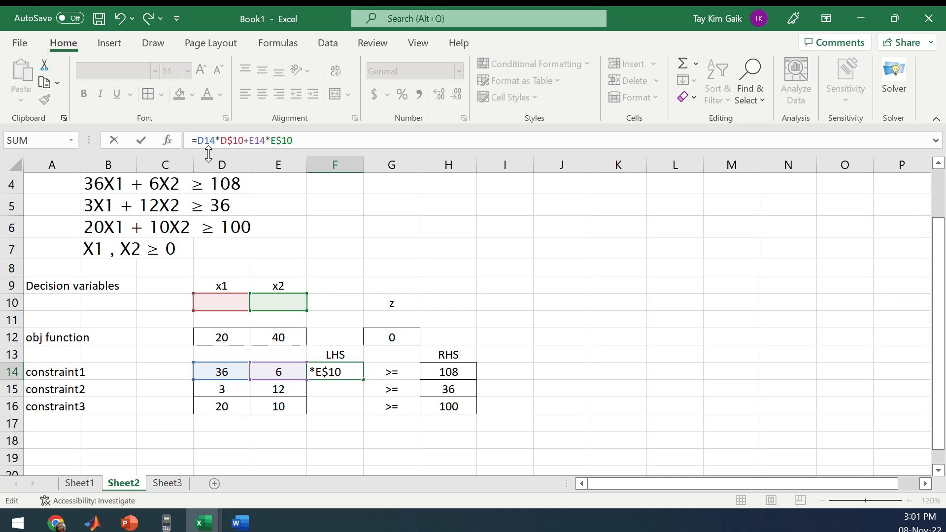
key(Enter)
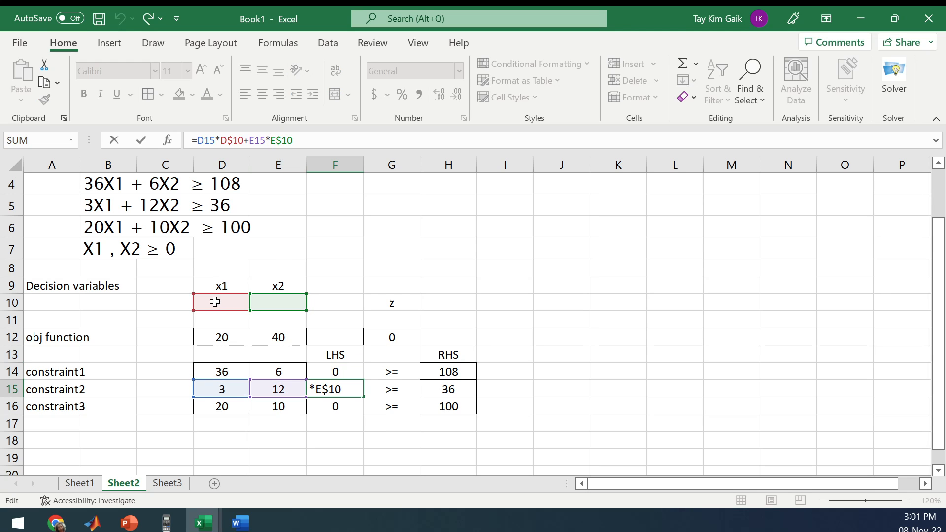
key(Enter)
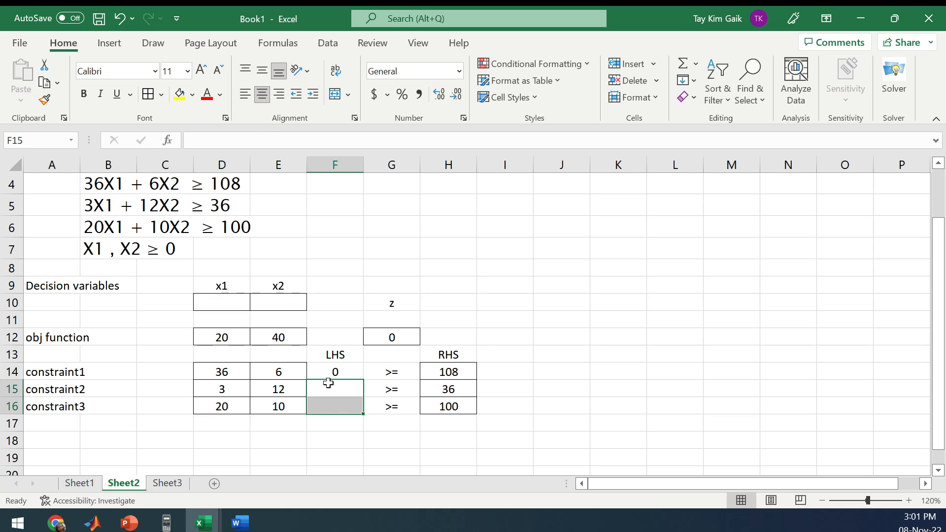
click(335, 371)
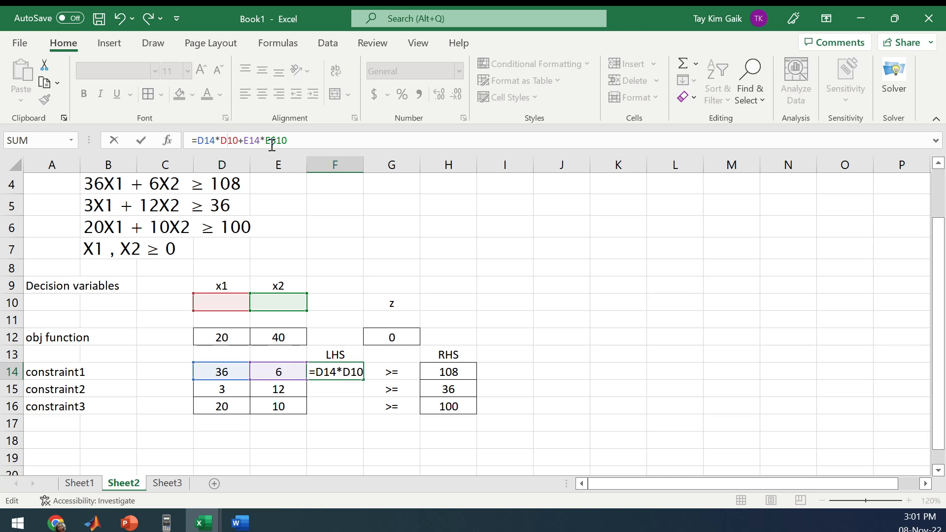
key(Enter)
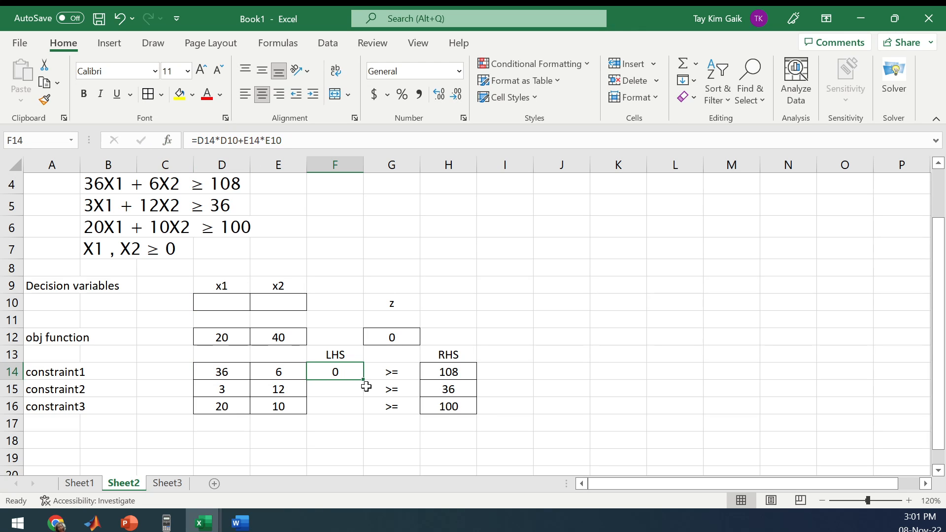
- Correct F14 to =D14*D$10+E14*E$10 and fill it down to F16
drag(335, 372, 335, 388)
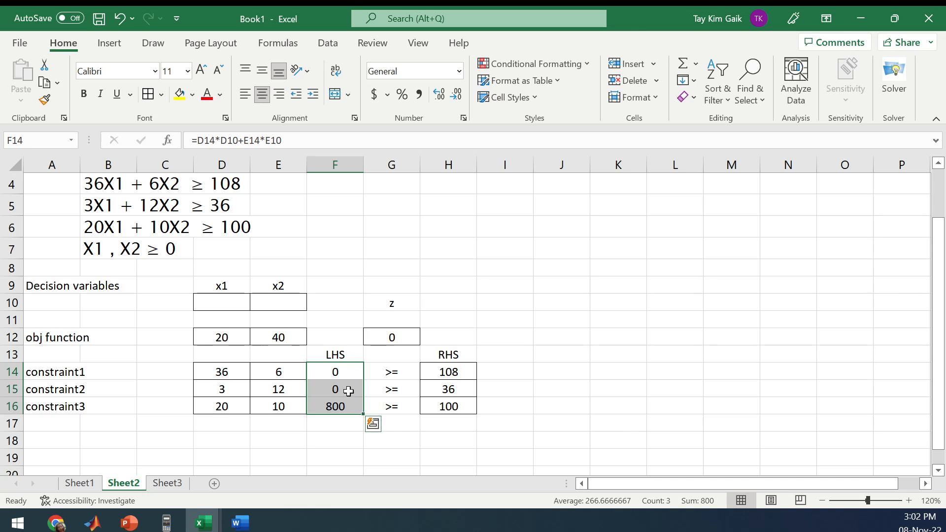
double_click(335, 389)
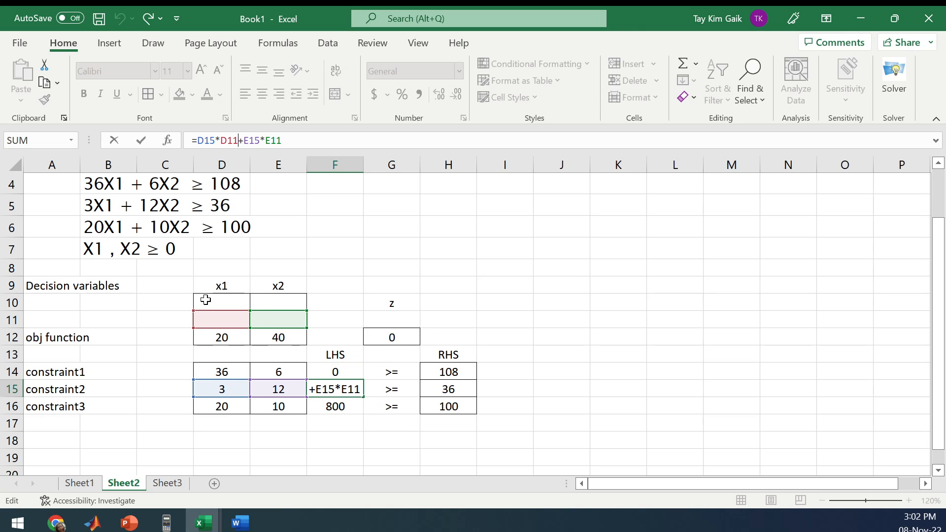
mouse_move(274, 316)
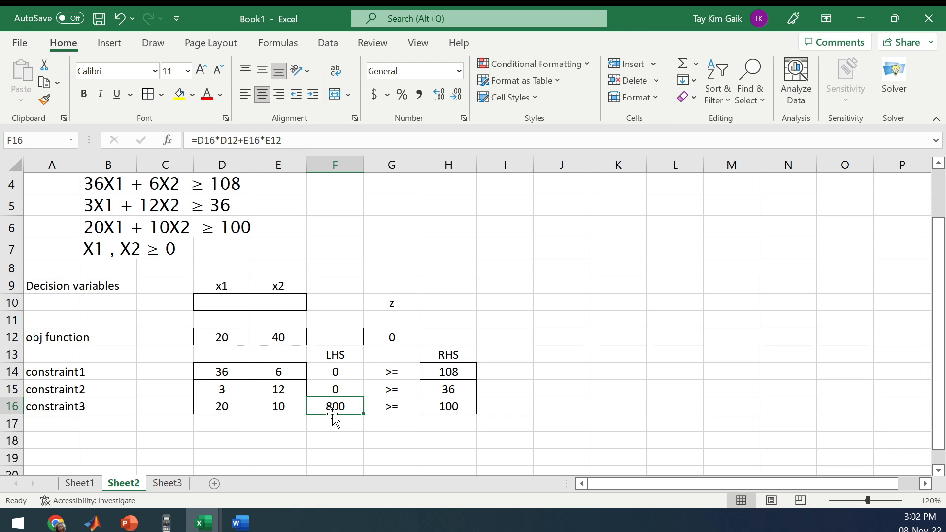
click(335, 372)
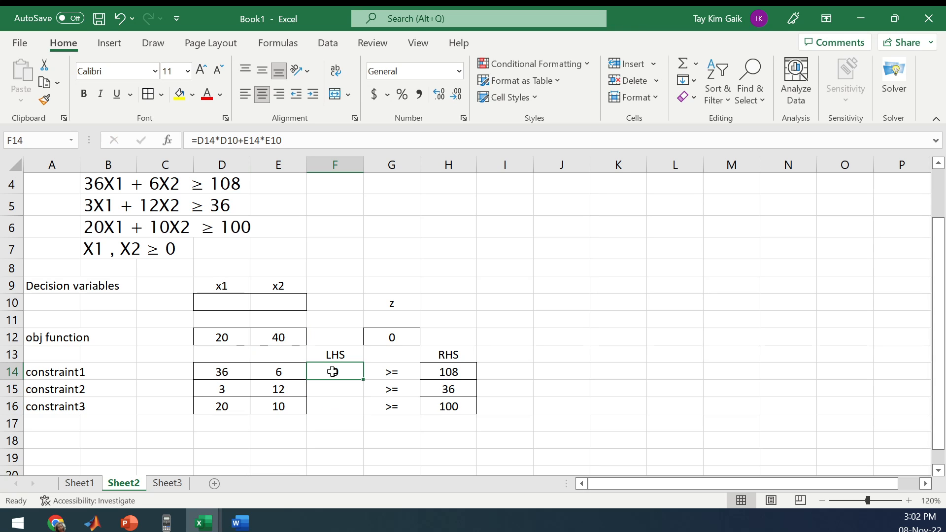
double_click(335, 371)
text($)
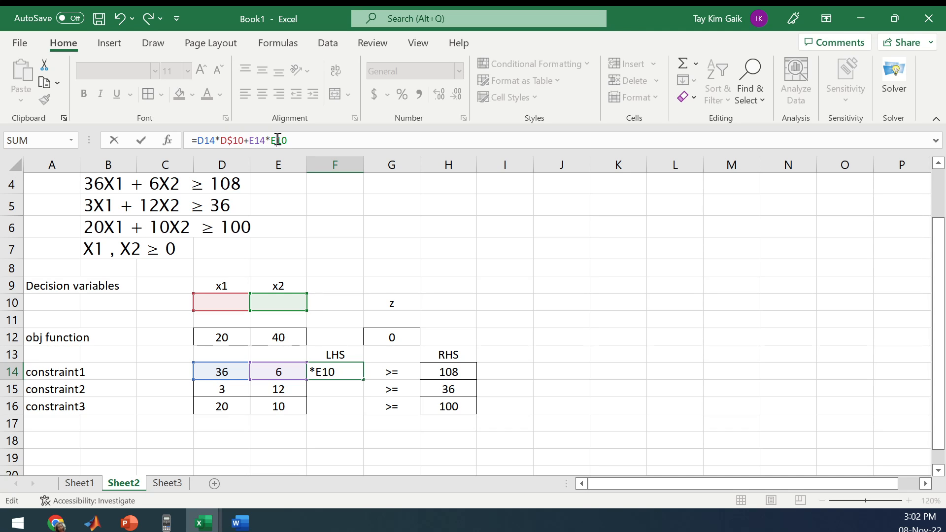
key(Enter)
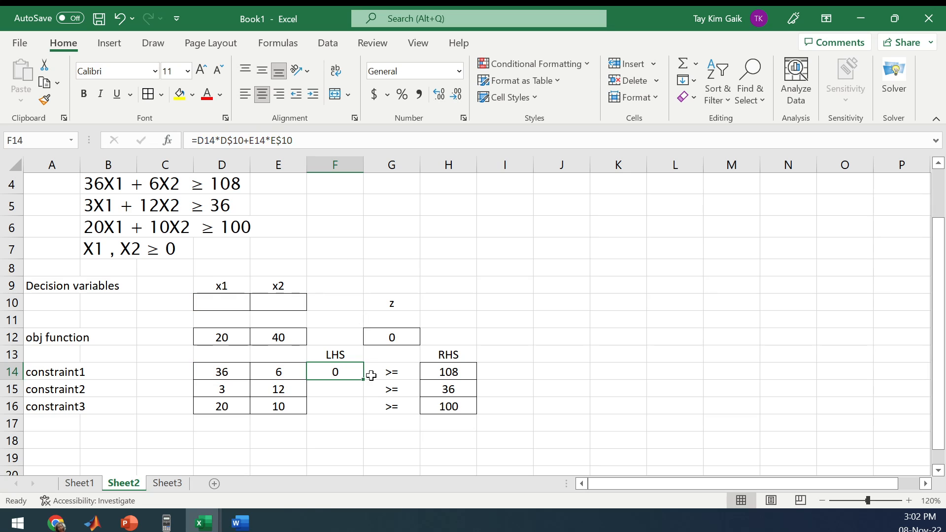
drag(335, 371, 335, 406)
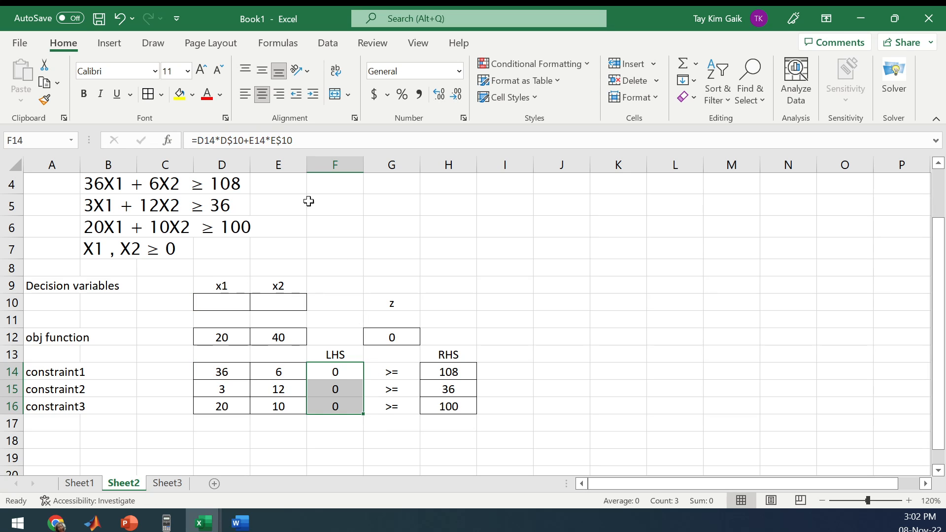
mouse_move(590, 348)
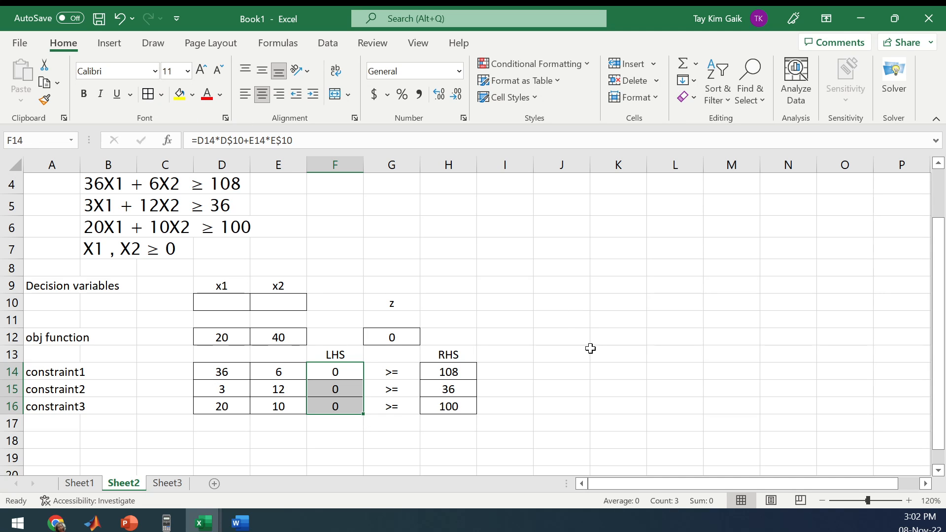
click(618, 352)
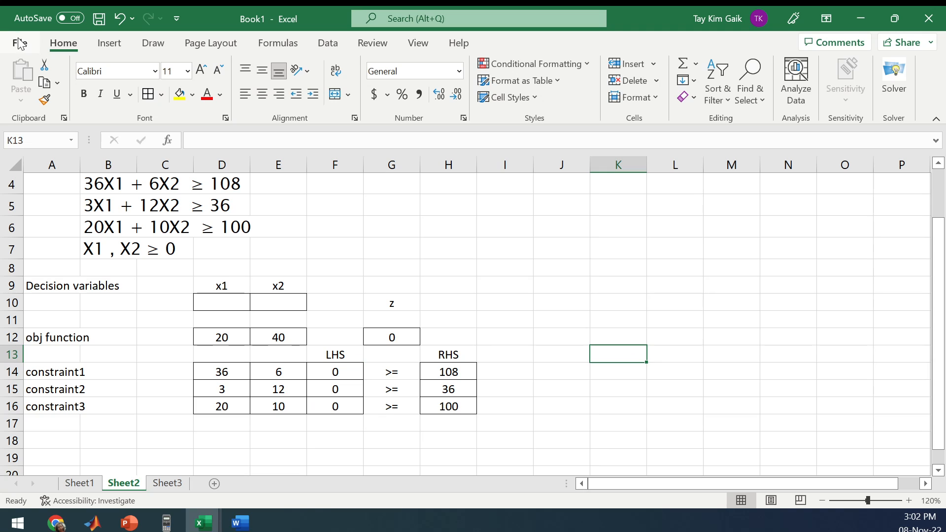
- Enable the Solver Add-in through Excel Options > Add-ins
click(327, 44)
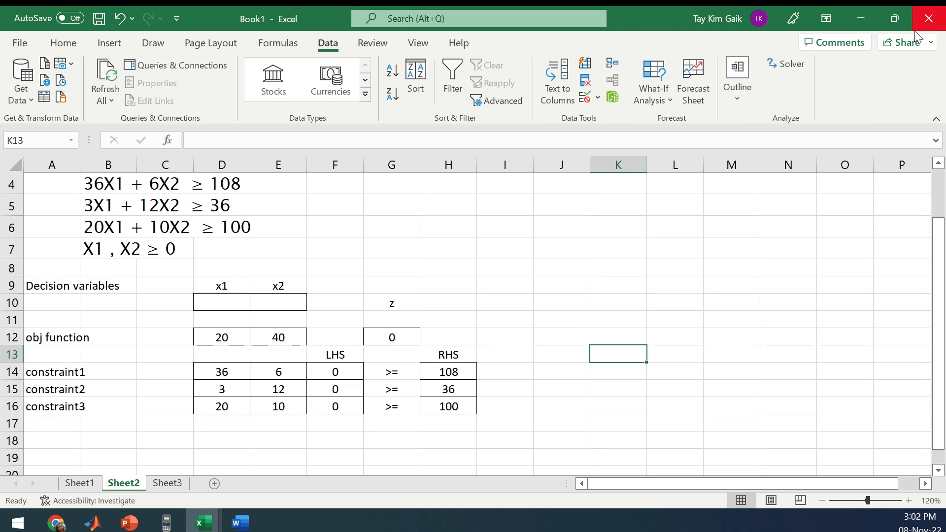
mouse_move(766, 84)
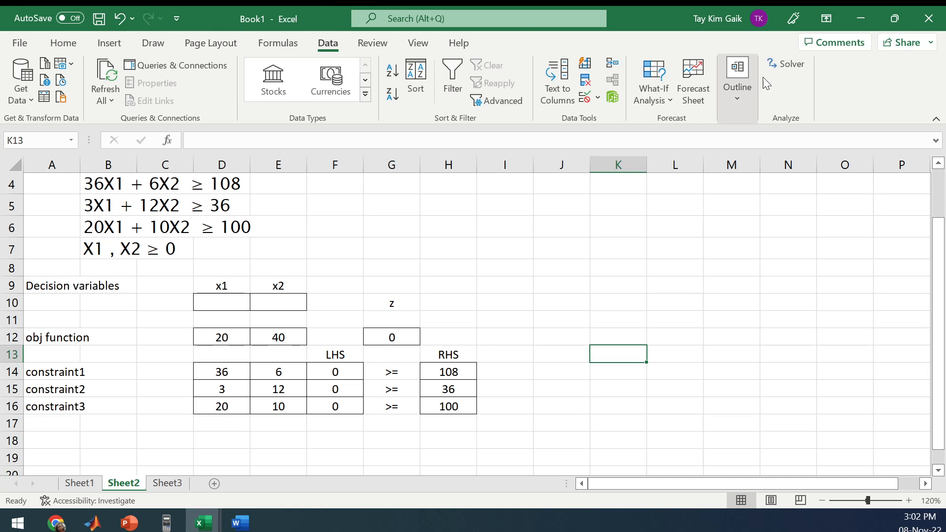
click(20, 43)
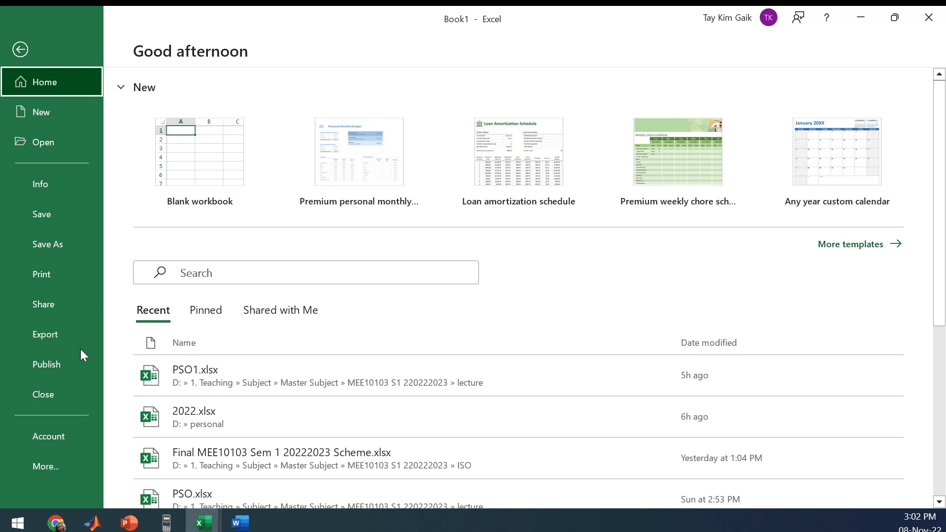
click(45, 467)
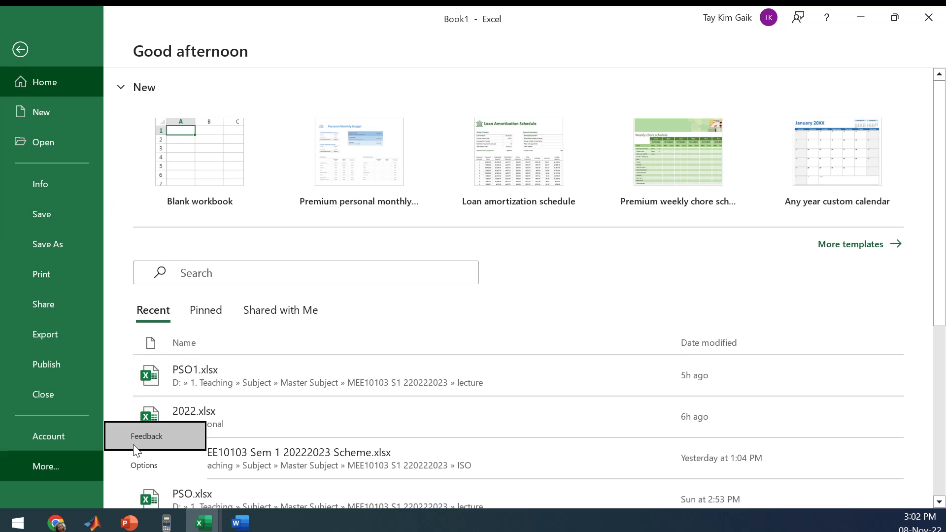
click(144, 465)
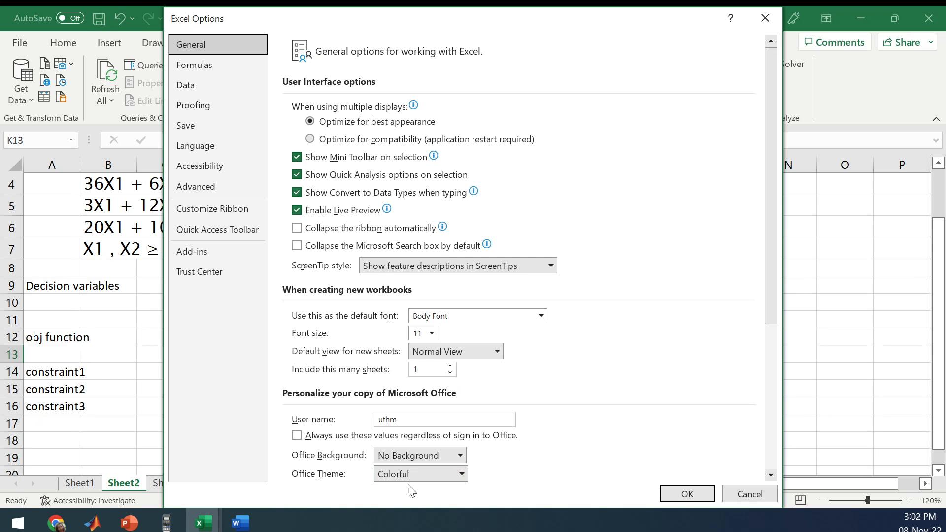
click(192, 252)
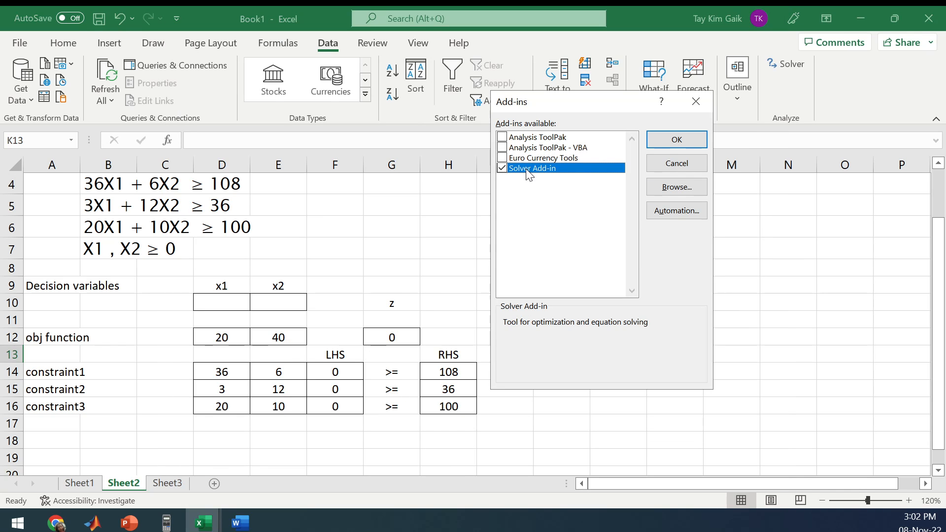
mouse_move(695, 187)
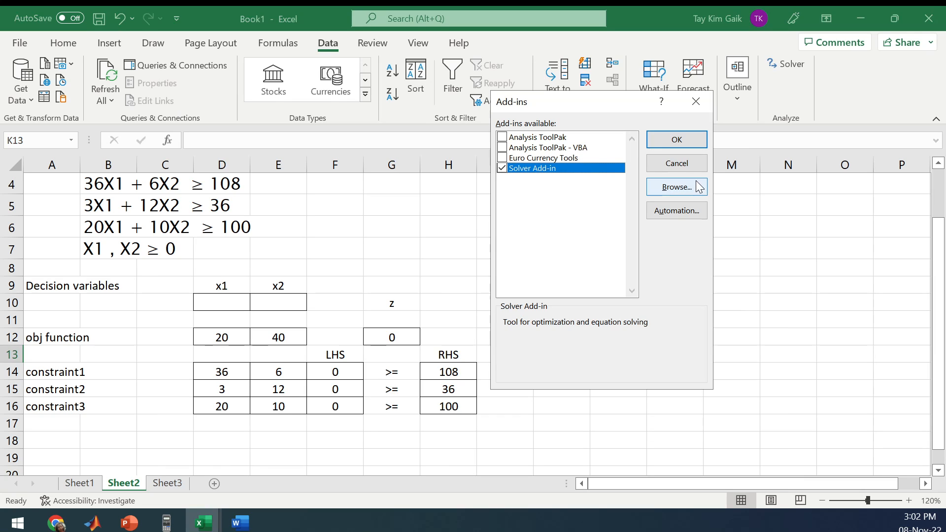
click(676, 139)
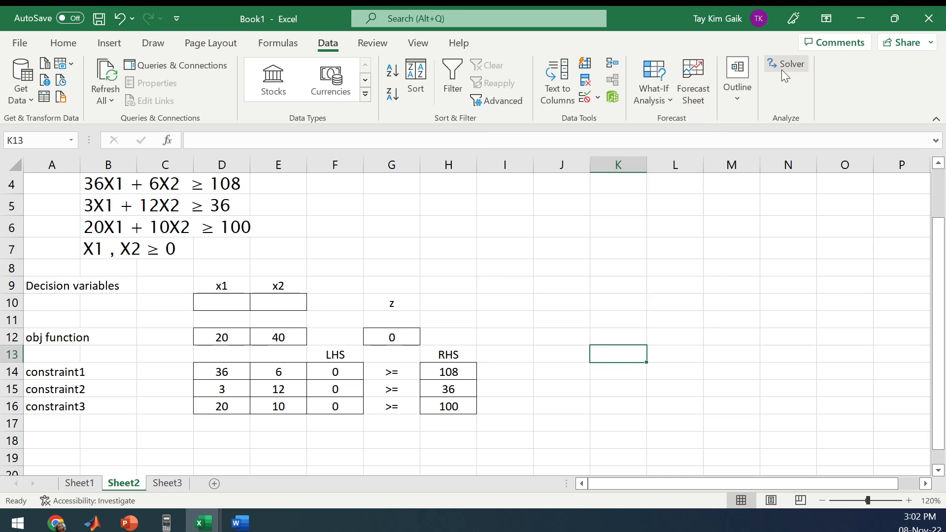
- Open Solver with objective $G$12 set to Min, changing cells $D$10:$E$10
click(786, 63)
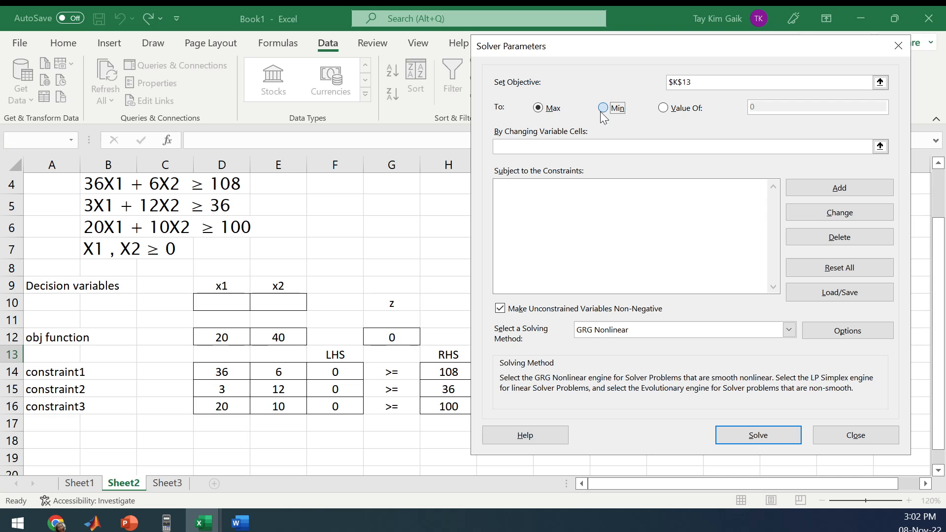
click(604, 107)
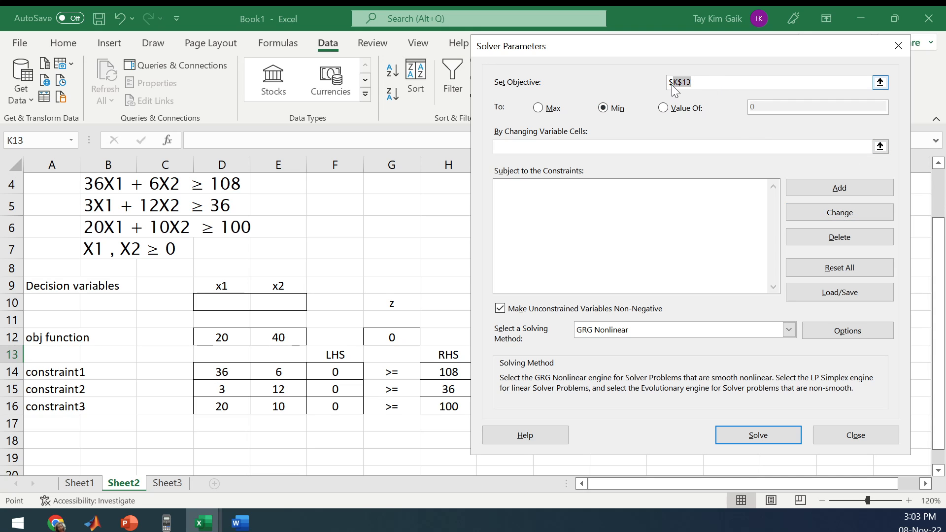
click(391, 337)
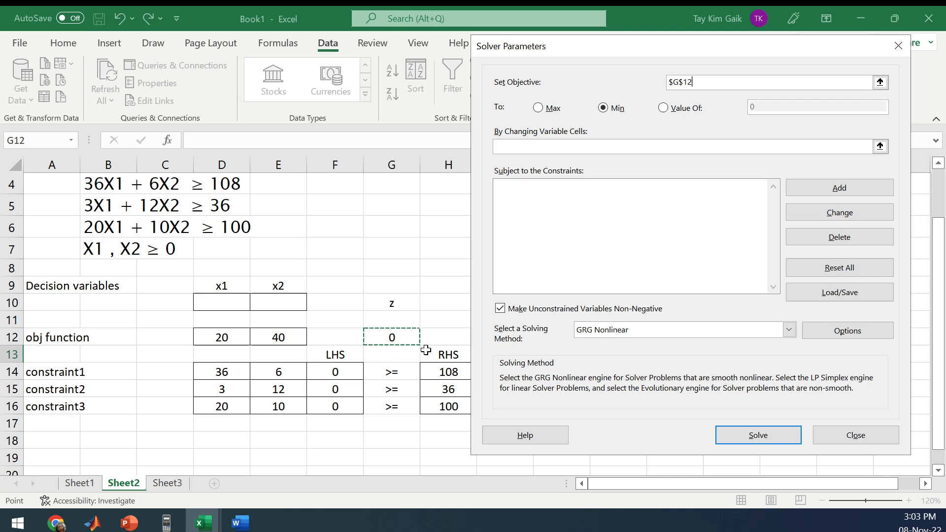
click(604, 108)
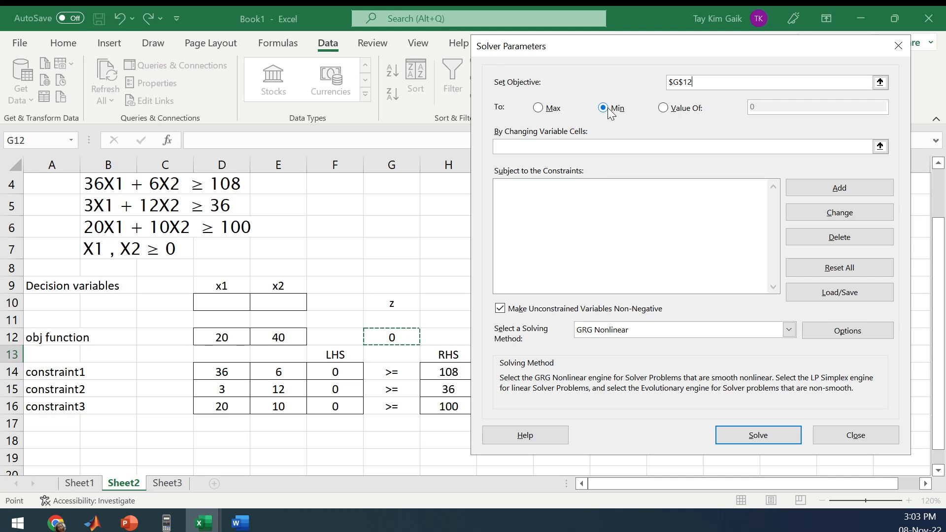
mouse_move(608, 111)
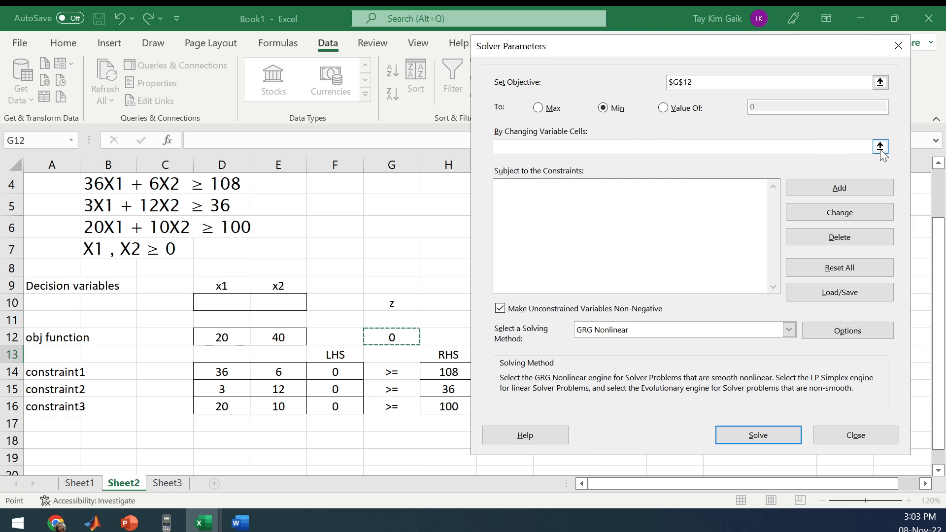
drag(221, 302, 277, 302)
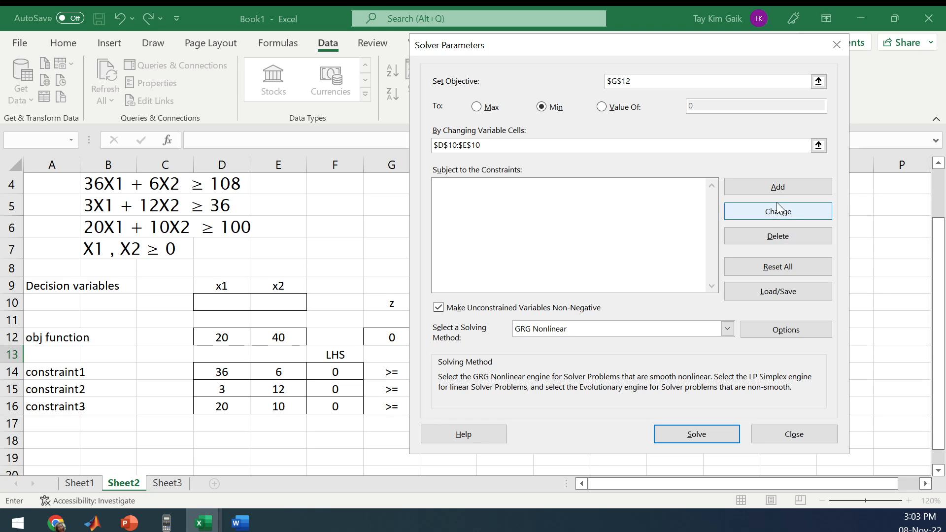
- Add the Solver constraint $F$14:$F$16 >= $H$14:$H$16
click(778, 186)
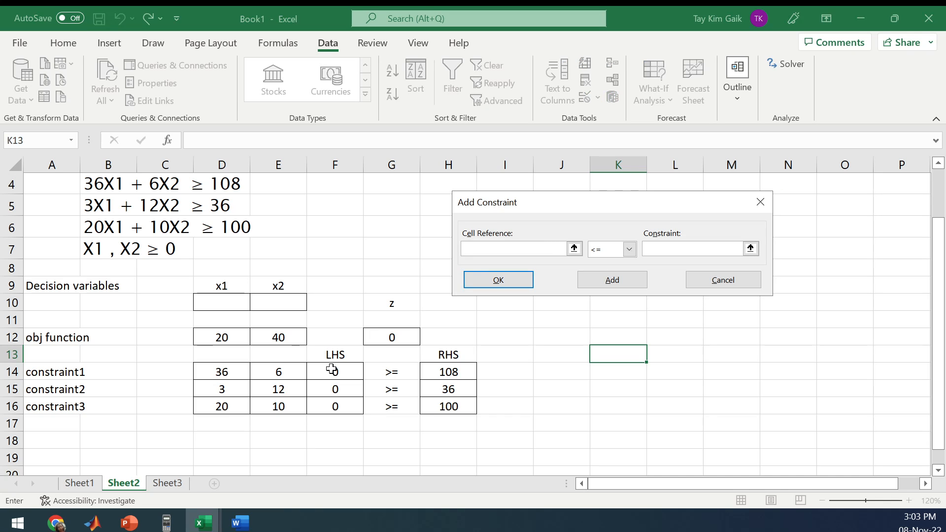
drag(335, 371, 335, 406)
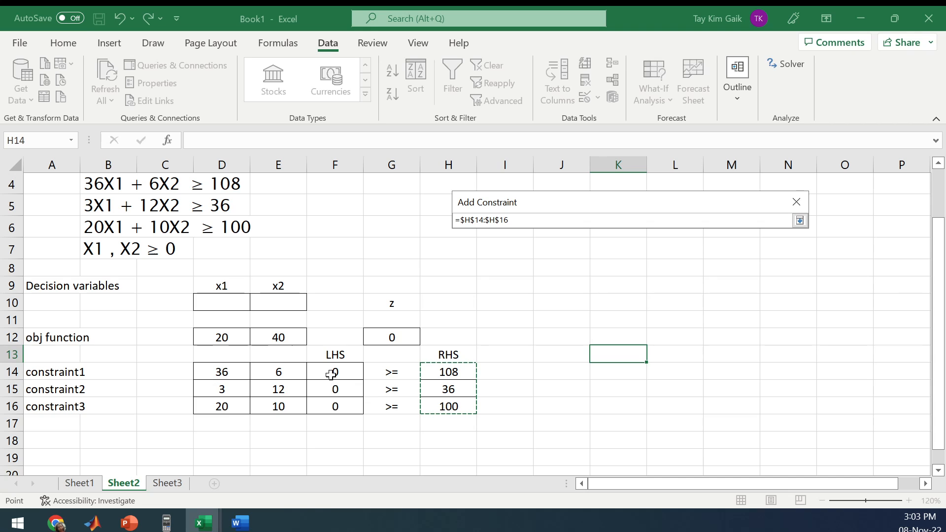
mouse_move(391, 410)
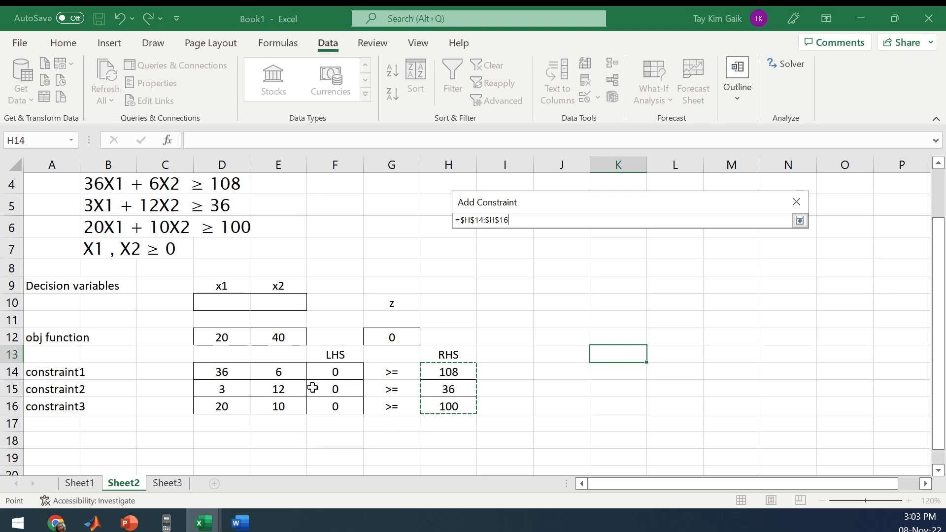
mouse_move(790, 241)
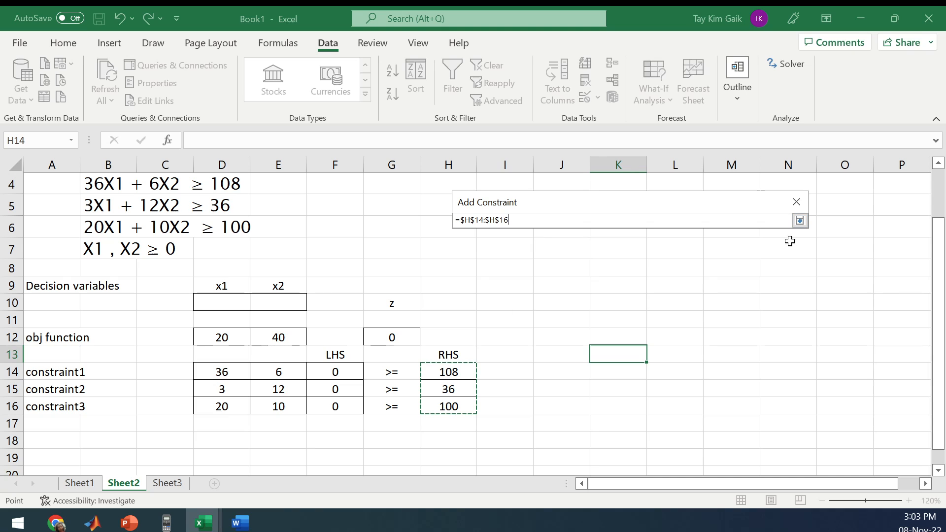
click(612, 279)
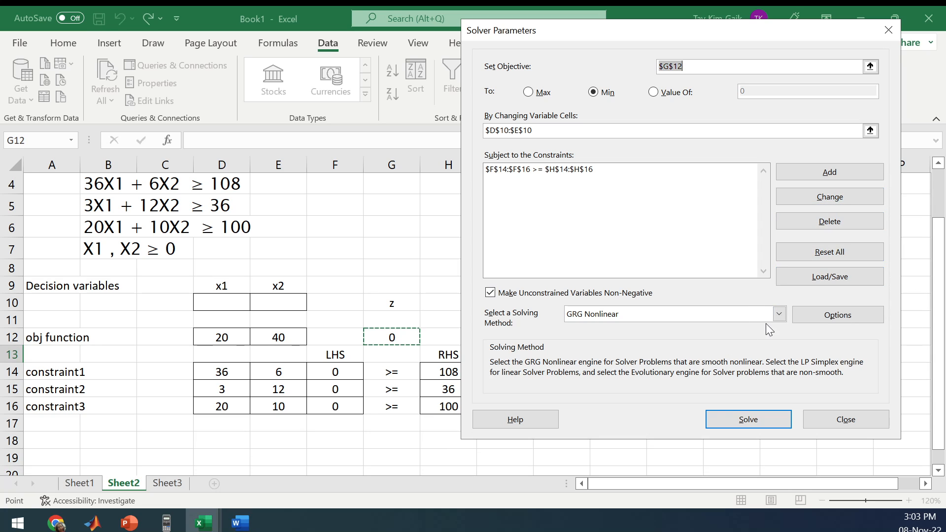
- Solve with Simplex LP and keep the solution x1=4, x2=2, z=160
click(778, 314)
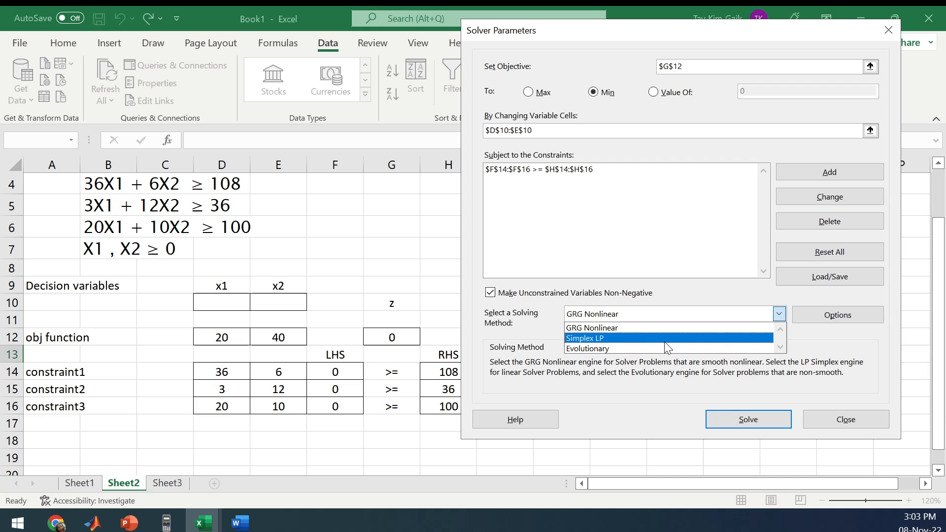
click(598, 338)
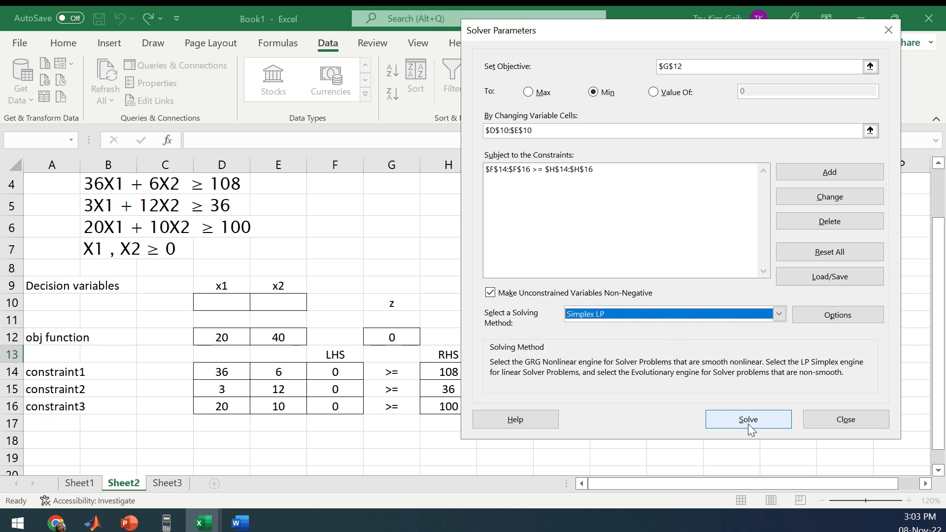
click(748, 419)
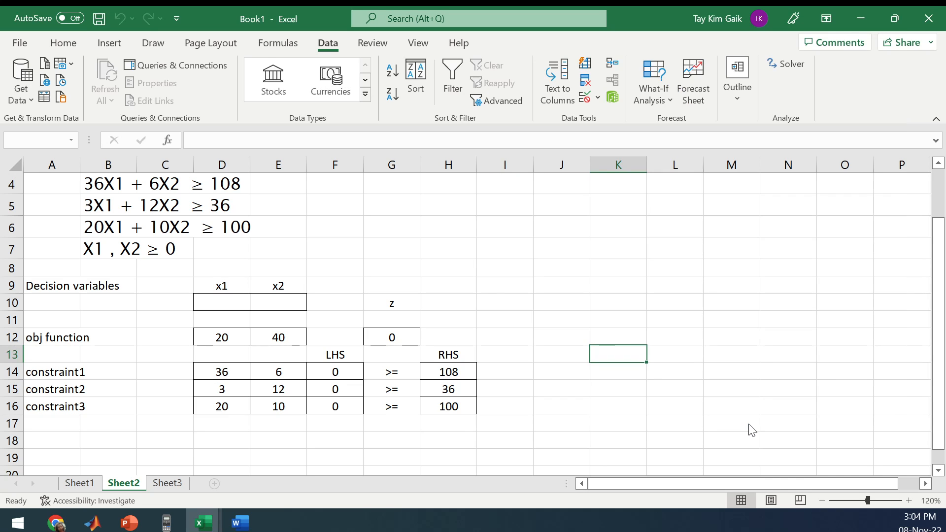
click(792, 64)
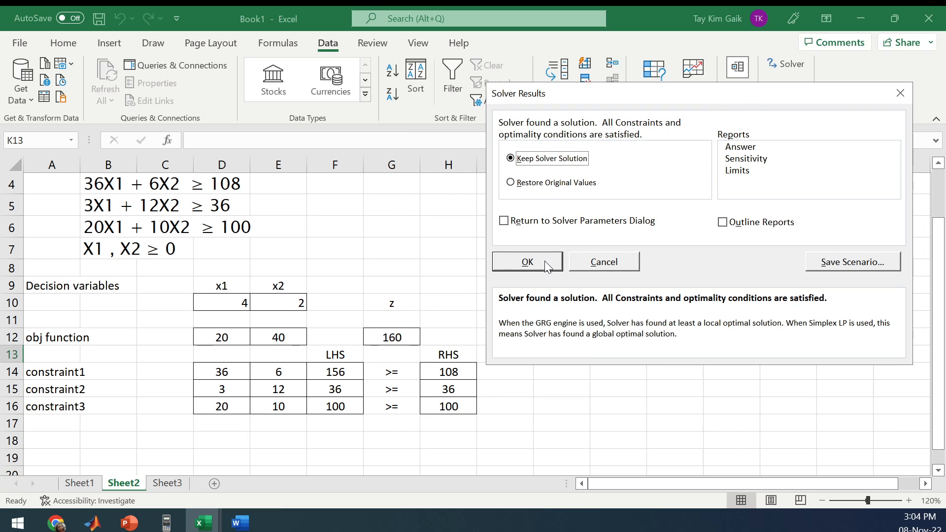
click(527, 262)
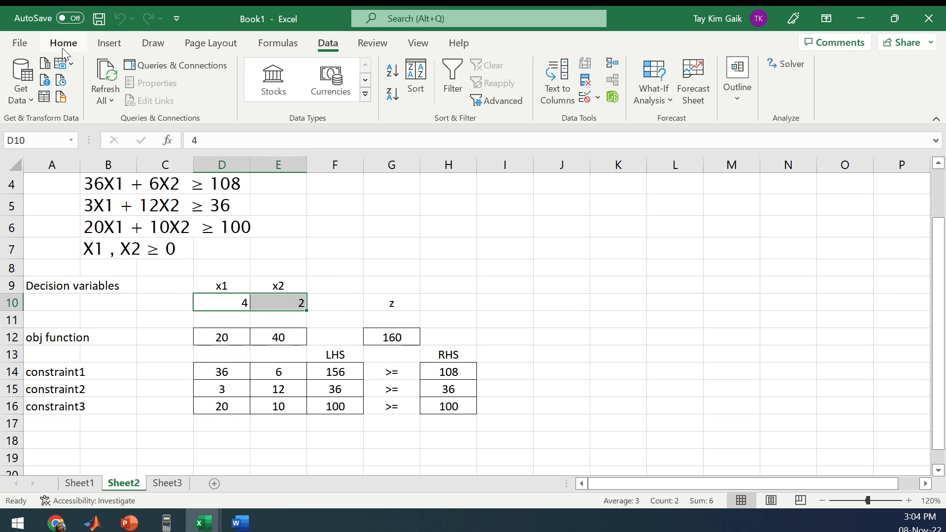
- Highlight the solution values 4, 2 and 160 in yellow
click(63, 43)
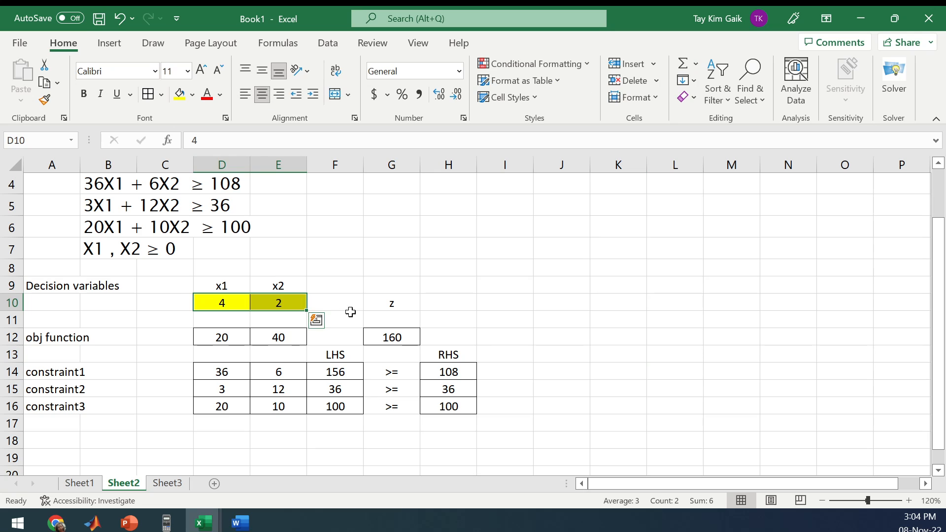
click(392, 337)
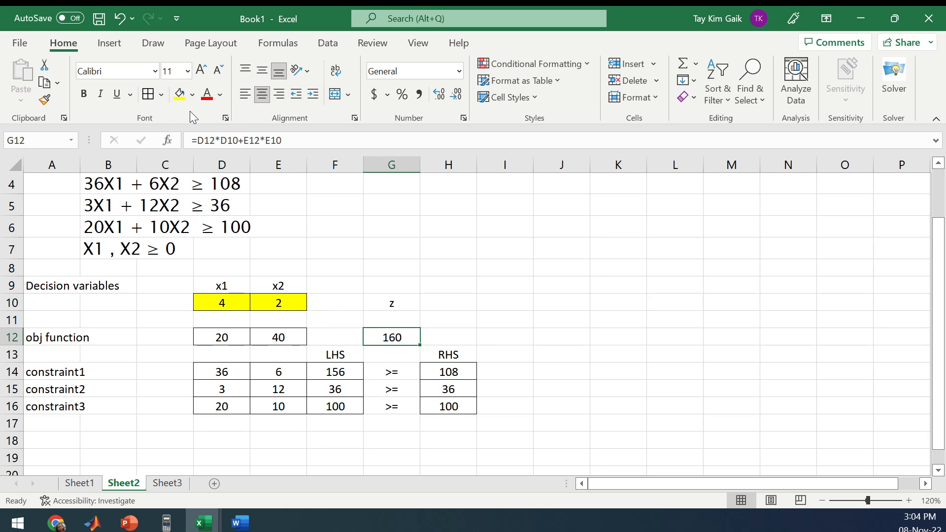
click(391, 337)
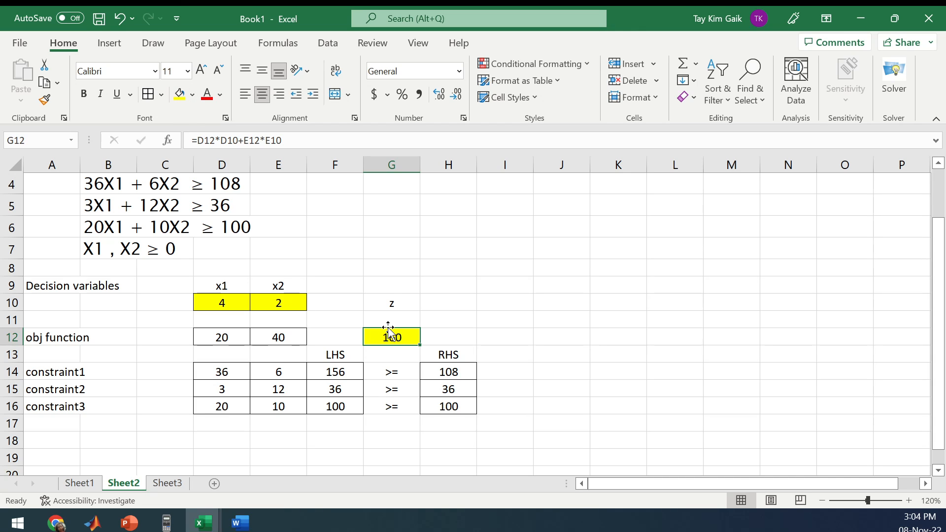
click(82, 484)
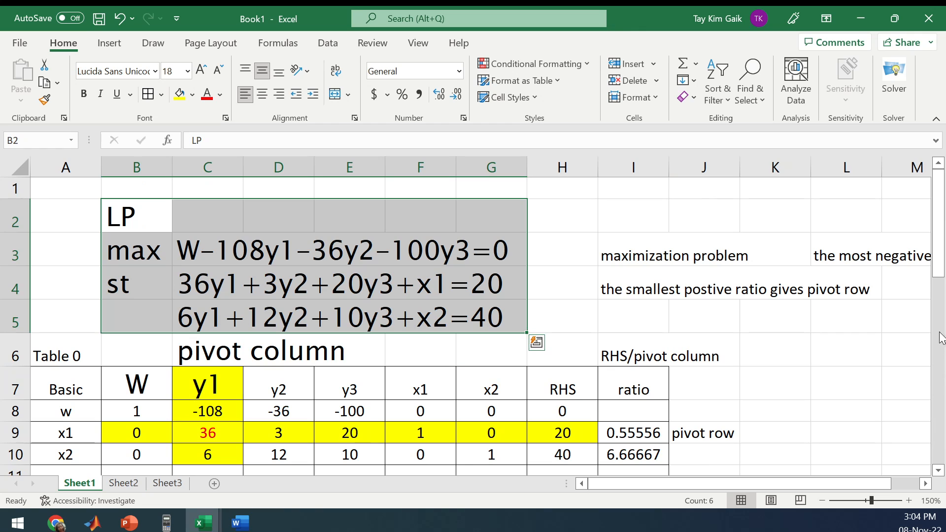
- Inspect the formula behind Table3's value 2, then bring Duality.pptx to the front
scroll(down, 3)
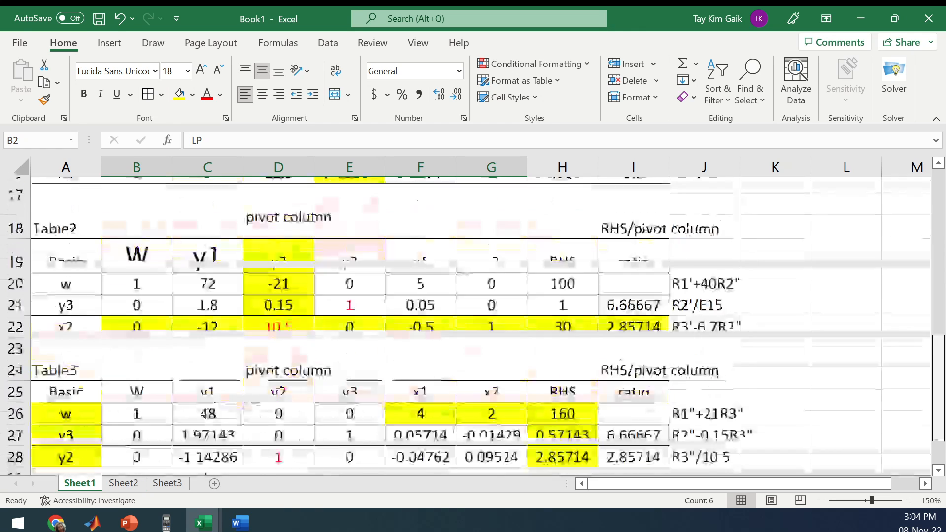
scroll(down, 3)
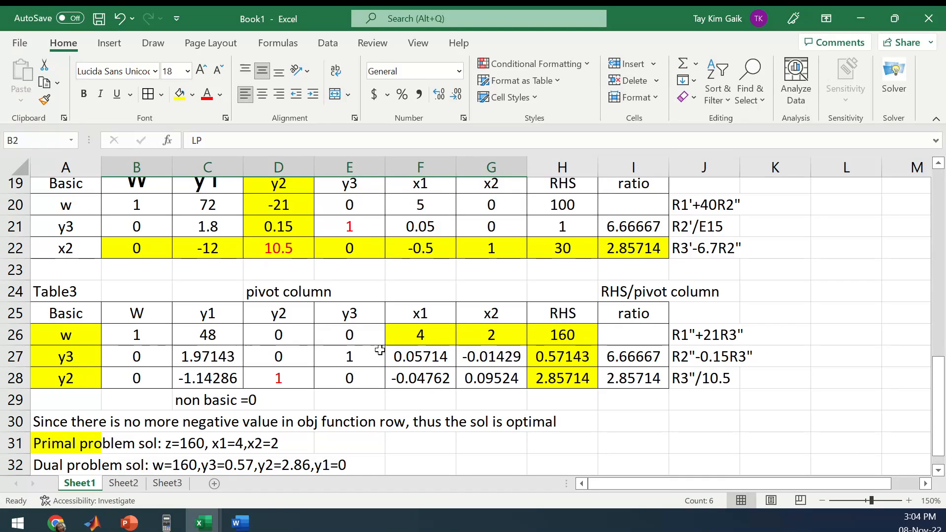
click(421, 335)
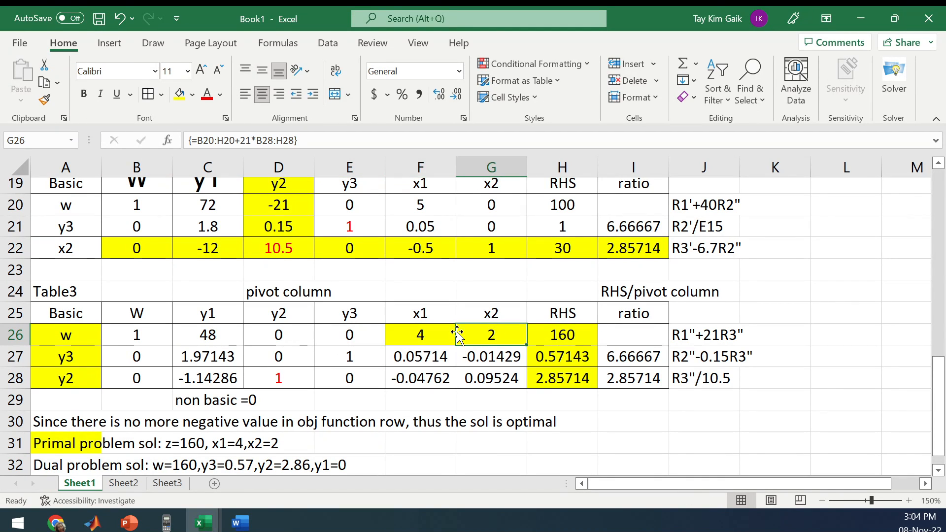
mouse_move(67, 338)
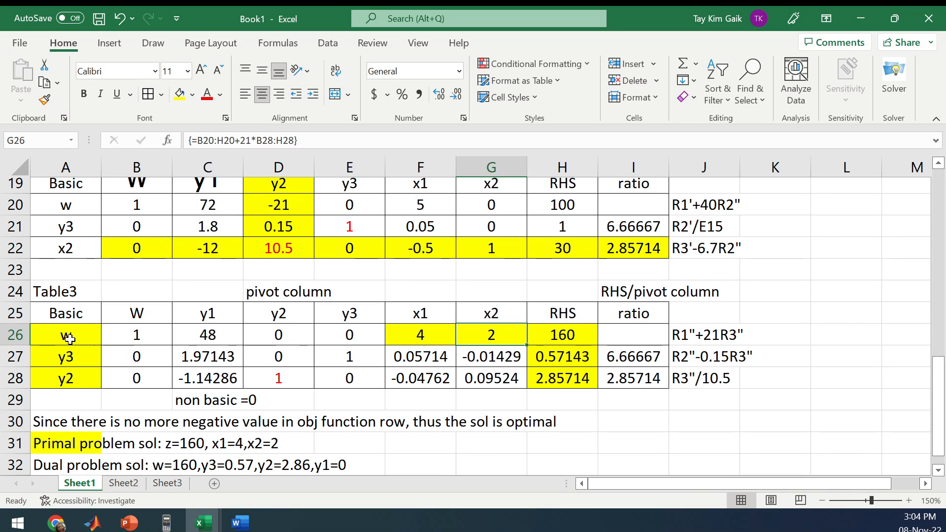
mouse_move(596, 350)
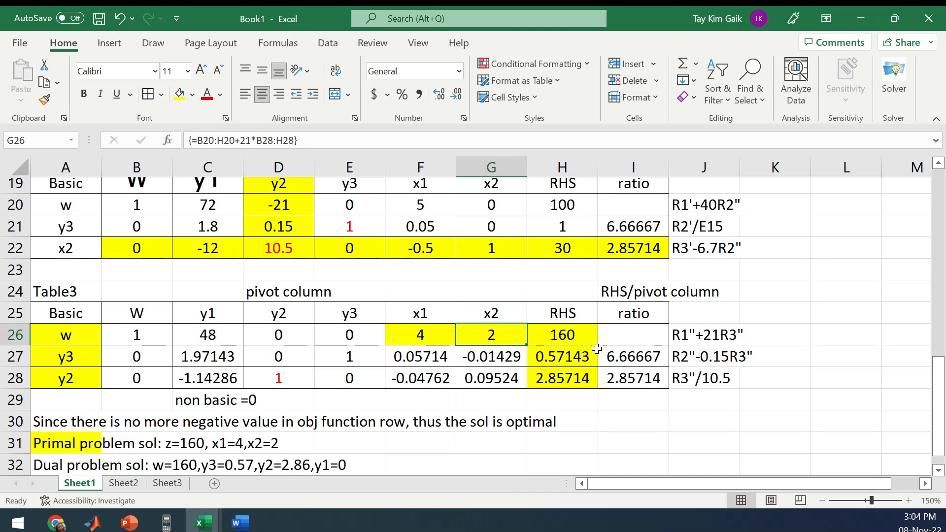
click(129, 521)
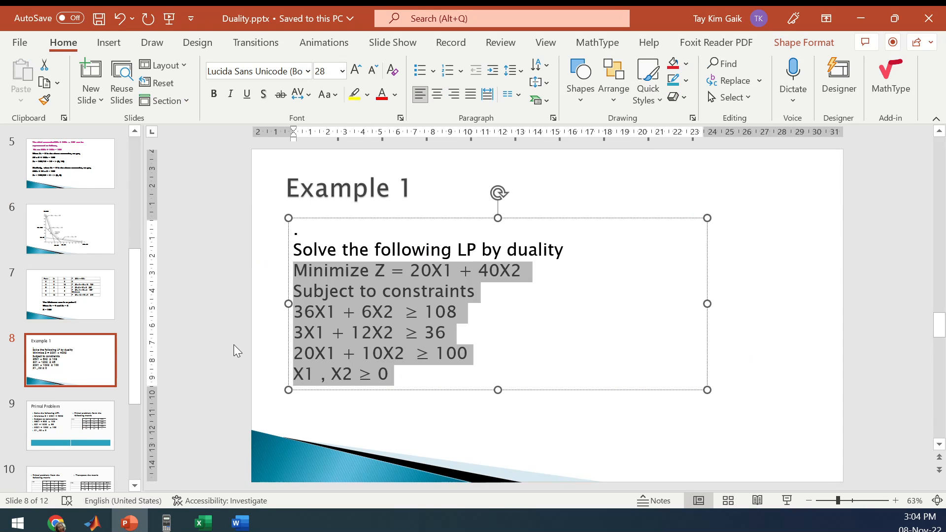
- Return to Excel's Sheet2 showing x1 = 4, x2 = 2 and z = 160
click(70, 295)
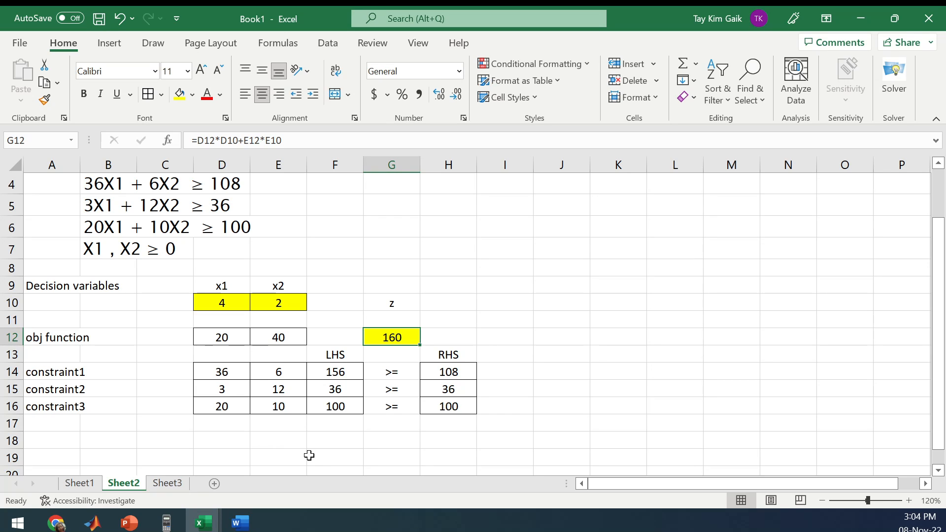
mouse_move(391, 405)
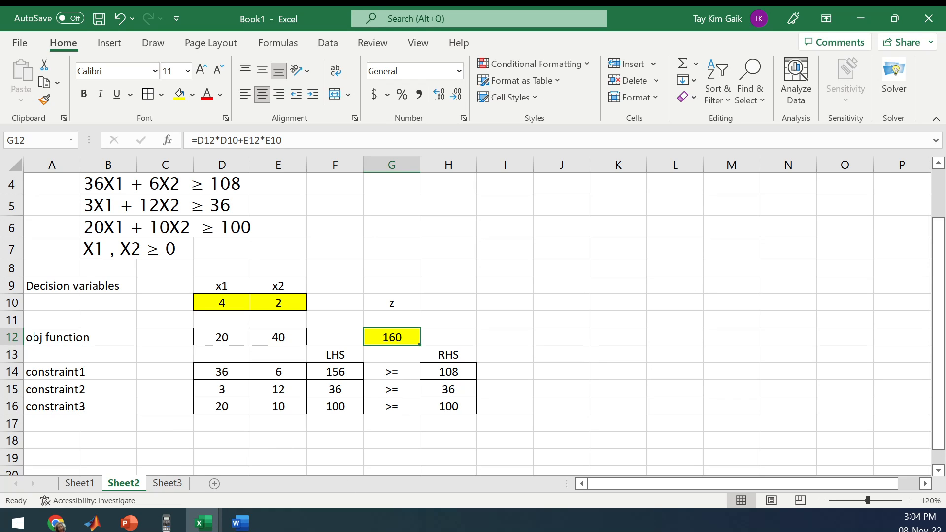
mouse_move(342, 366)
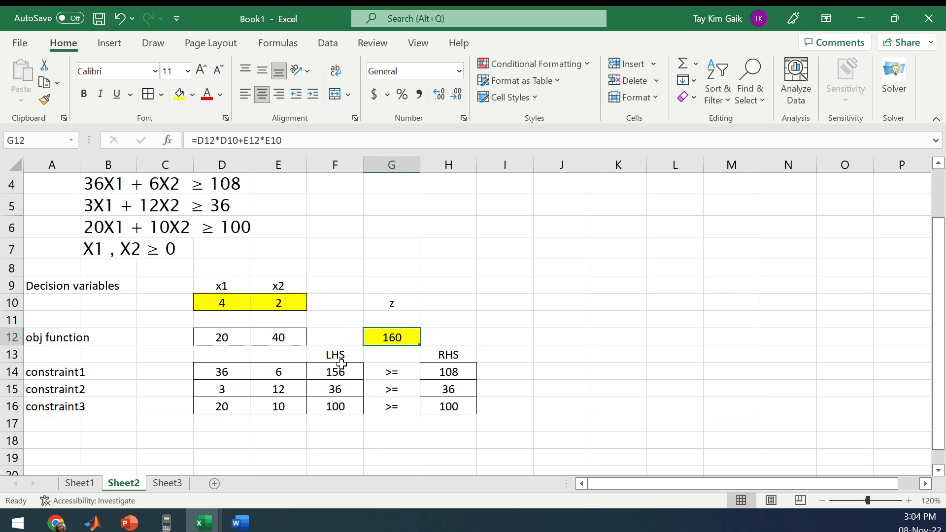
mouse_move(405, 372)
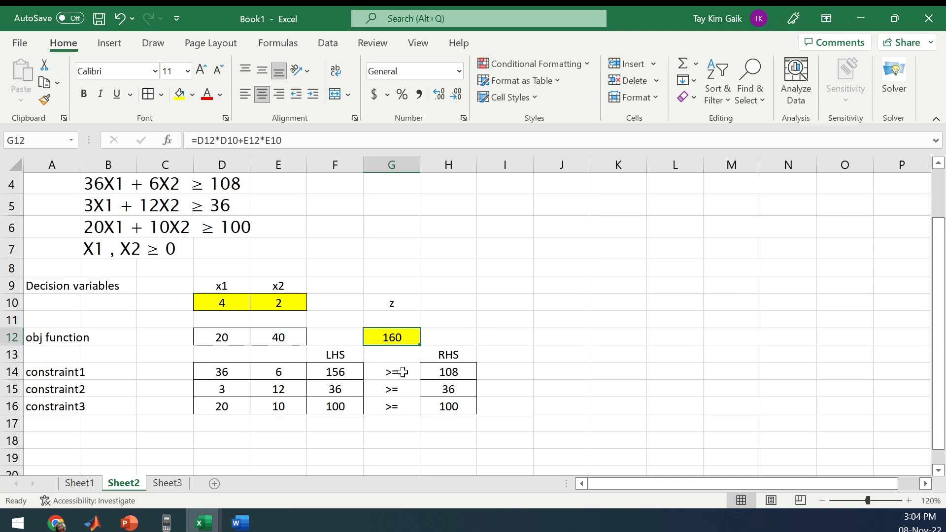
mouse_move(241, 465)
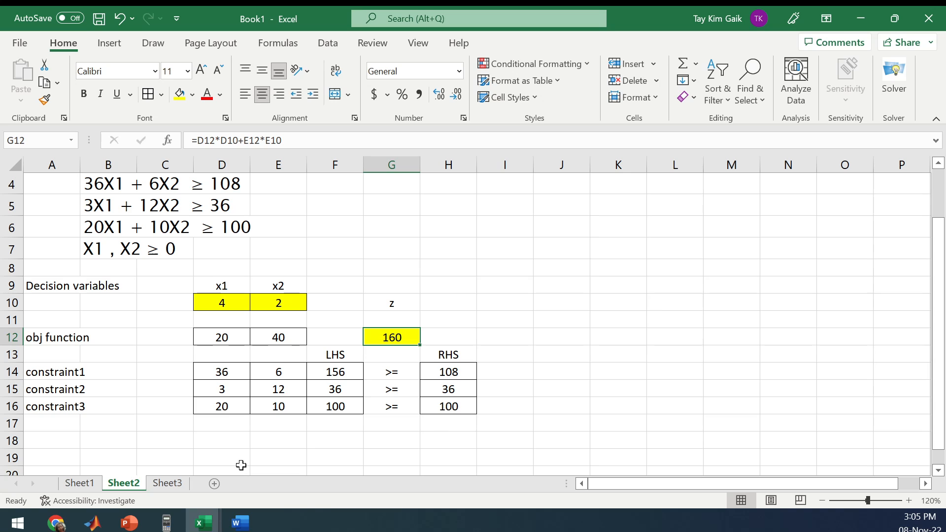
- Show Sheet3 with the new minimization problem and blank x1/x2 cells
click(167, 483)
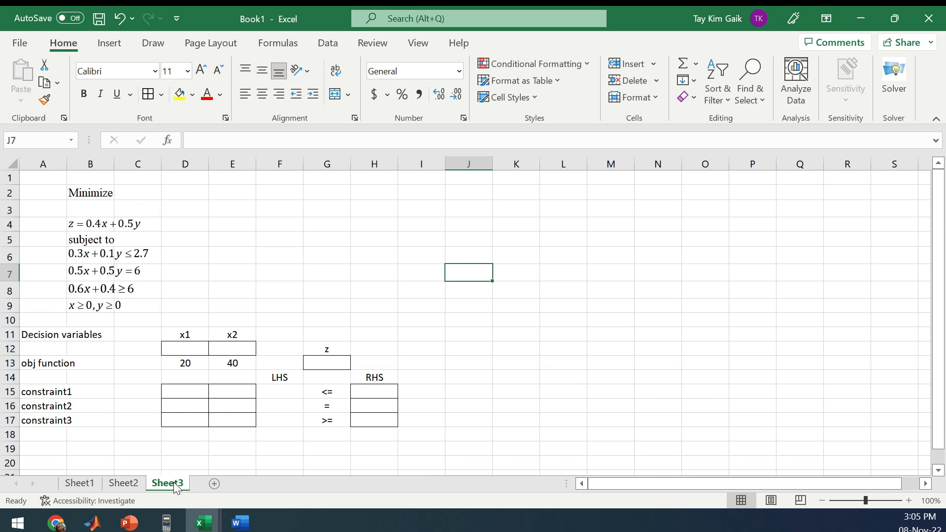
mouse_move(306, 399)
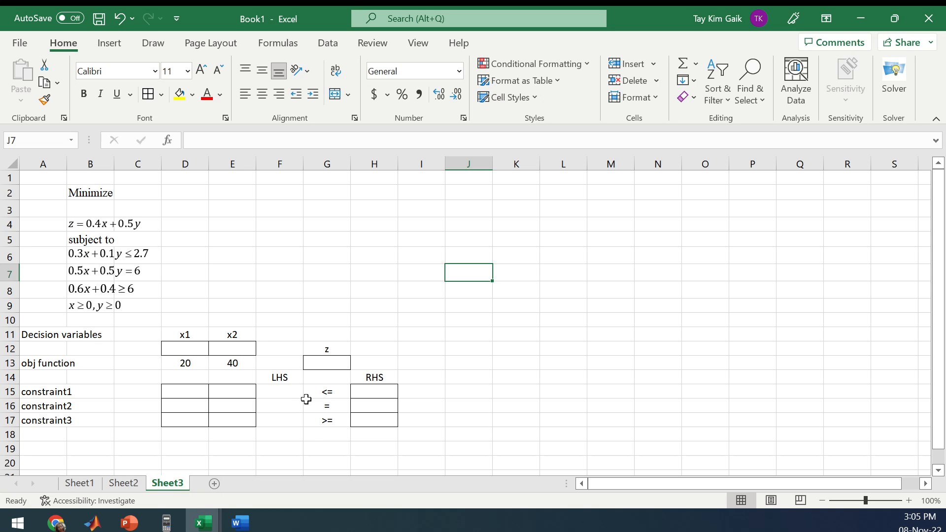
mouse_move(223, 261)
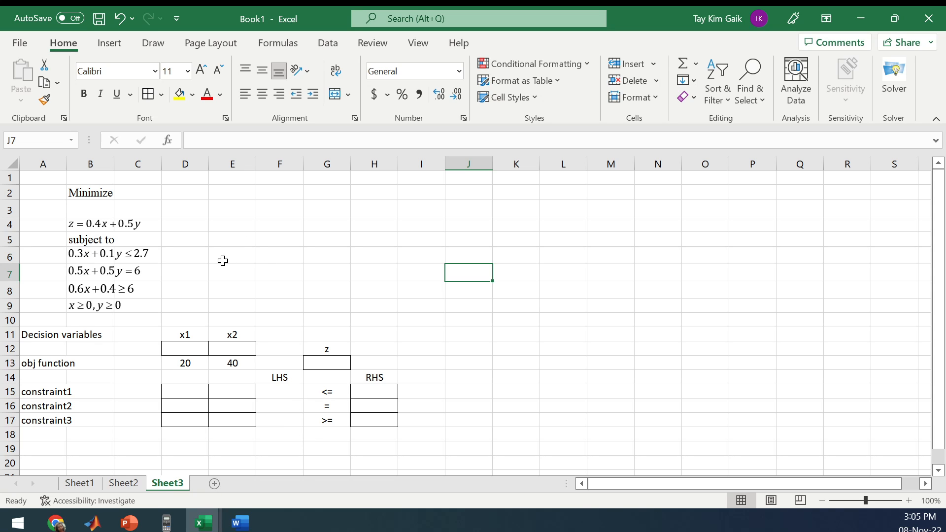
mouse_move(110, 228)
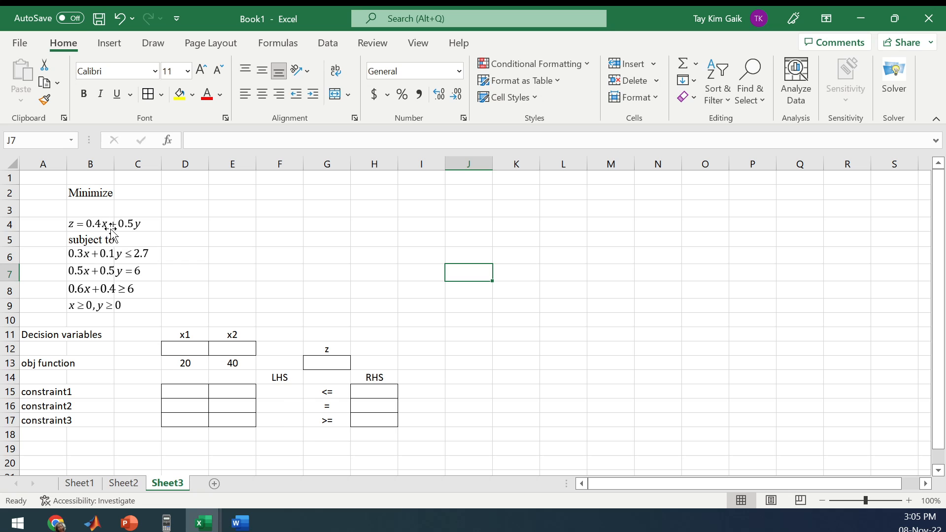
mouse_move(196, 297)
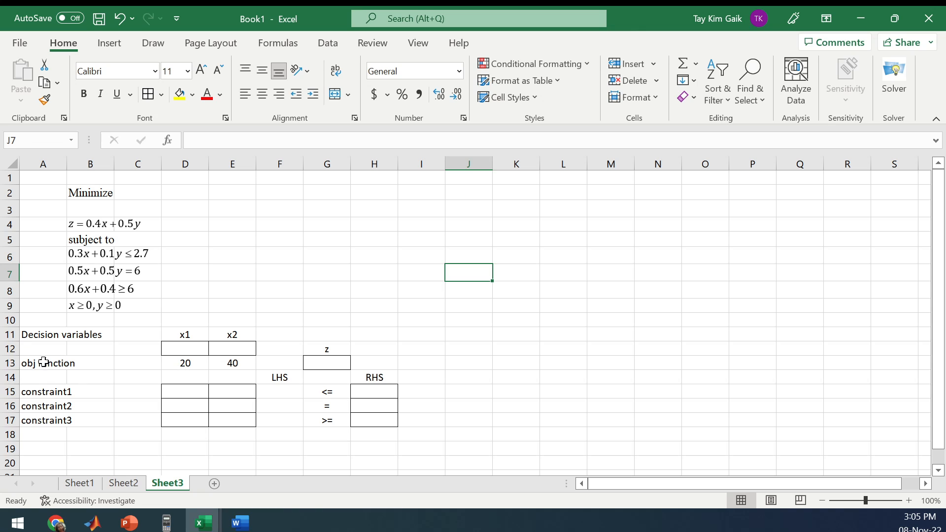
- Insert a blank row above the objective row, enter coefficients 0.4 and 0.5, rename headers x and y
click(633, 63)
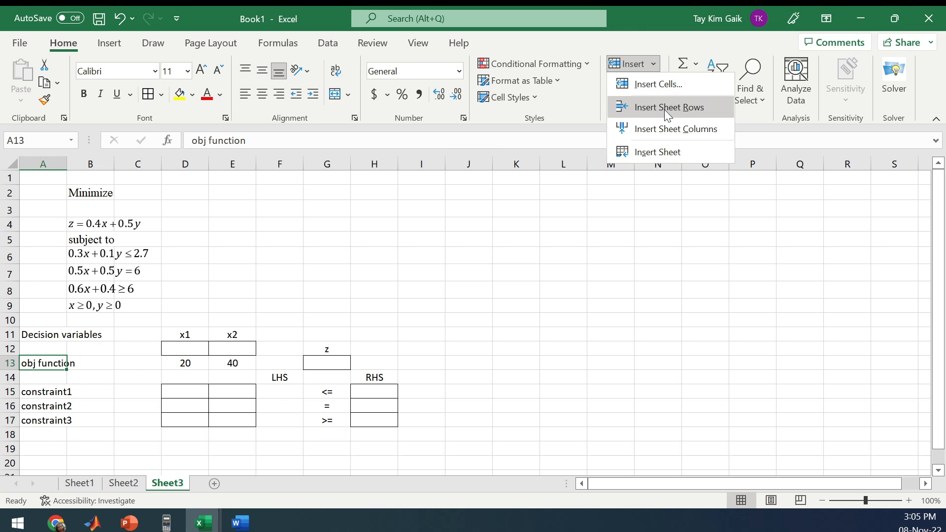
click(669, 107)
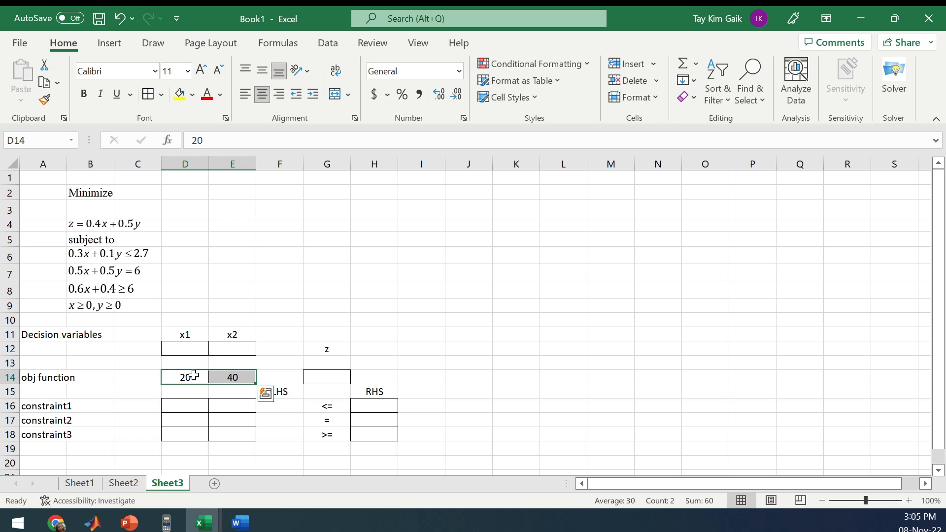
text(0.4)
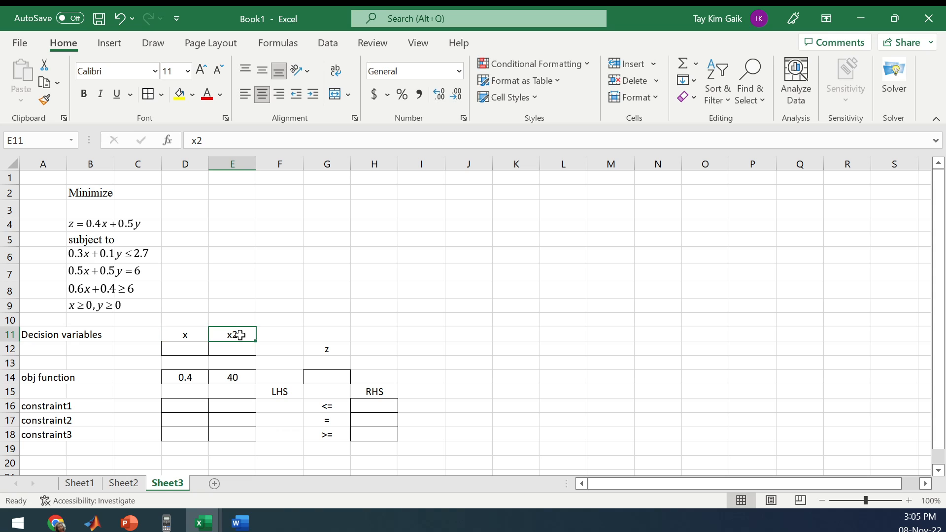
click(232, 377)
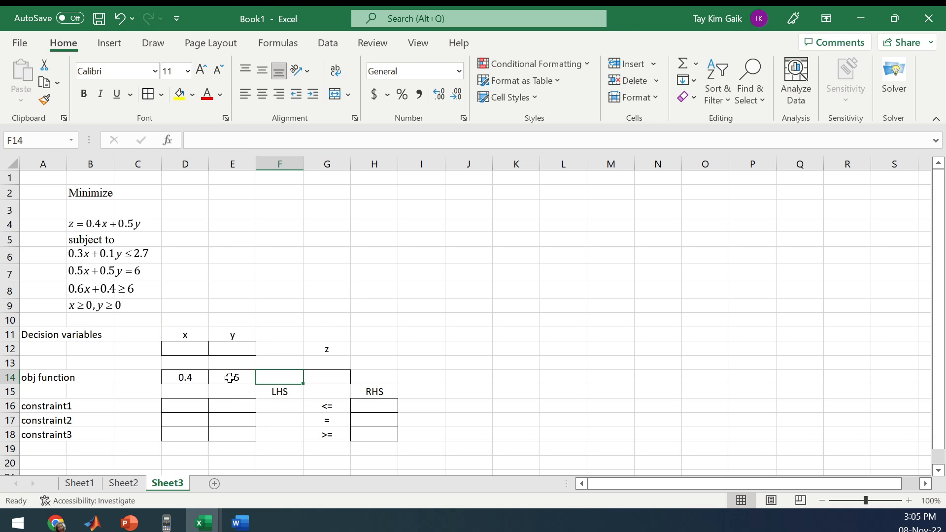
- Enter the objective formula =D14*D12+E14*E12 in G14
click(327, 377)
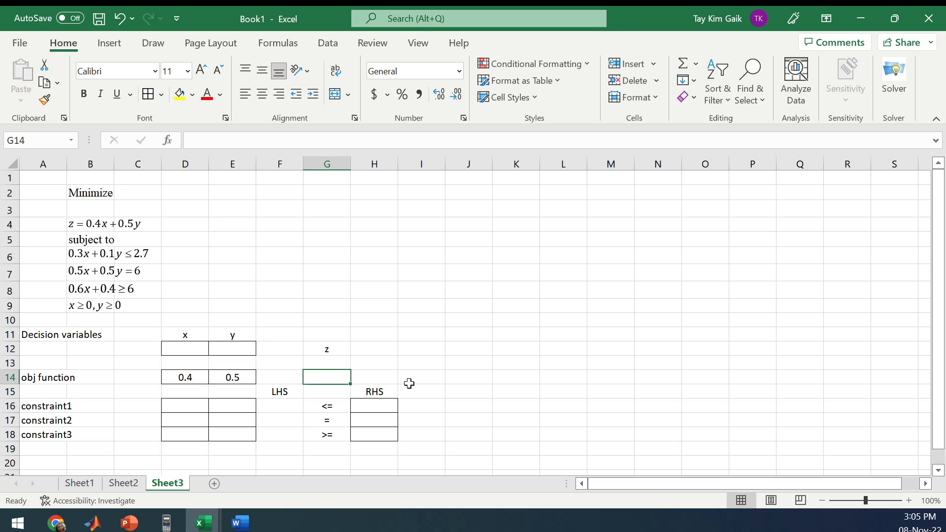
text(=)
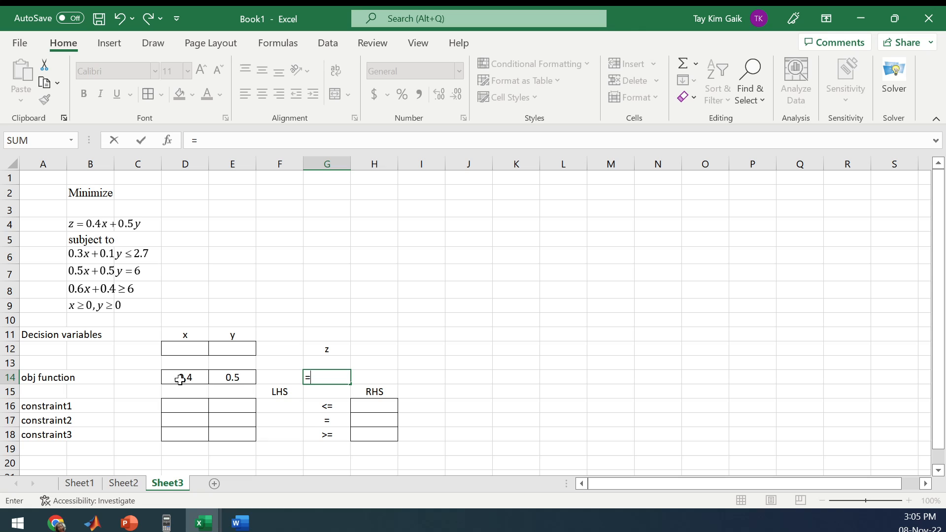
click(185, 378)
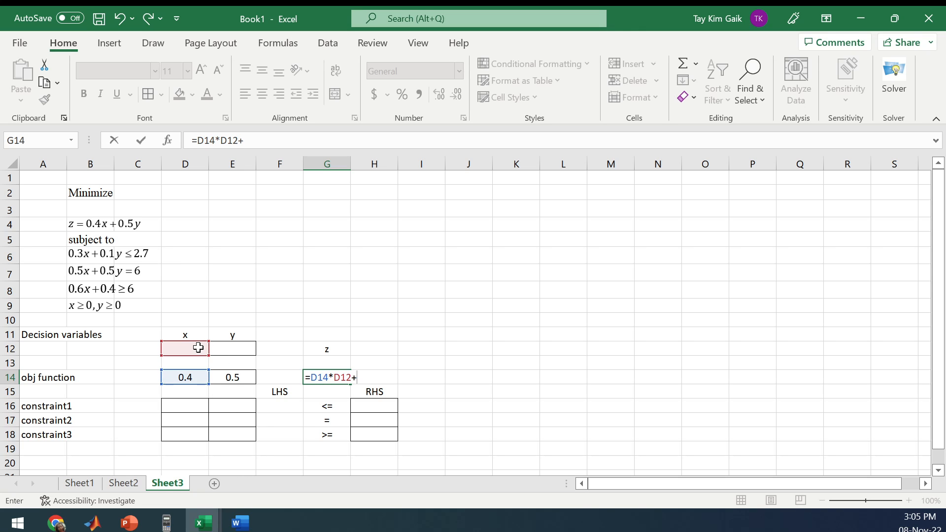
click(231, 377)
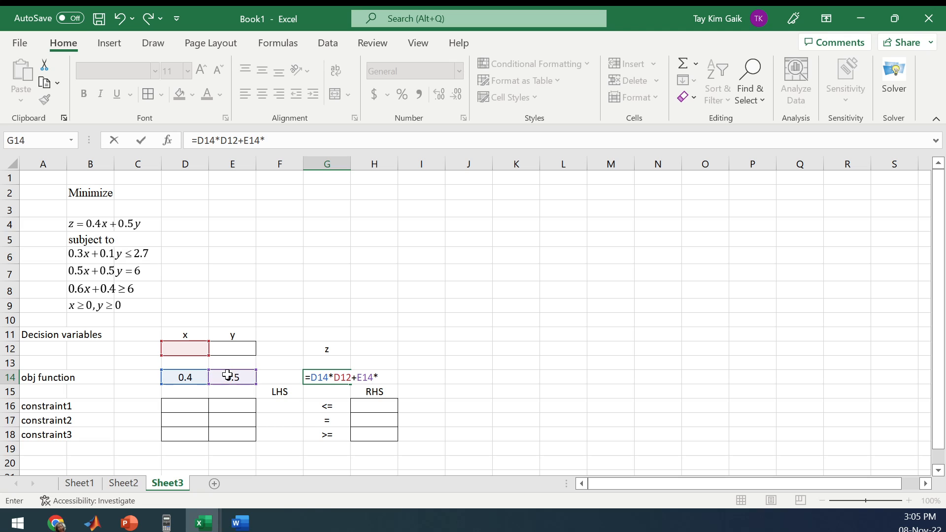
text(E12)
key(Enter)
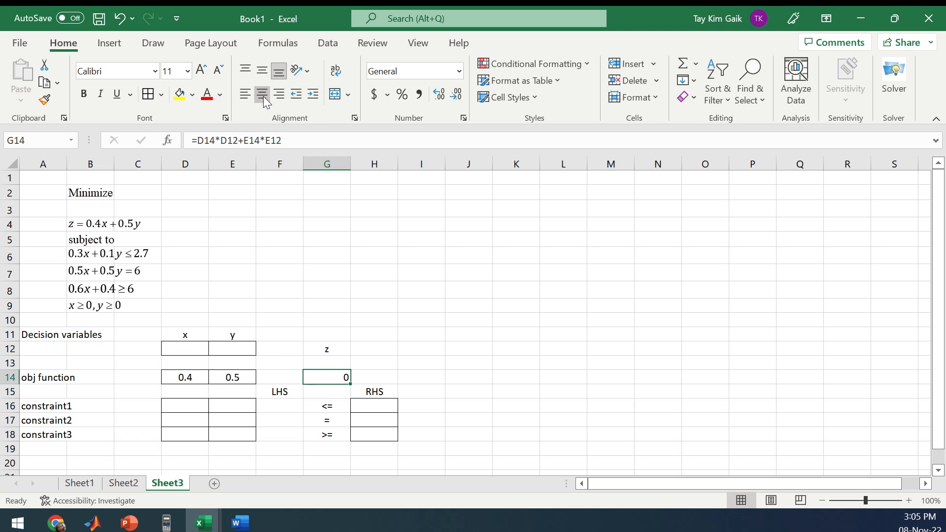
click(184, 406)
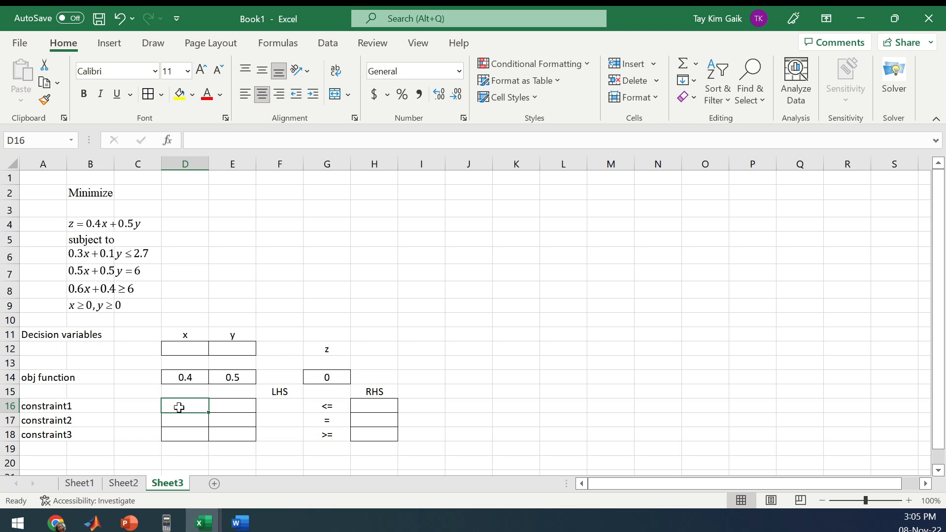
- Fill constraint coefficients 0.5/0.1, 0.5/0.5, 0.6/0.4 with right-hand sides 2.7, 6, 6
text(0.5)
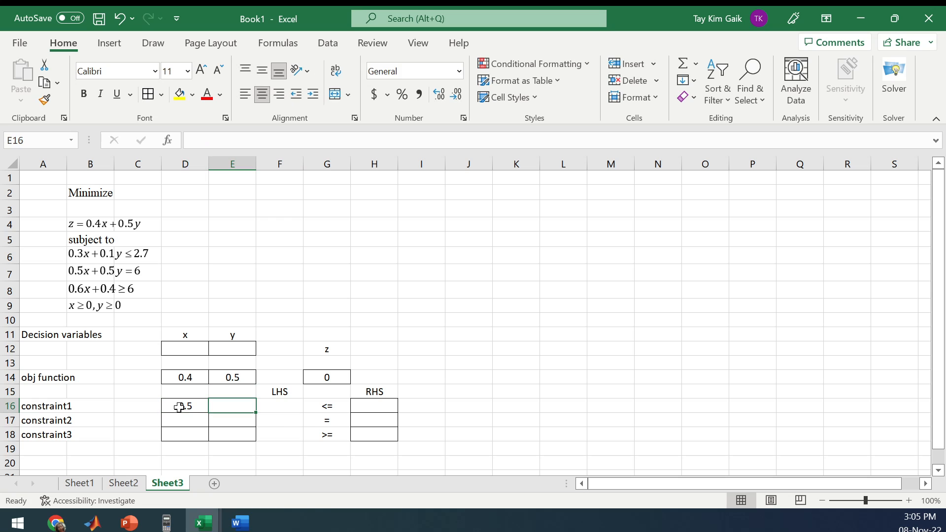
text(0.1)
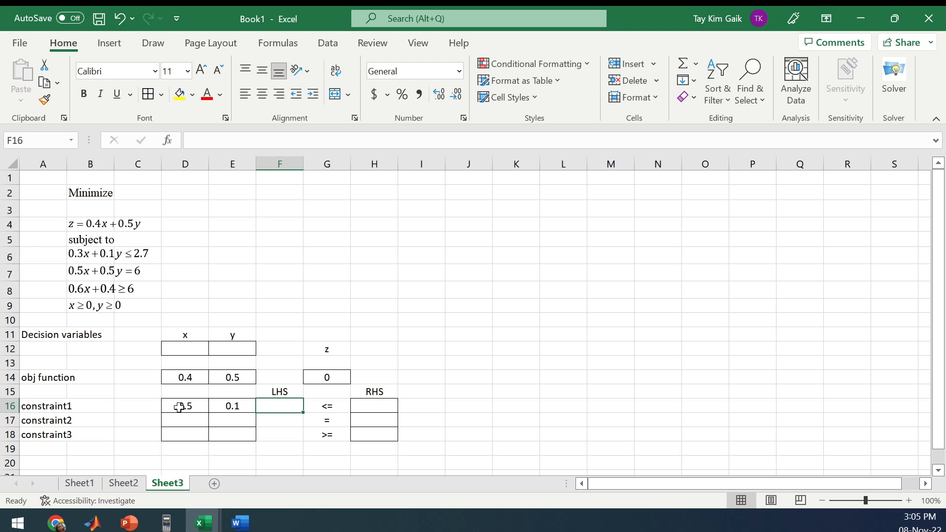
text(2)
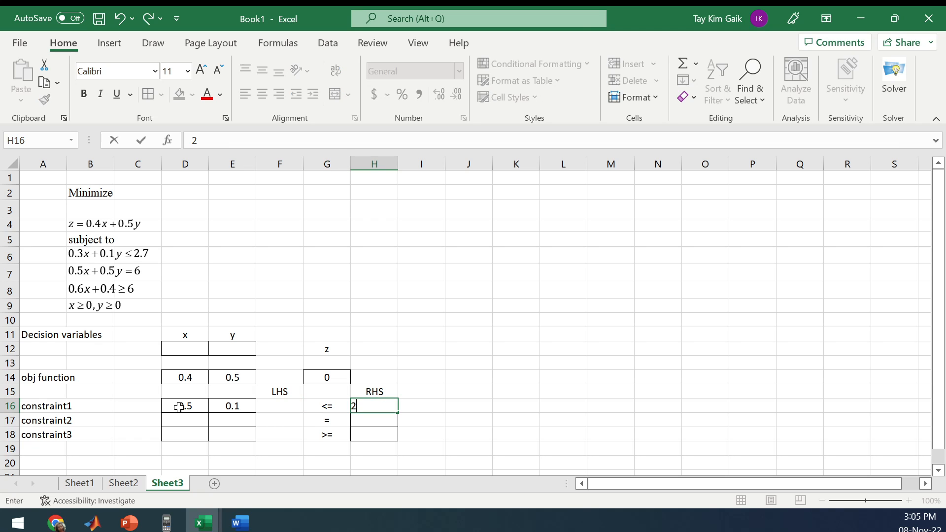
text(.7)
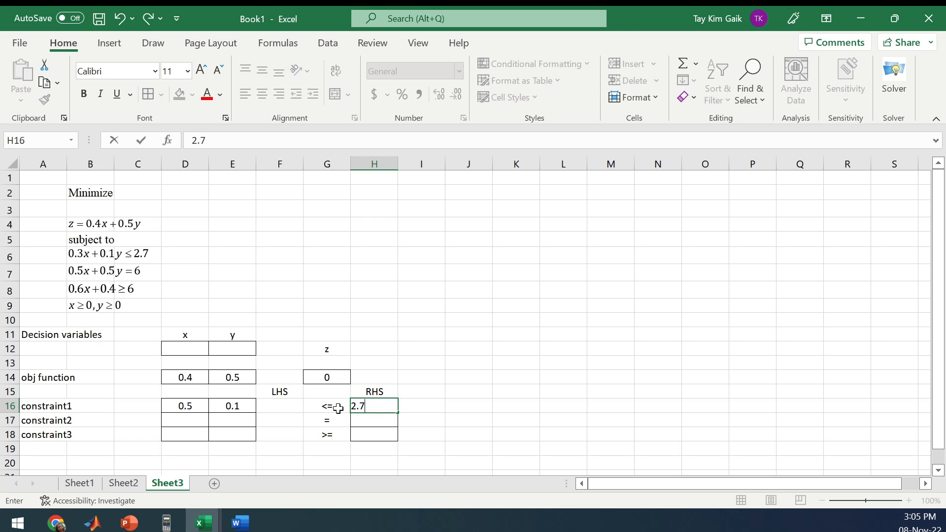
mouse_move(185, 427)
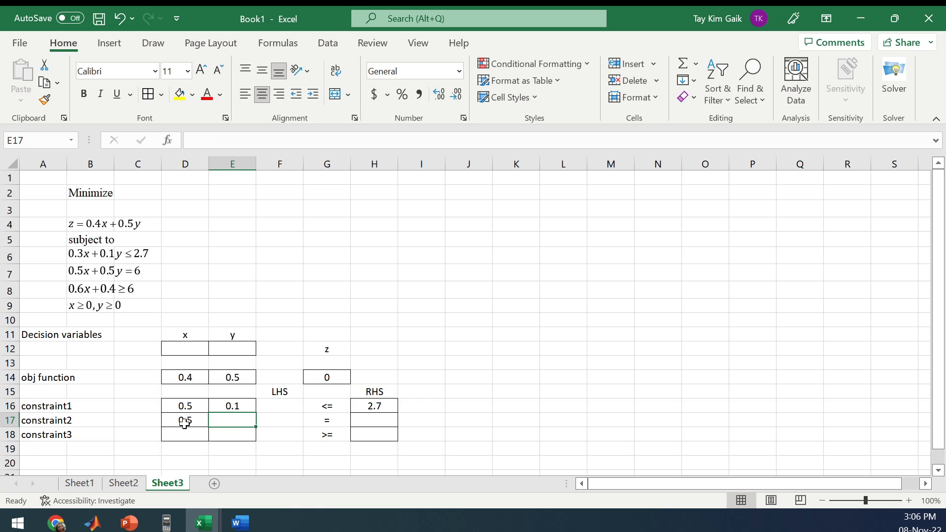
text(0.5)
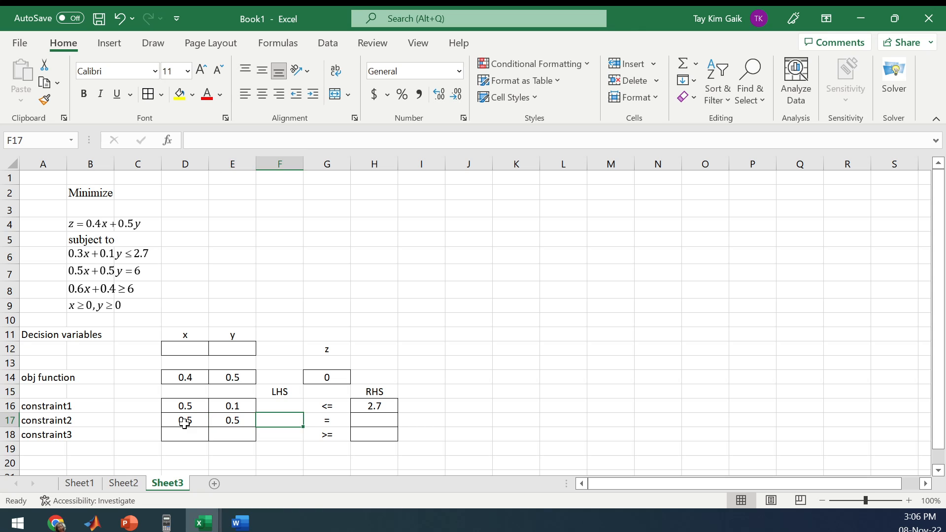
text(6)
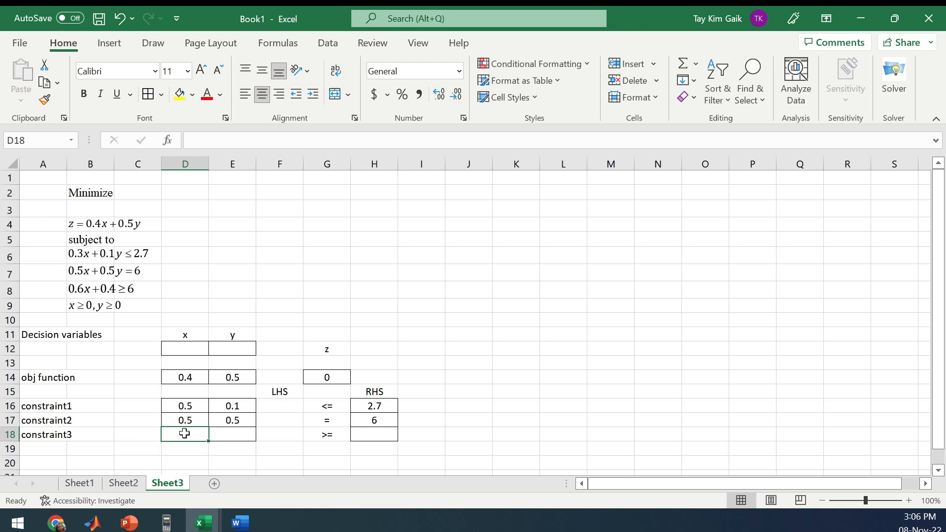
click(231, 434)
text(0.4)
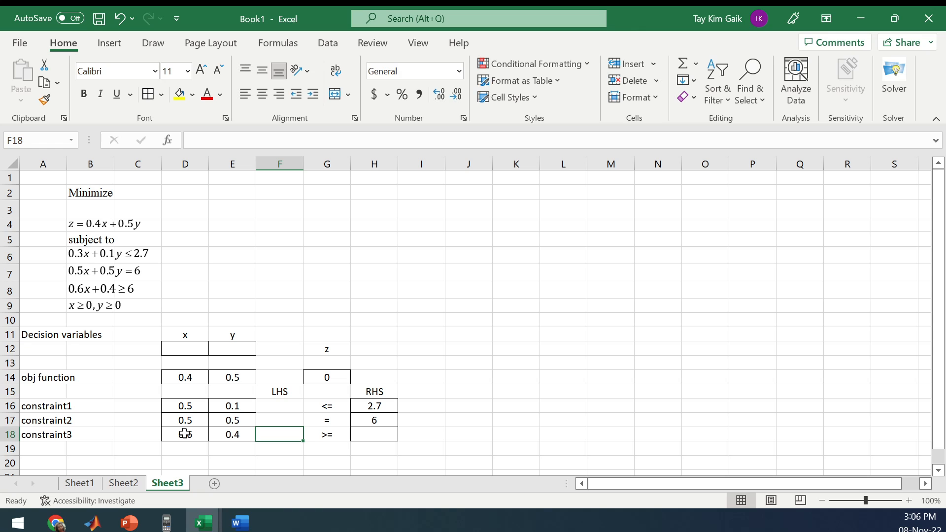
text(6)
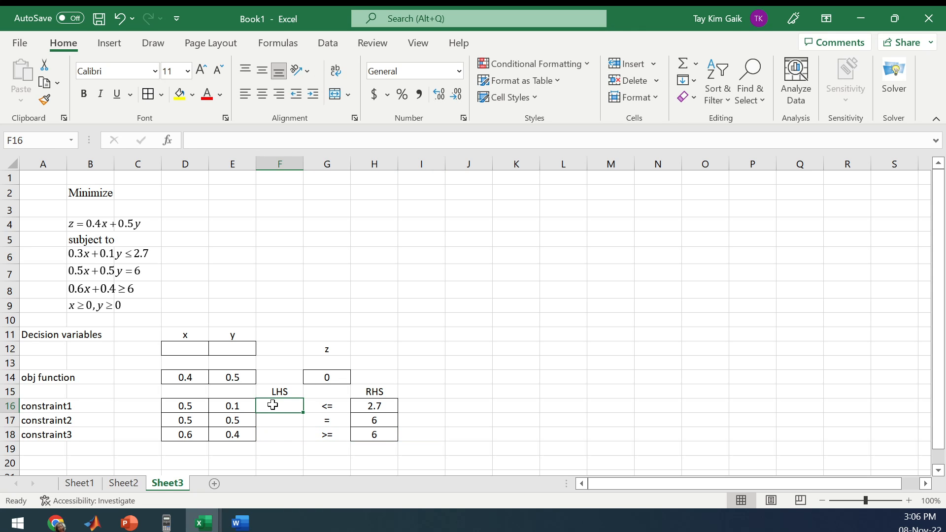
- Enter =D16*D$12+E16*E$12 in F16 and fill it down to F18
text(=)
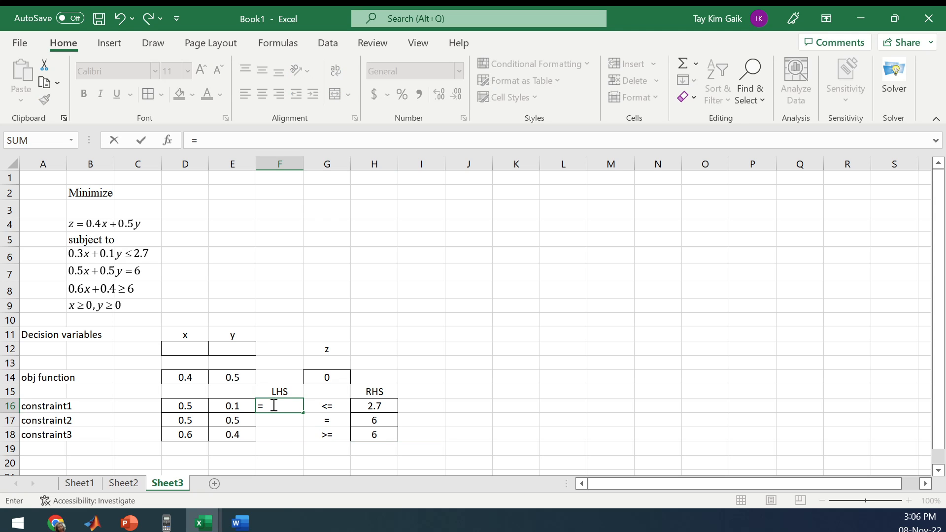
click(184, 406)
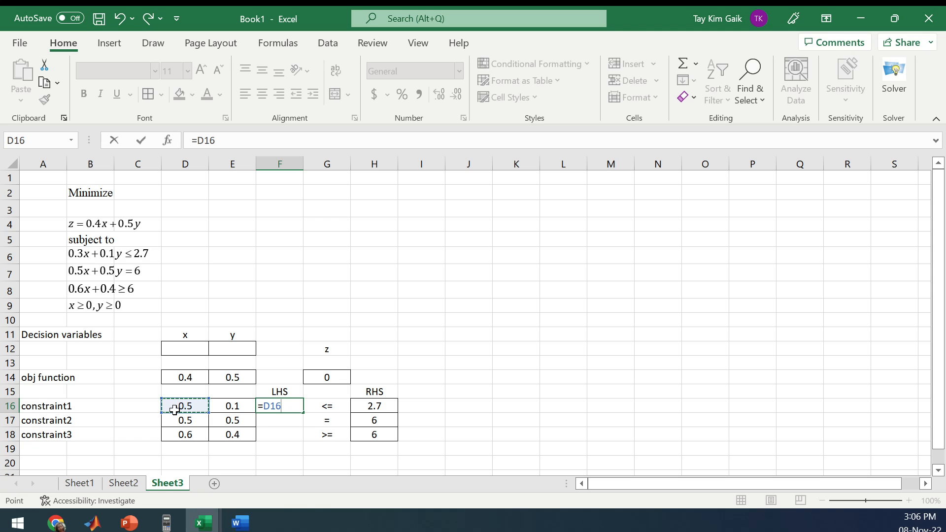
click(185, 349)
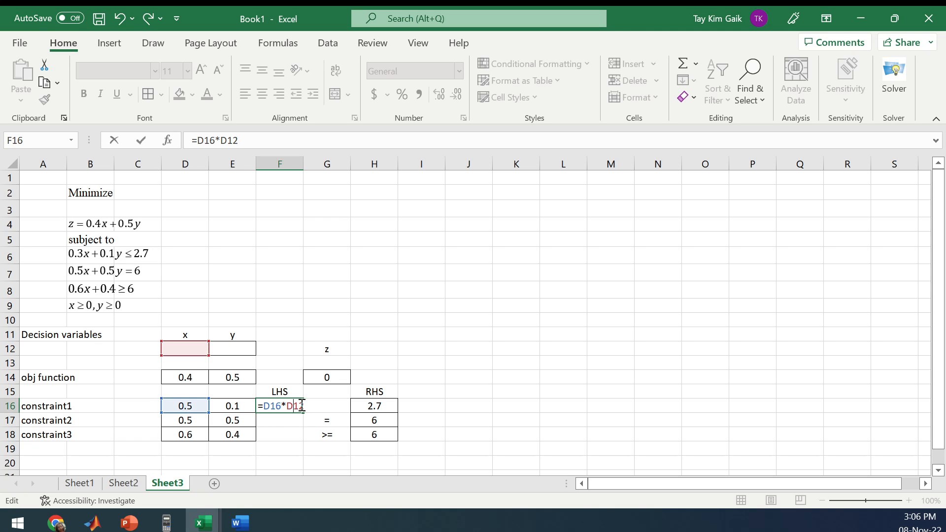
key(F4)
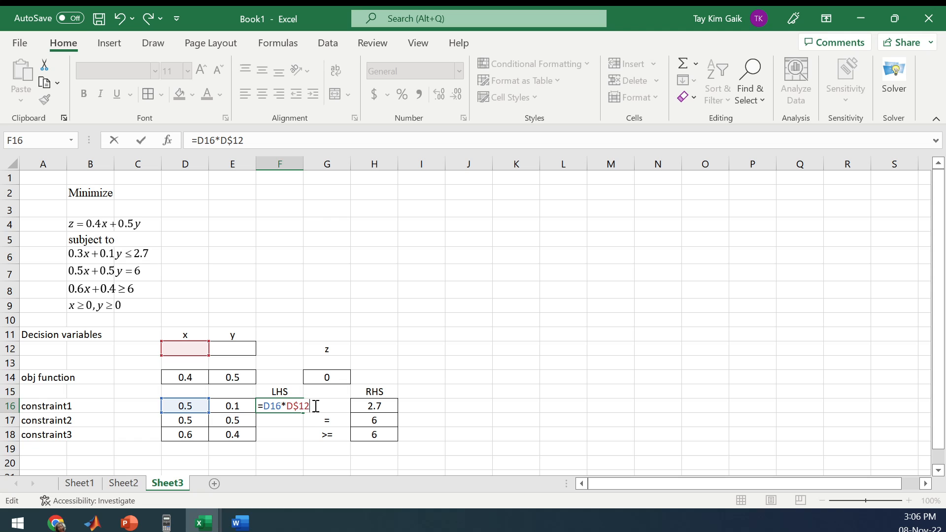
click(241, 406)
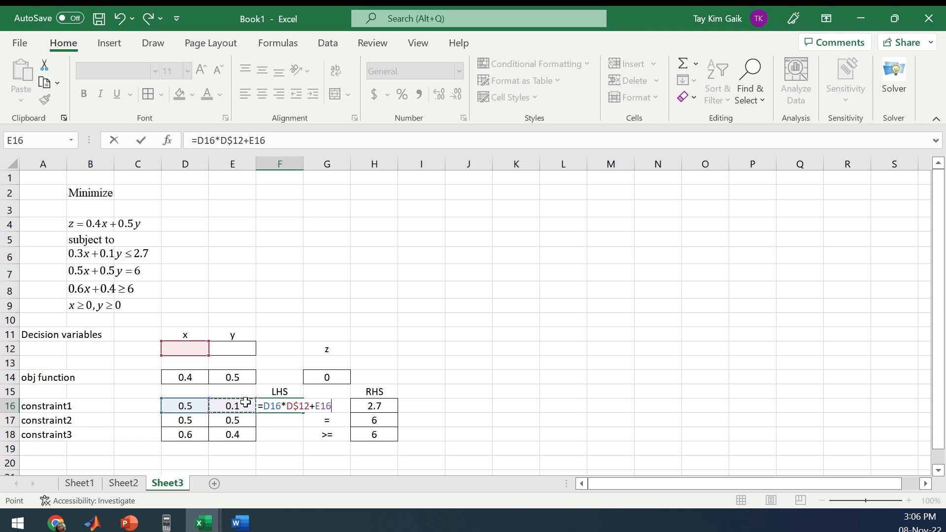
click(232, 348)
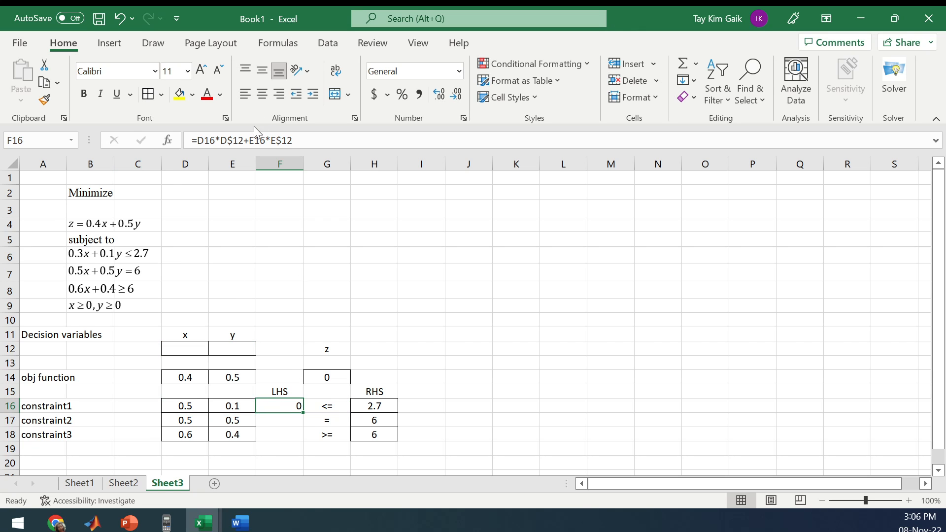
drag(301, 413, 302, 420)
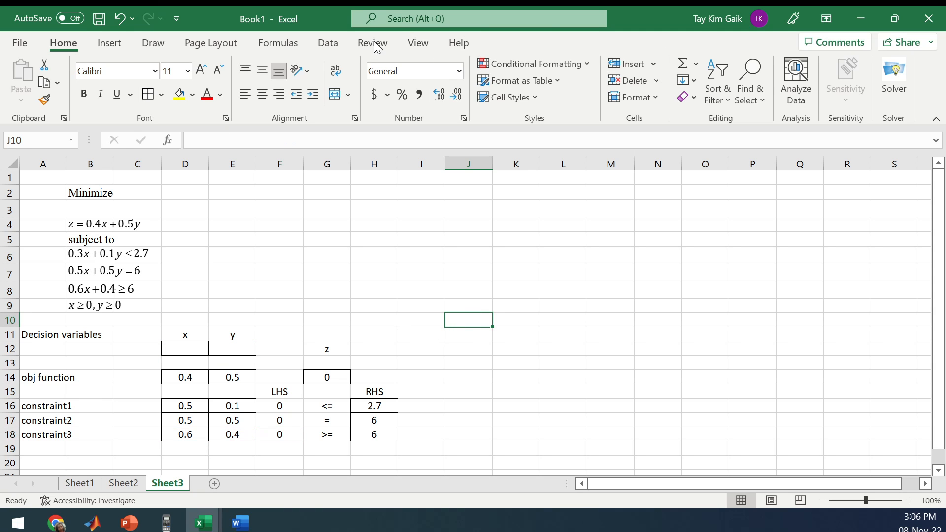
- Set Solver to minimise G14 by changing D12:E12 and start adding a constraint
click(893, 69)
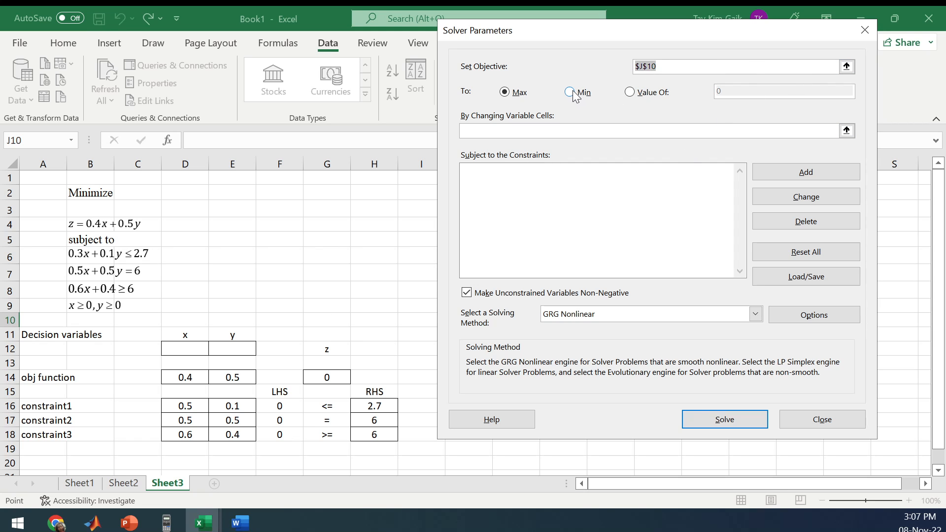
click(570, 92)
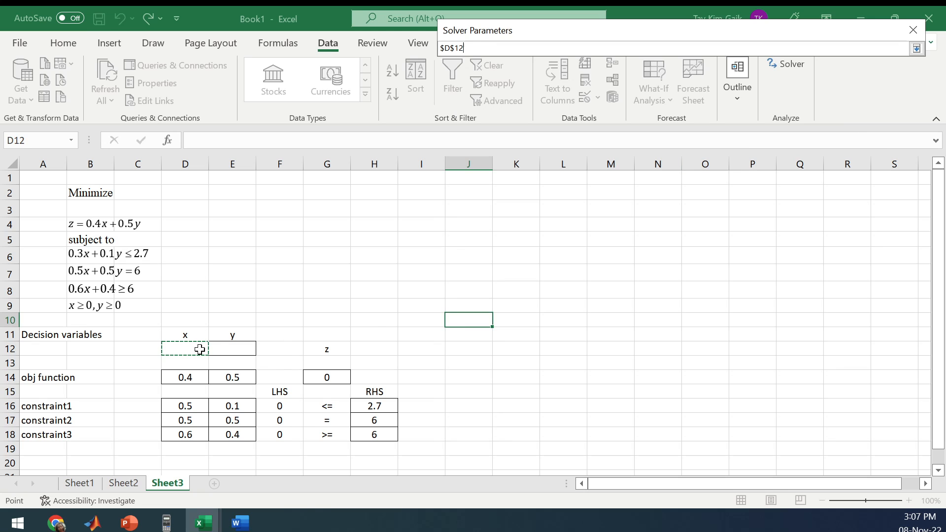
drag(184, 349, 232, 349)
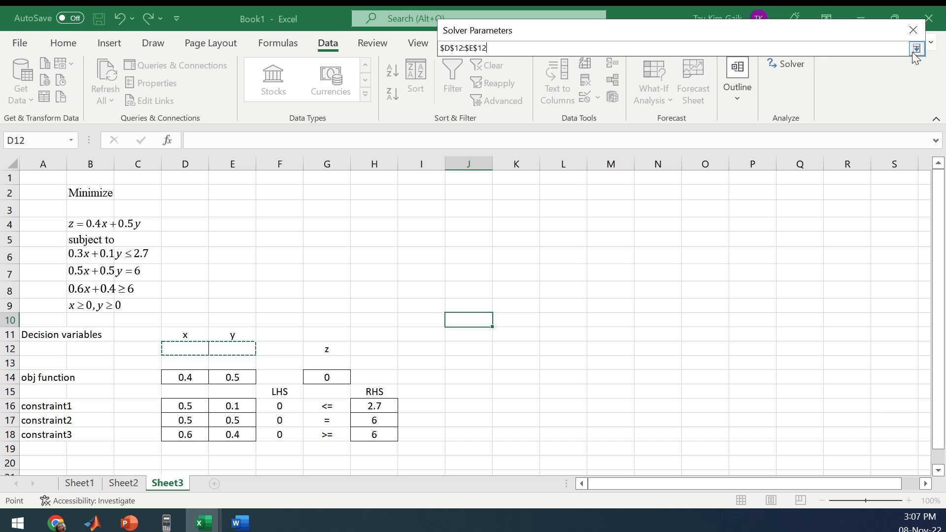
click(917, 47)
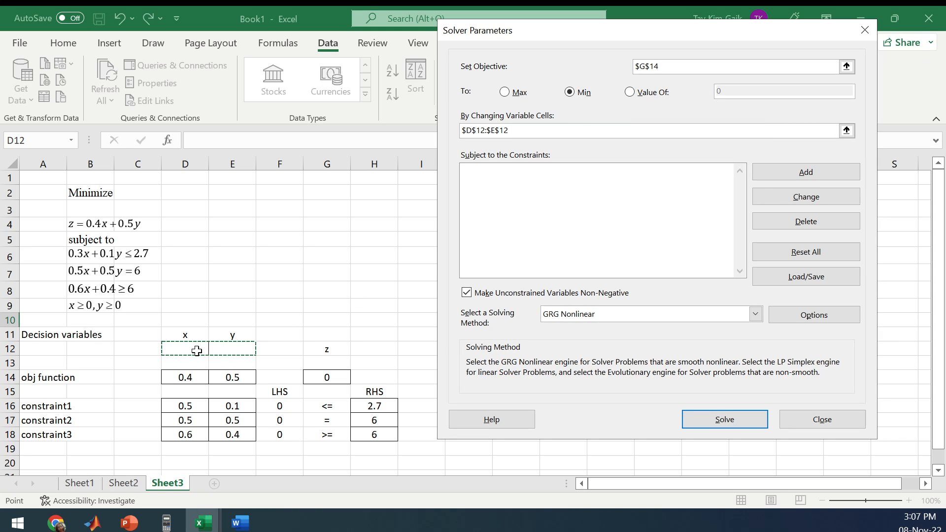
mouse_move(521, 148)
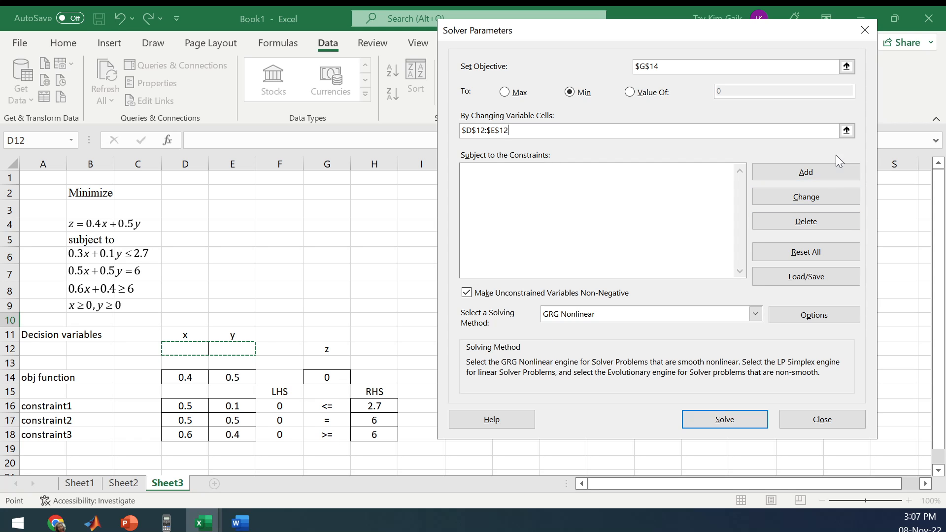
click(805, 172)
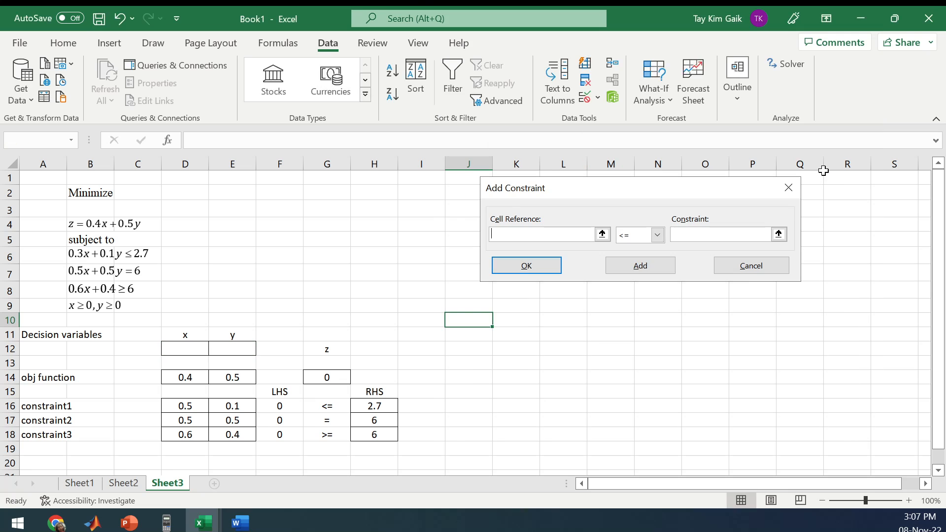
- Add Solver constraints F16 <= H16, F17 = H17 and F18 >= H18
click(279, 405)
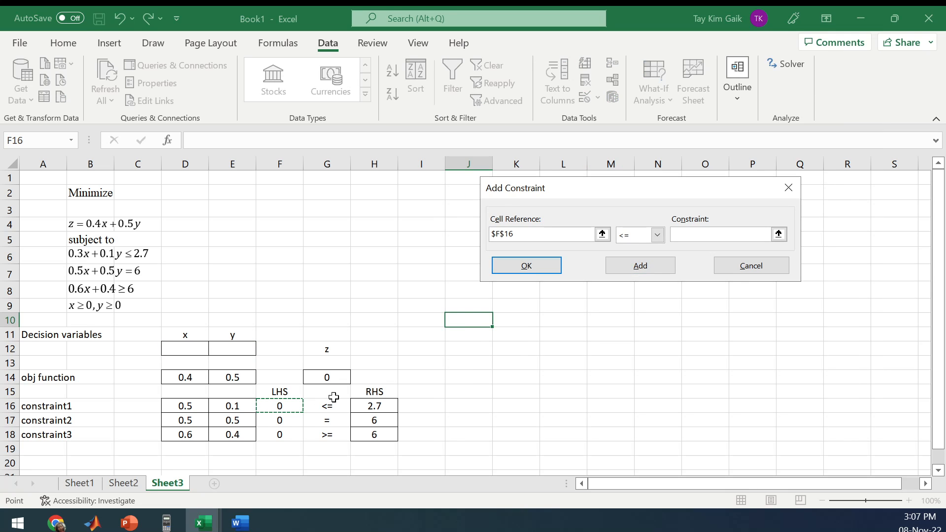
click(718, 235)
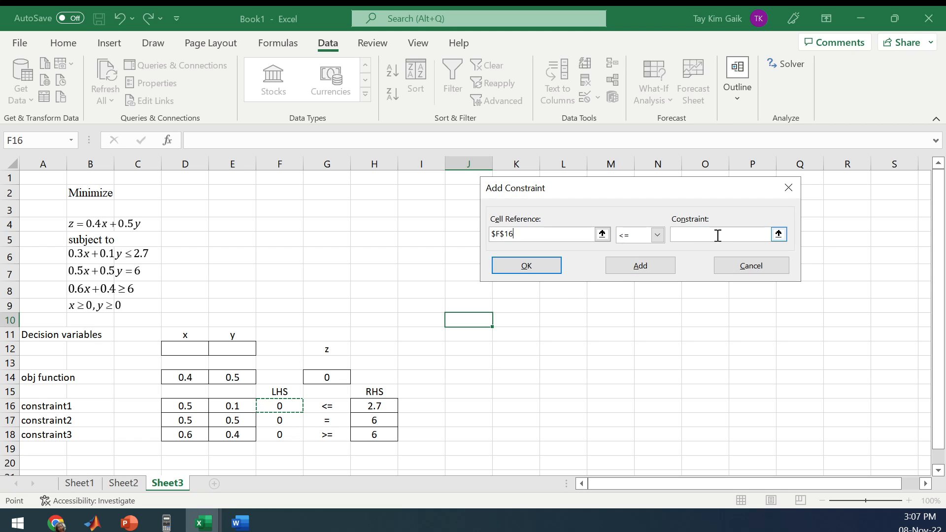
click(374, 406)
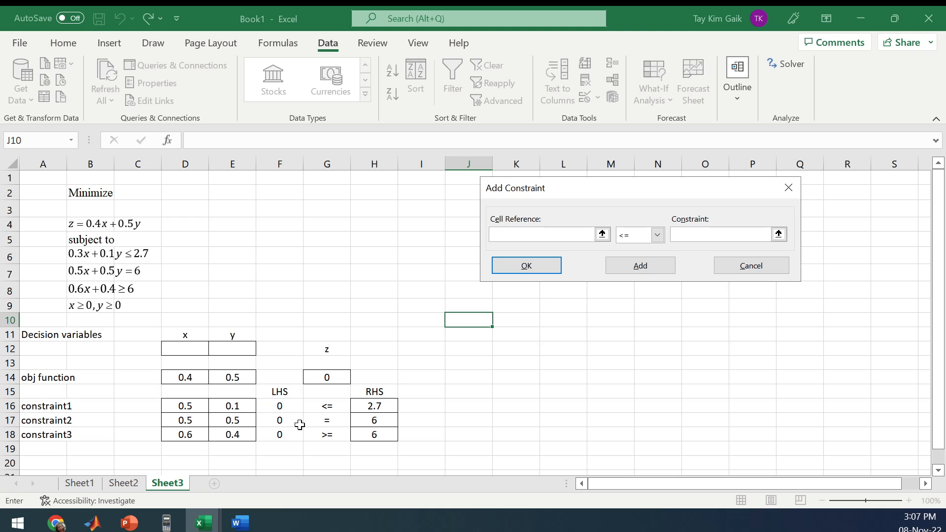
click(280, 420)
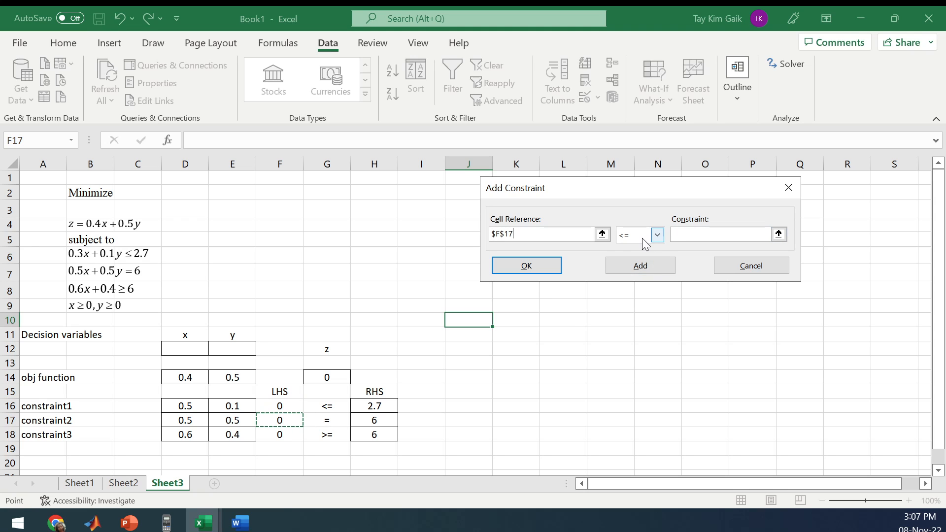
click(657, 235)
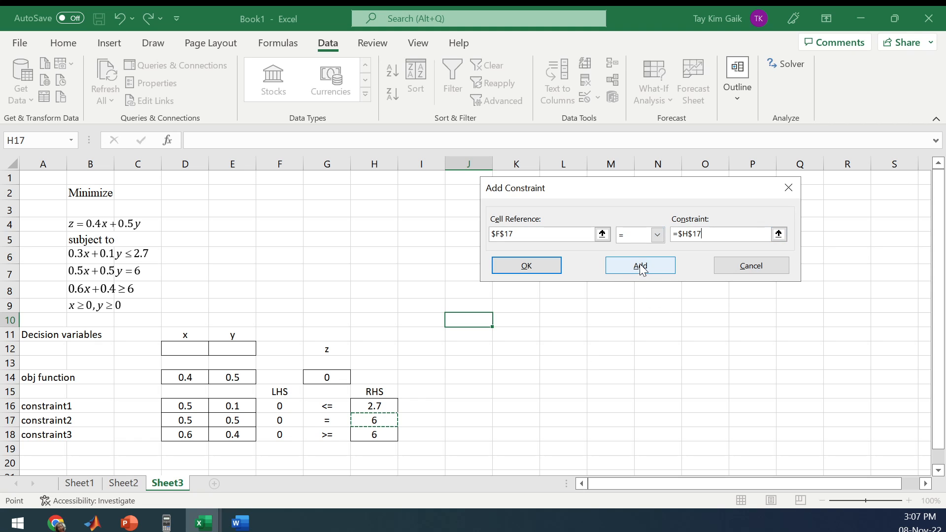
click(640, 265)
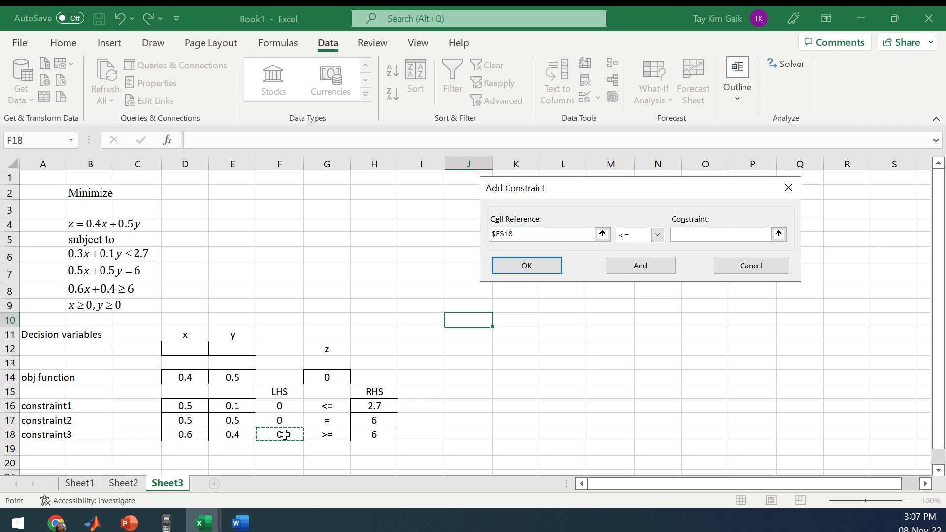
click(657, 235)
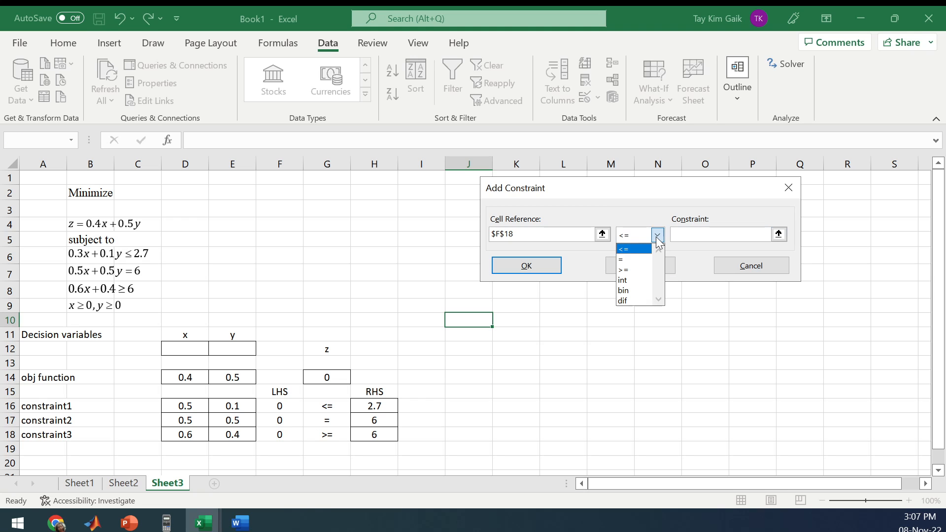
click(623, 270)
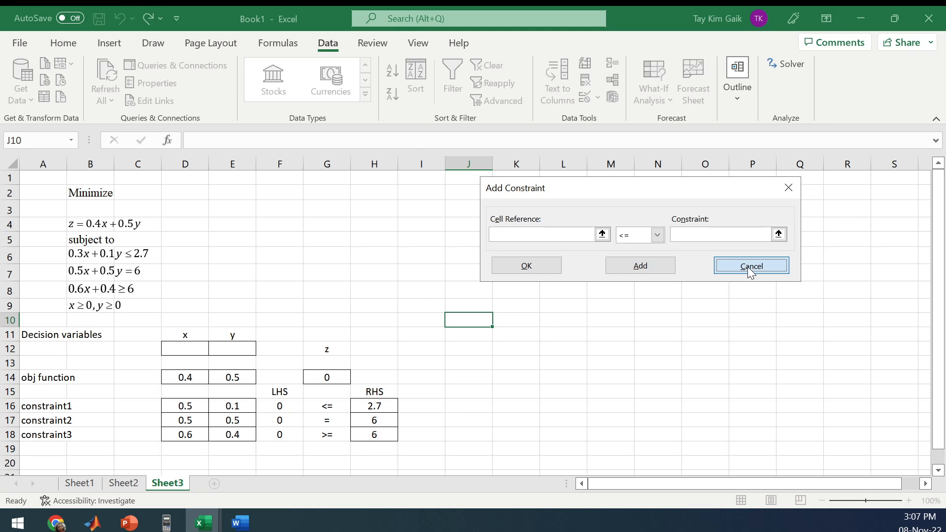
click(751, 265)
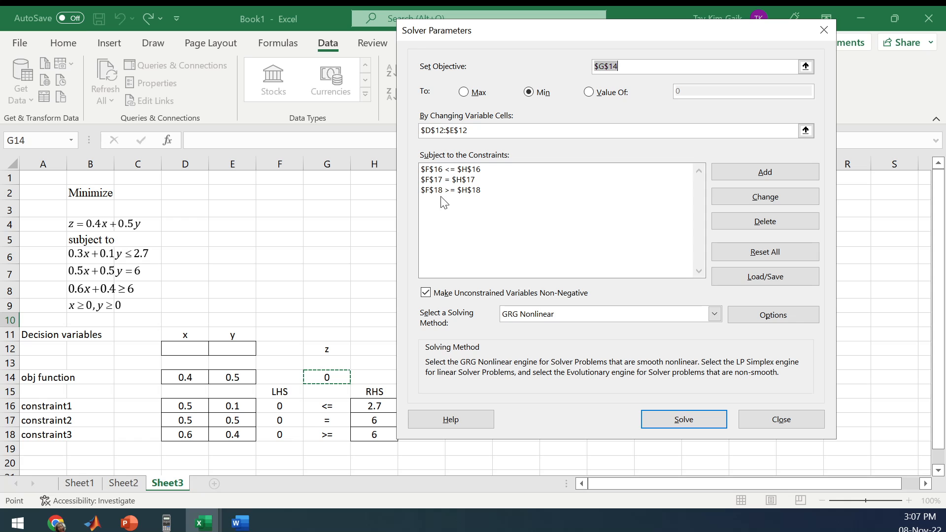
mouse_move(451, 178)
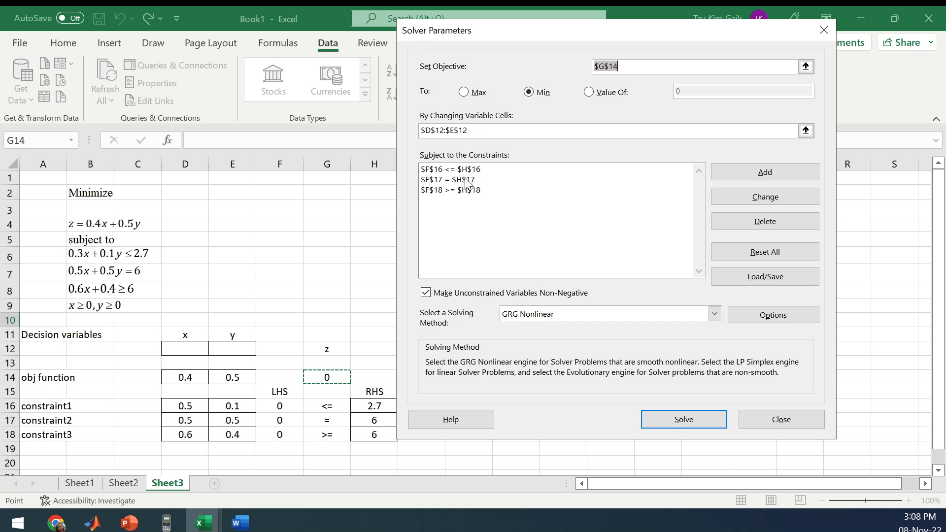
mouse_move(474, 190)
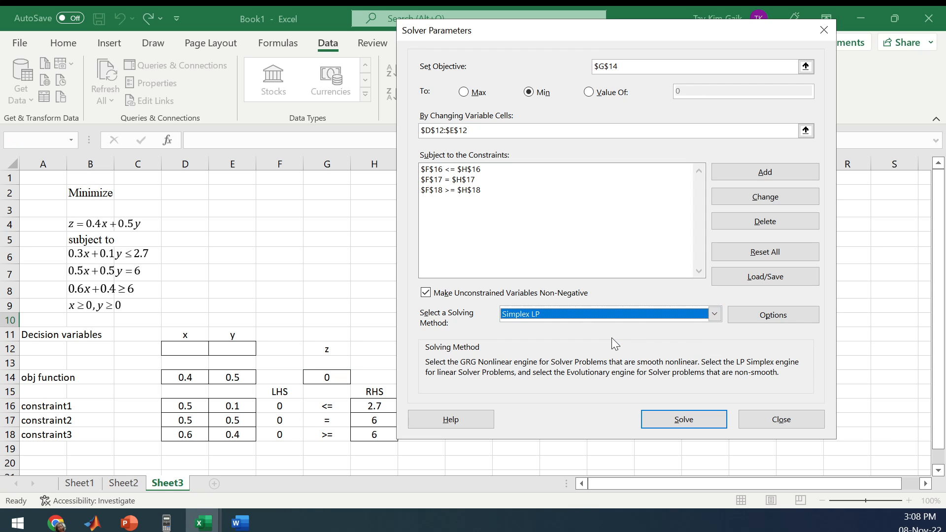
- Solve with Simplex LP and keep the solution x = 3.75, y = 8.25, z = 5.625
click(683, 419)
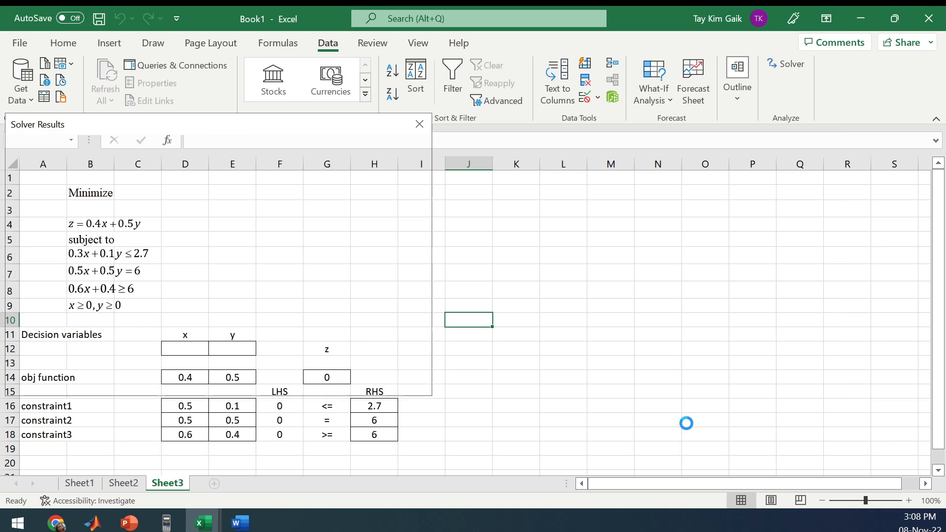
click(419, 124)
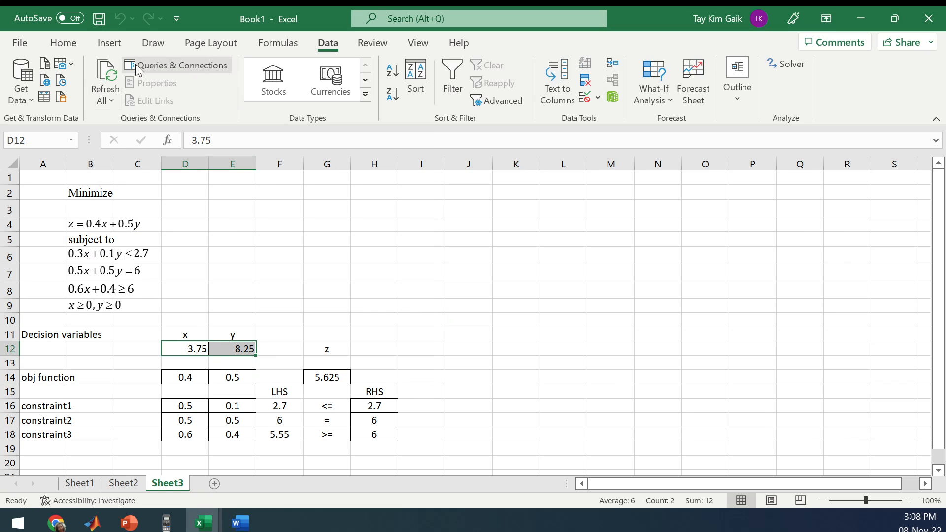
- Give G14's minimum z value 5.625 a yellow fill
click(63, 43)
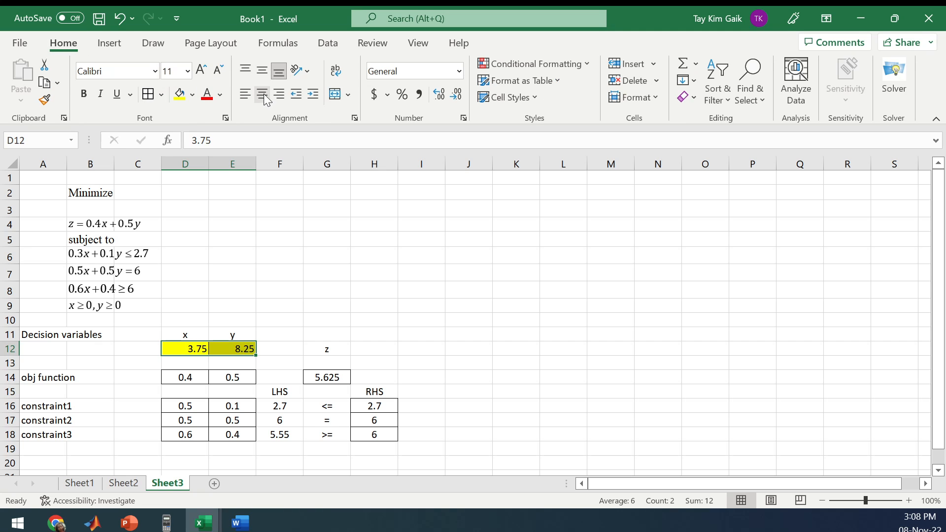
click(327, 377)
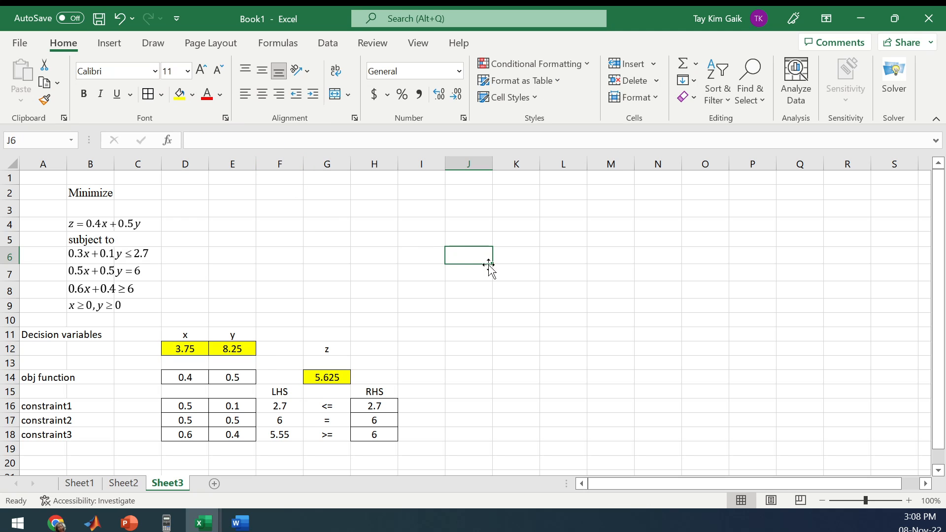
mouse_move(414, 348)
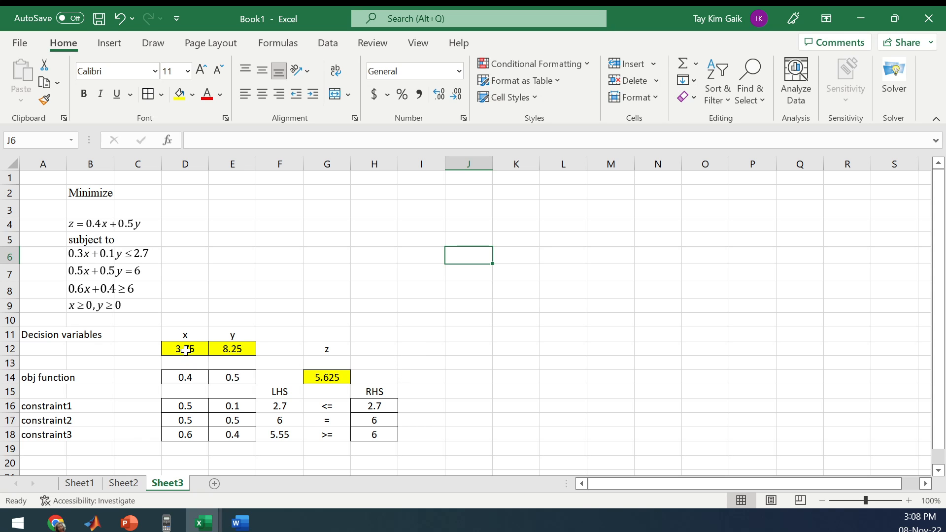
mouse_move(348, 387)
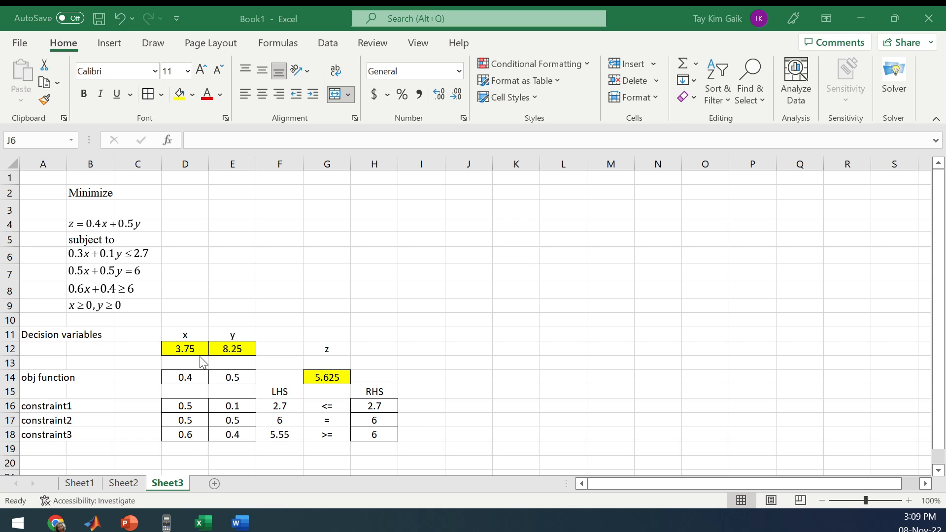
mouse_move(189, 411)
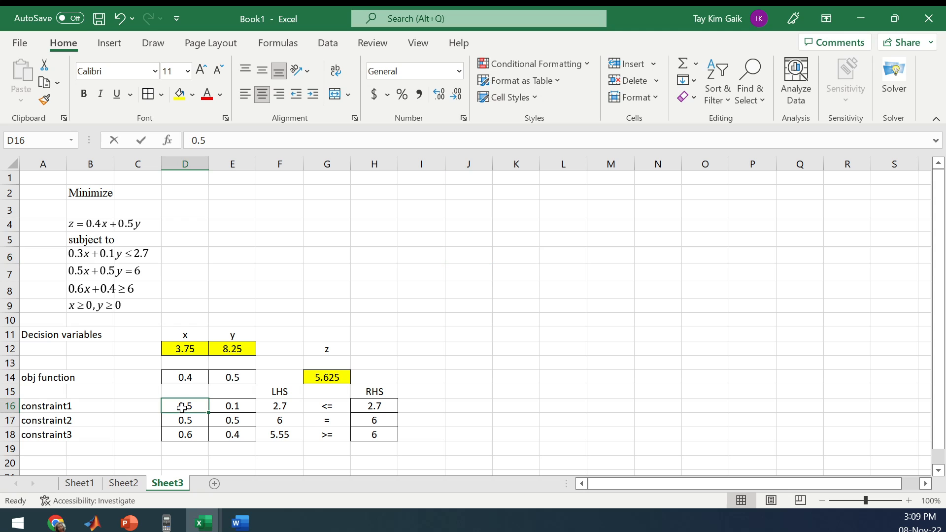
- Change constraint1's x coefficient in D16 from 0.5 to 0.3, then show the Data commands
text(0.3)
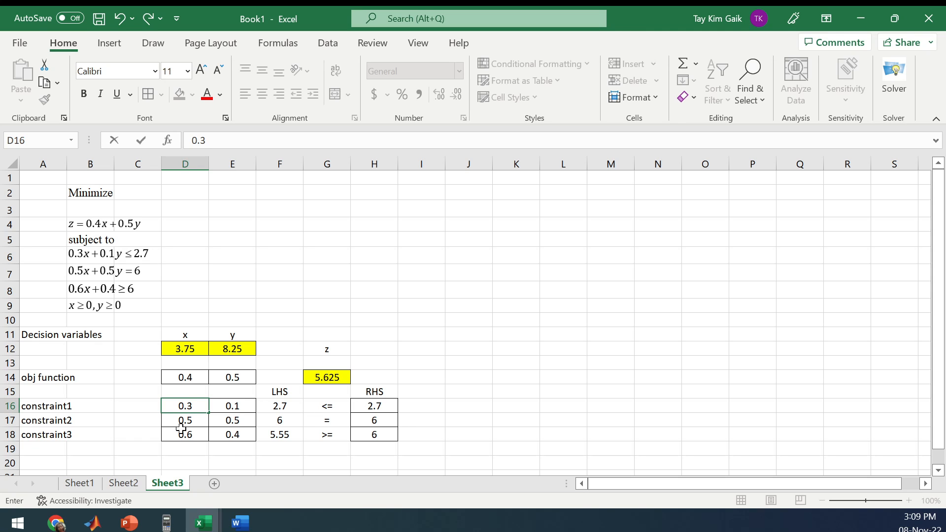
mouse_move(354, 409)
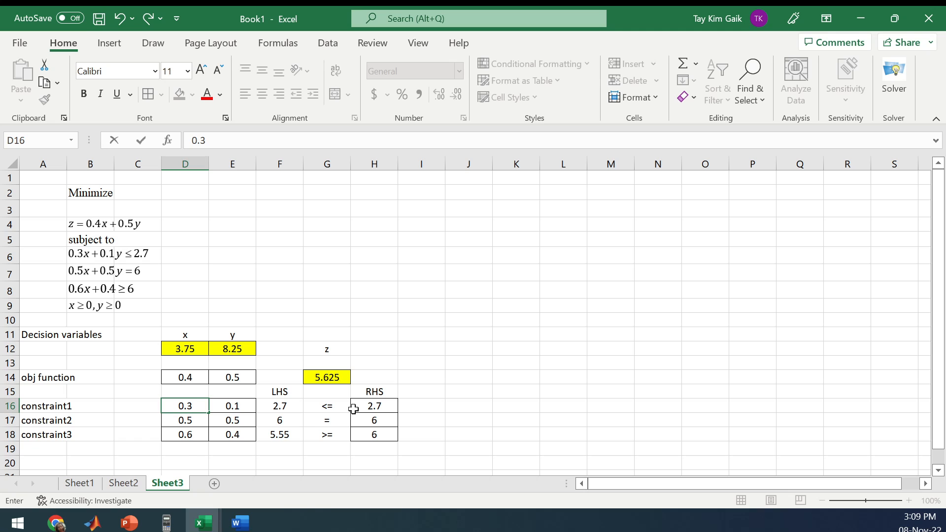
mouse_move(211, 442)
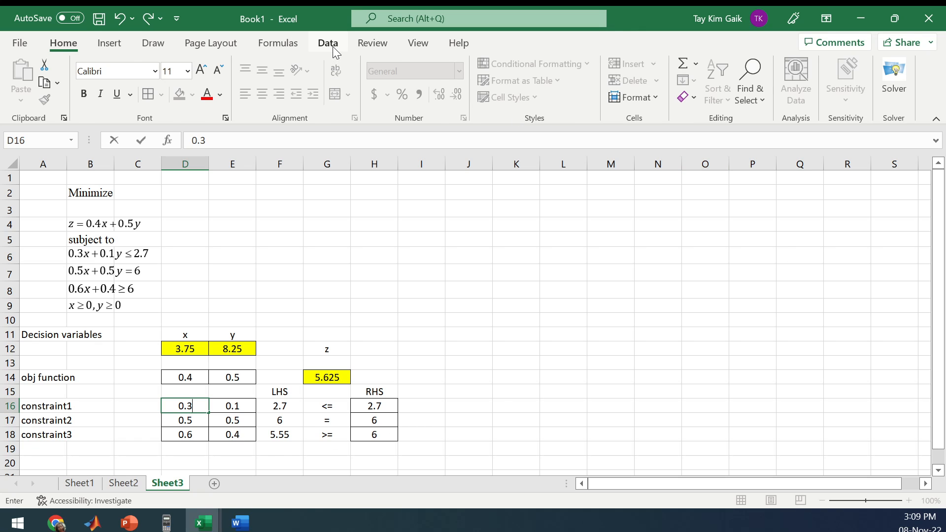
click(327, 43)
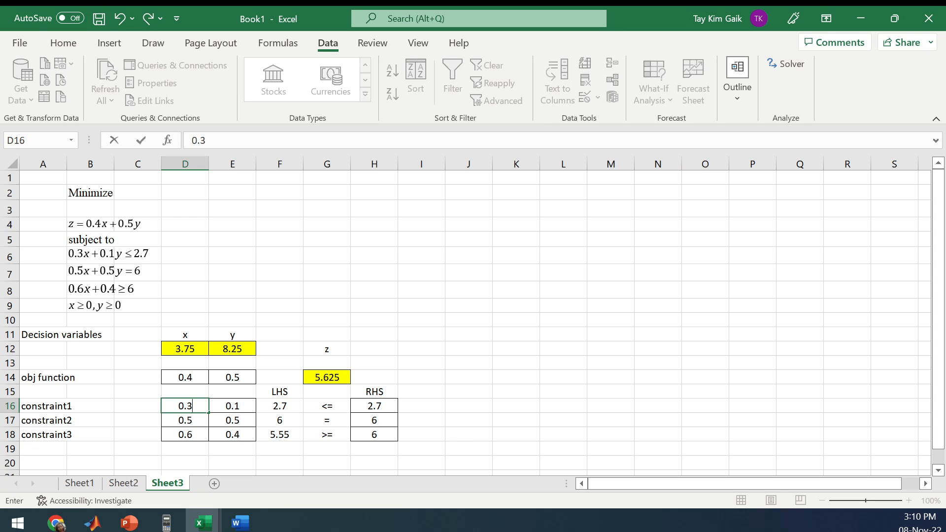
mouse_move(198, 530)
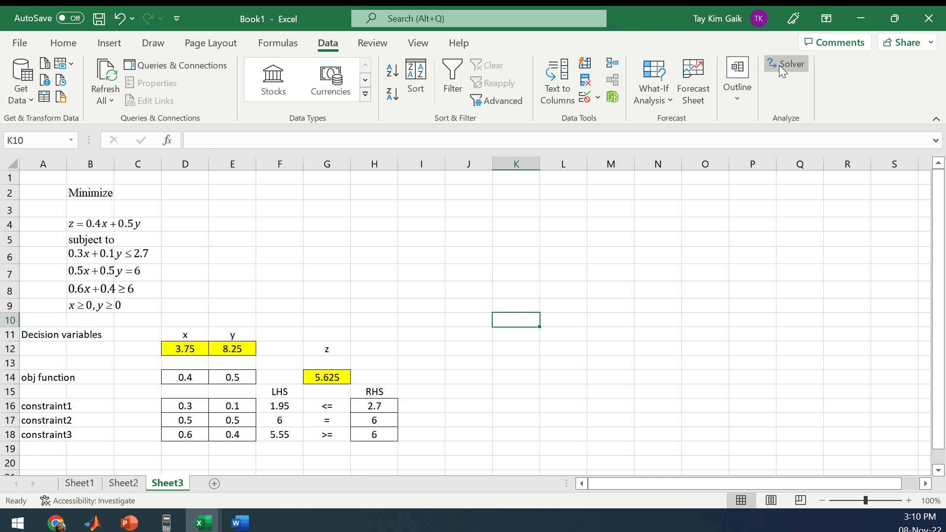
- Re-run Solver and keep the solution x=7.5, y=4.5, minimum z=5.25
click(786, 64)
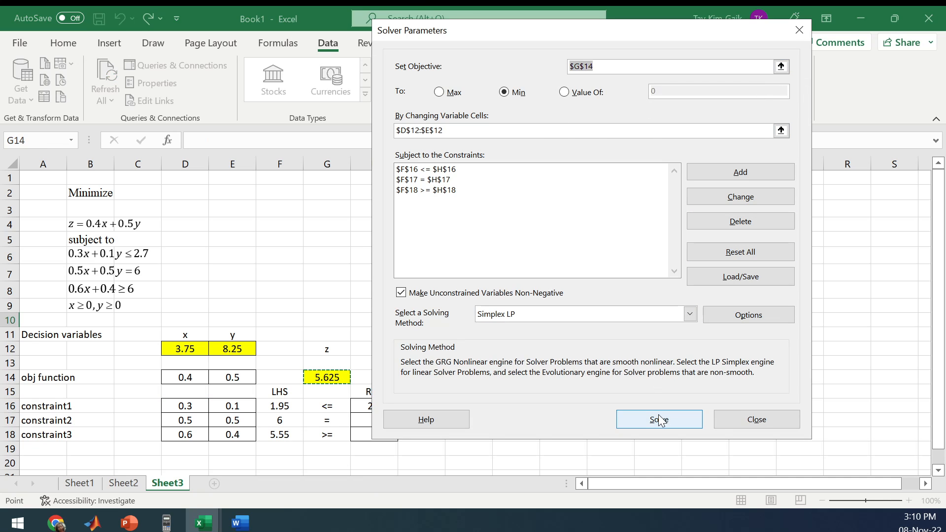
click(659, 420)
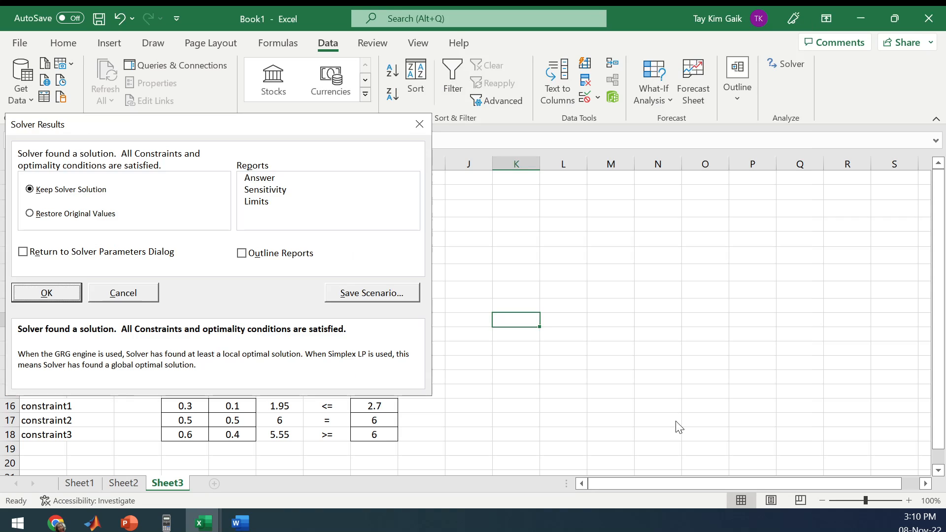
click(46, 292)
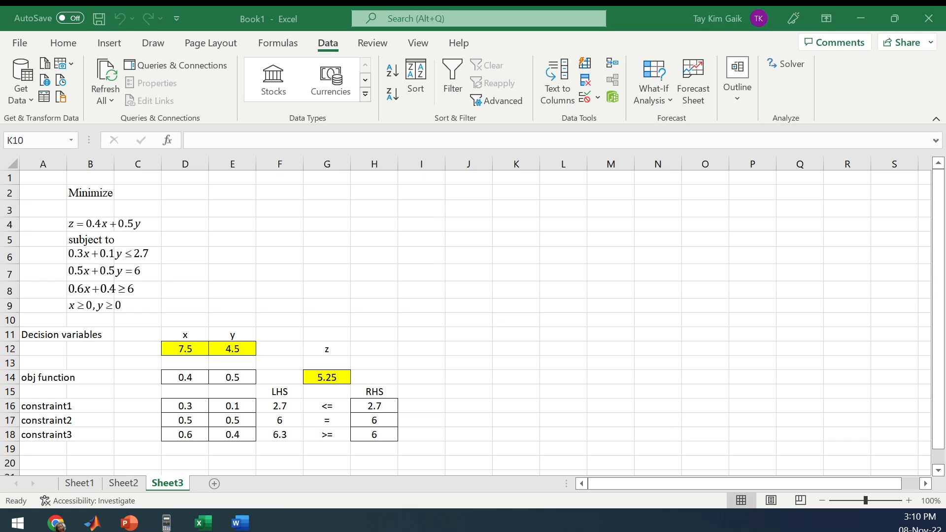
mouse_move(284, 345)
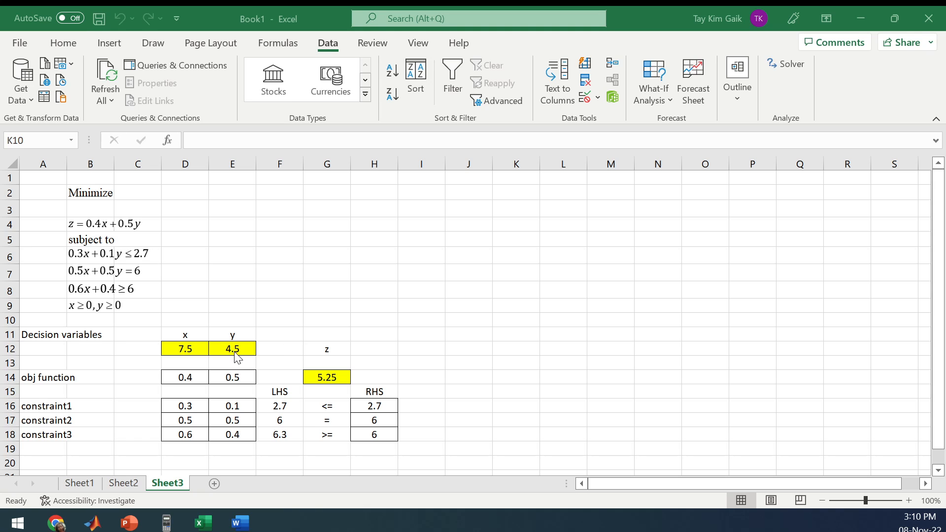
mouse_move(344, 389)
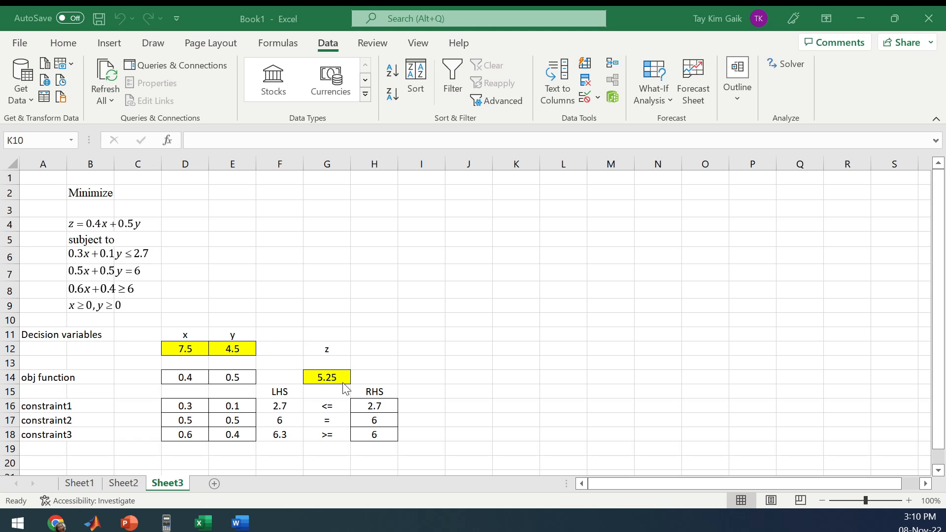
mouse_move(341, 384)
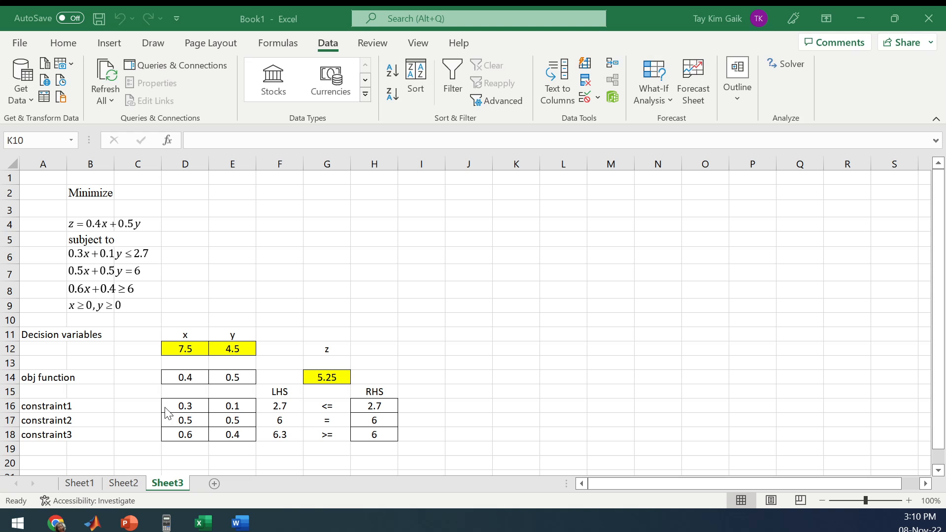
mouse_move(312, 241)
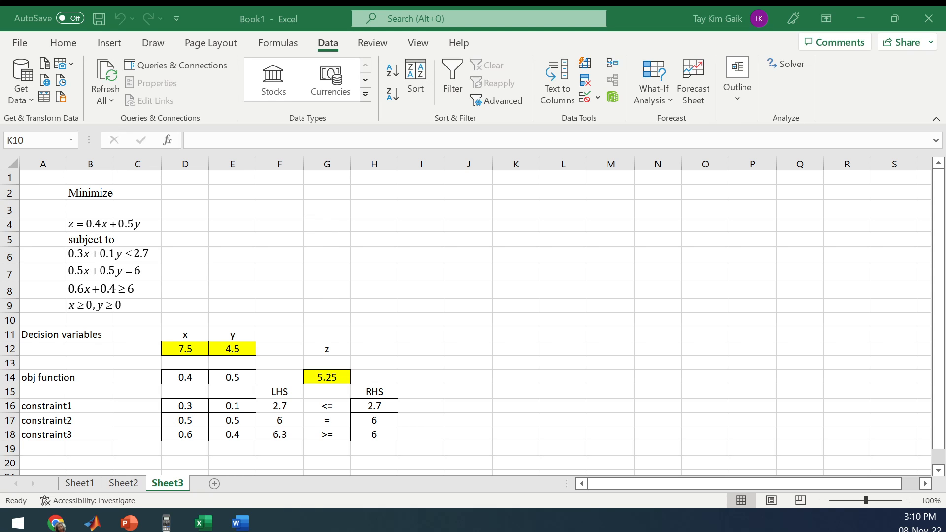
mouse_move(314, 378)
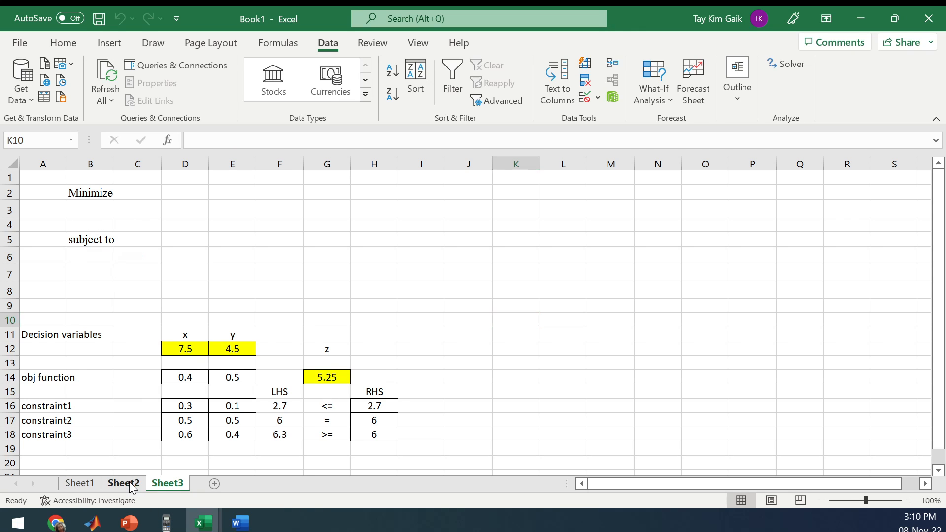
click(123, 483)
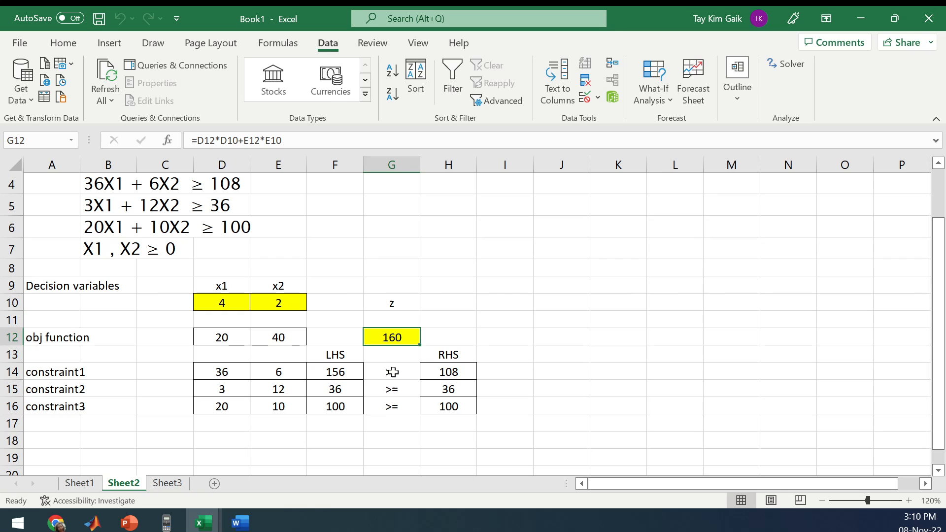
mouse_move(53, 178)
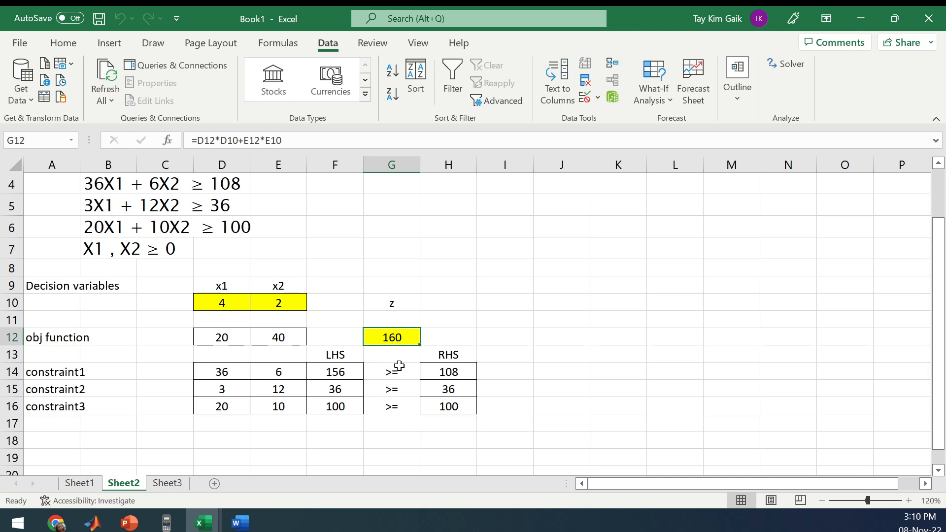
mouse_move(176, 505)
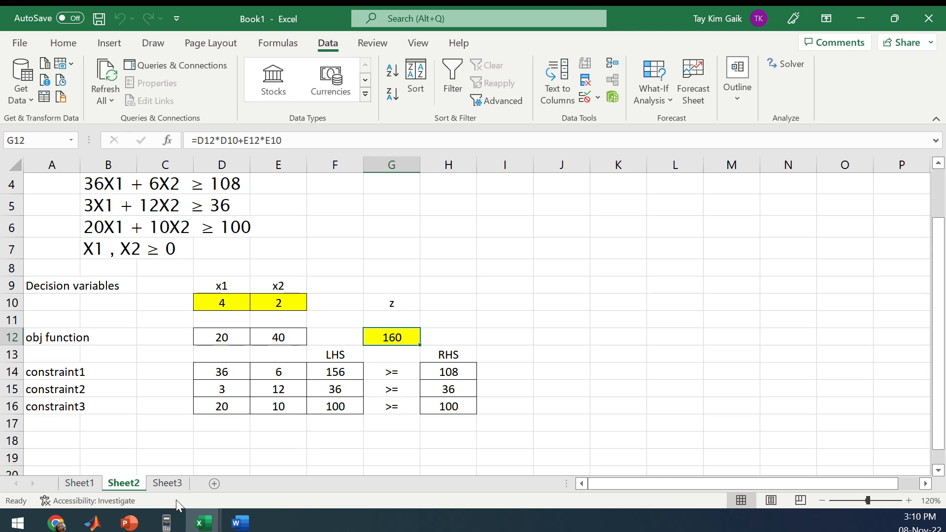
click(166, 482)
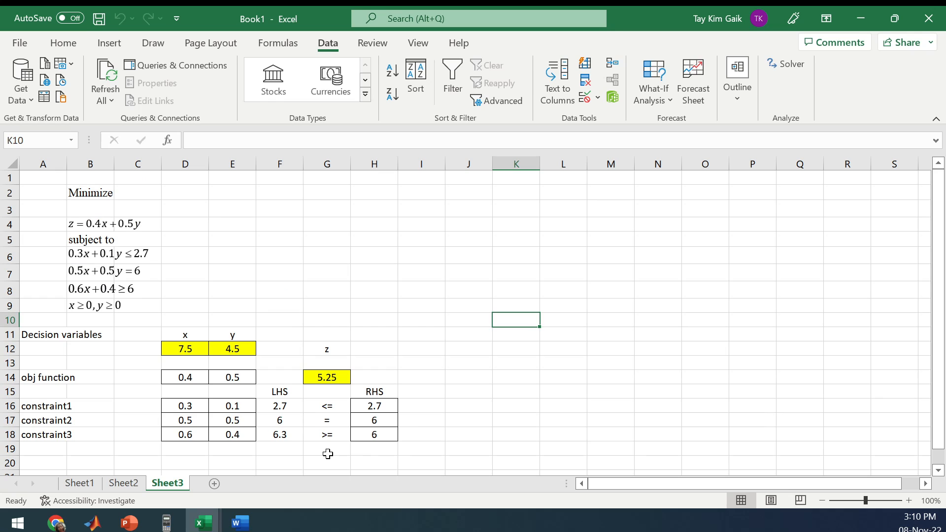
mouse_move(260, 202)
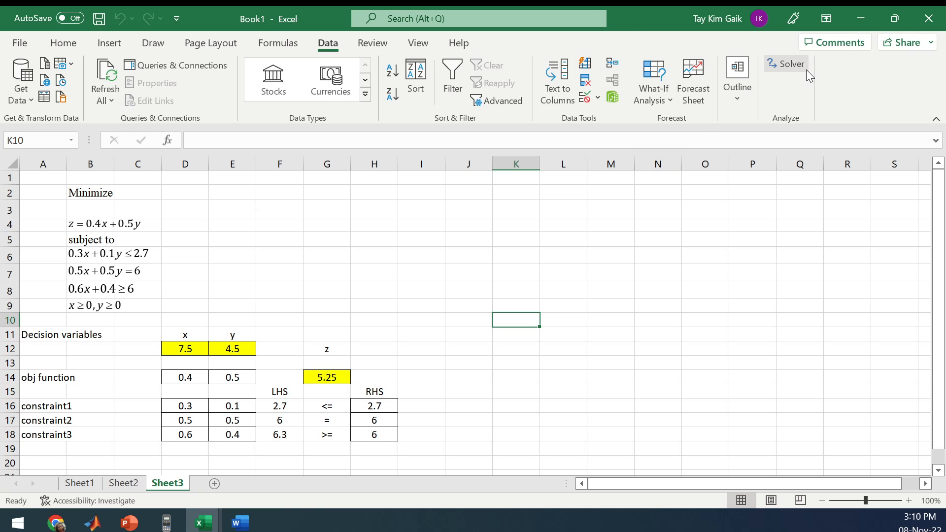
click(786, 64)
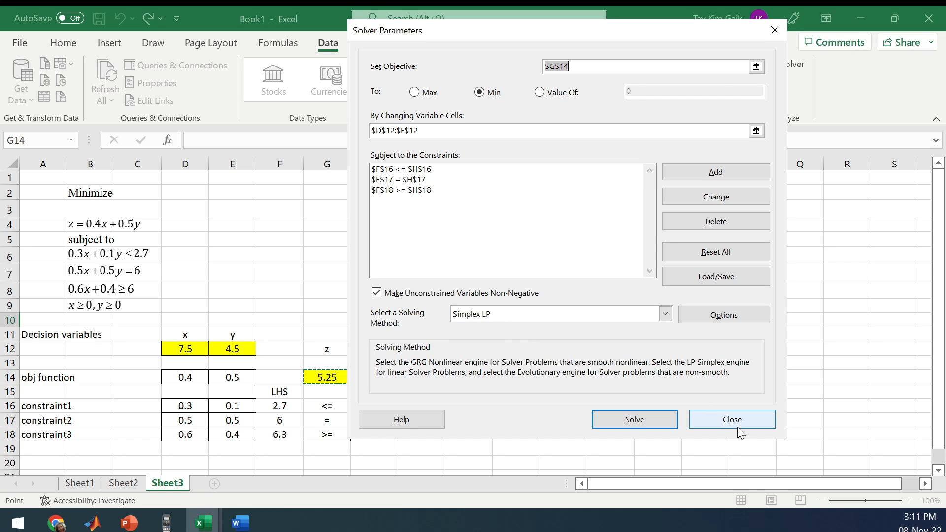
click(732, 420)
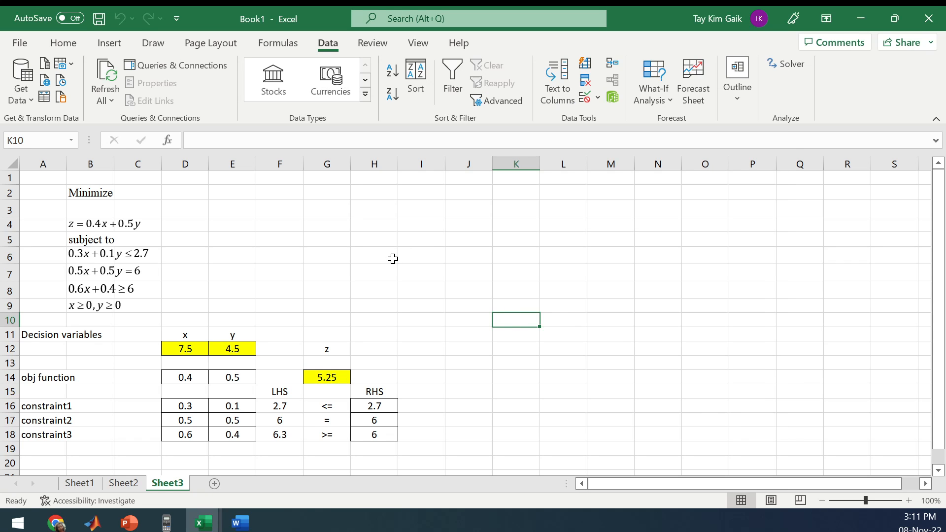